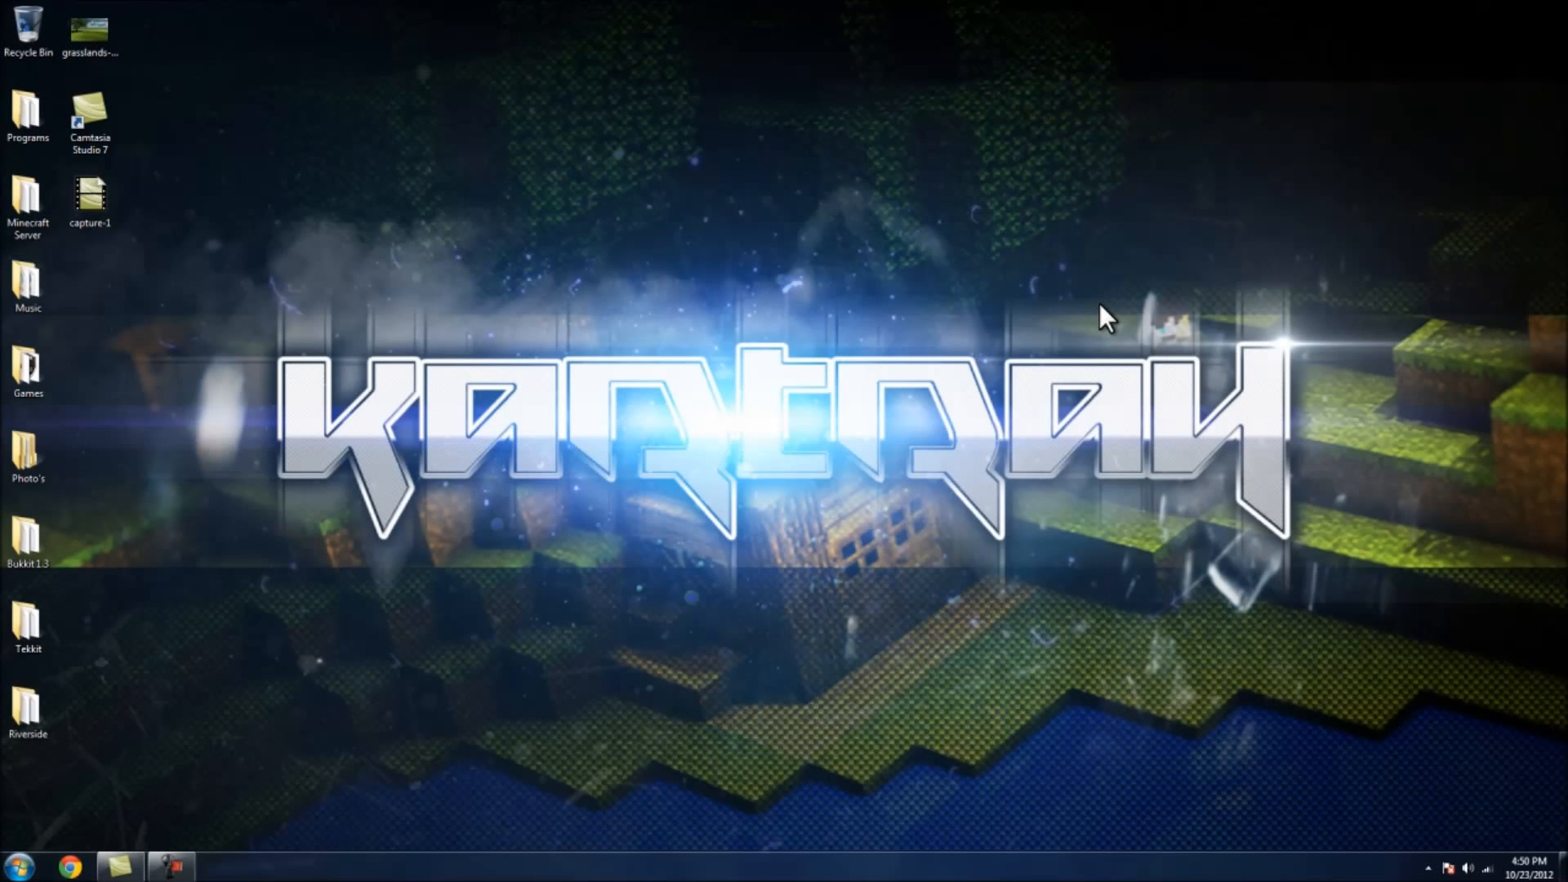
pyautogui.moveTo(195, 682)
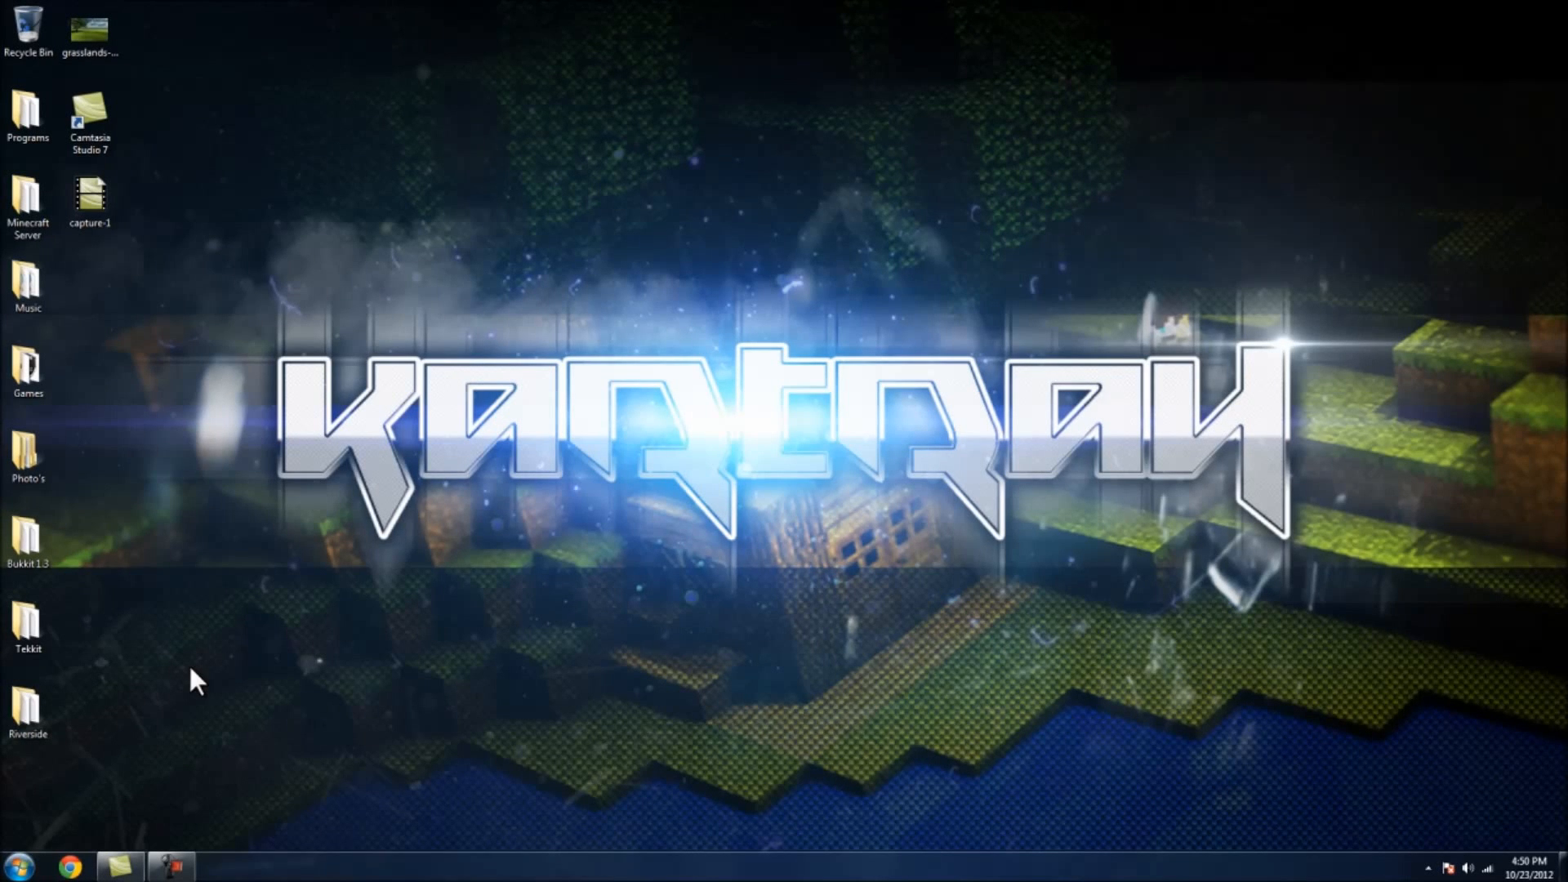
# Step: Search the Start menu for 'cmd' so Command Prompt appears in the results
pyautogui.click(22, 865)
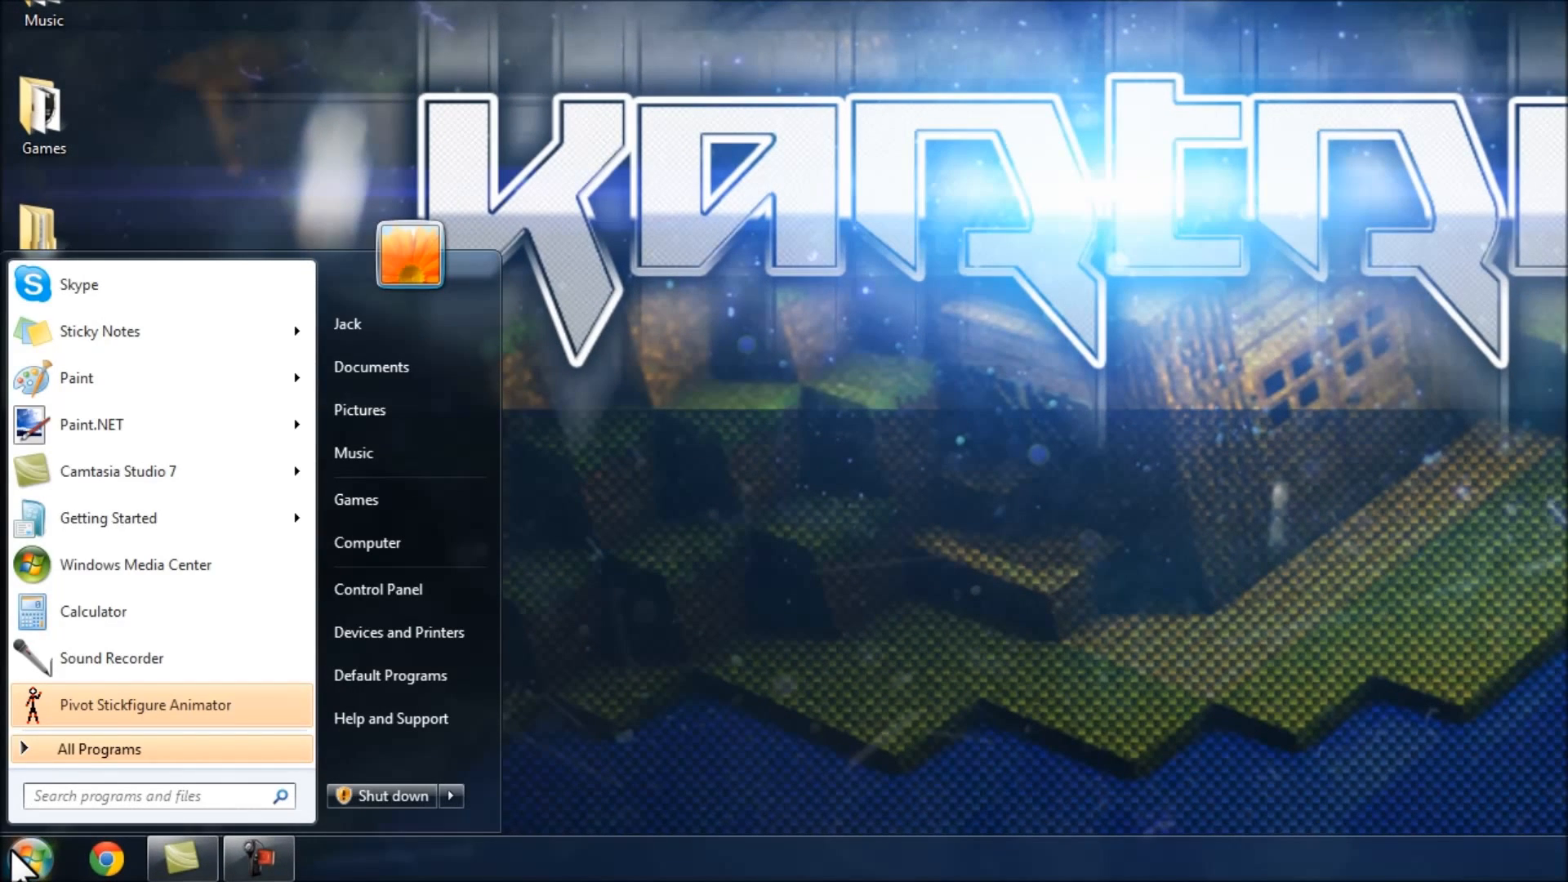
pyautogui.click(150, 795)
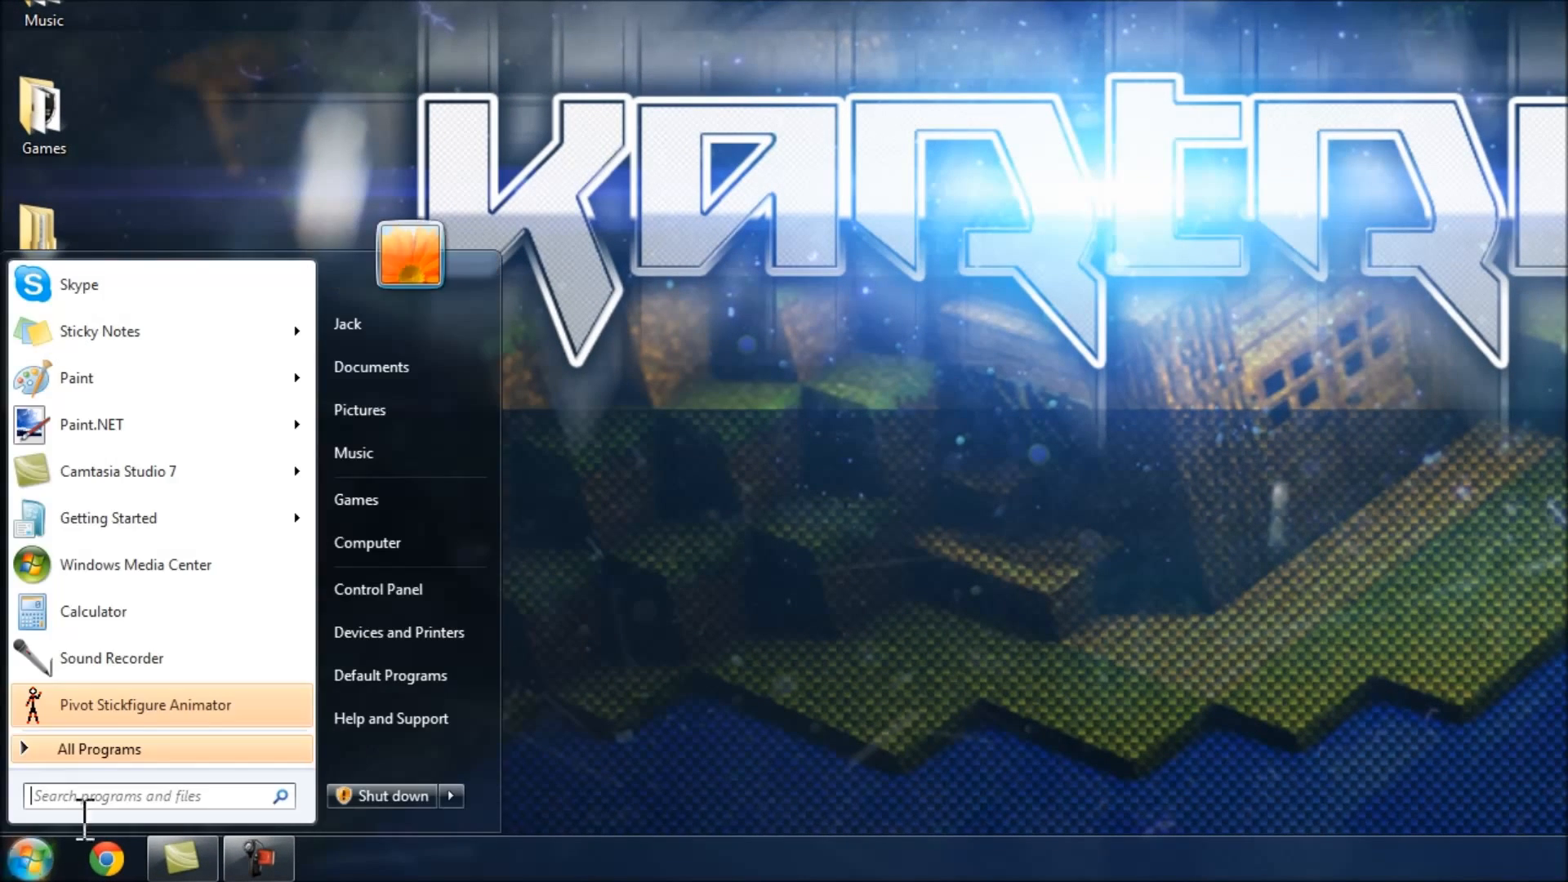
pyautogui.write('cmd')
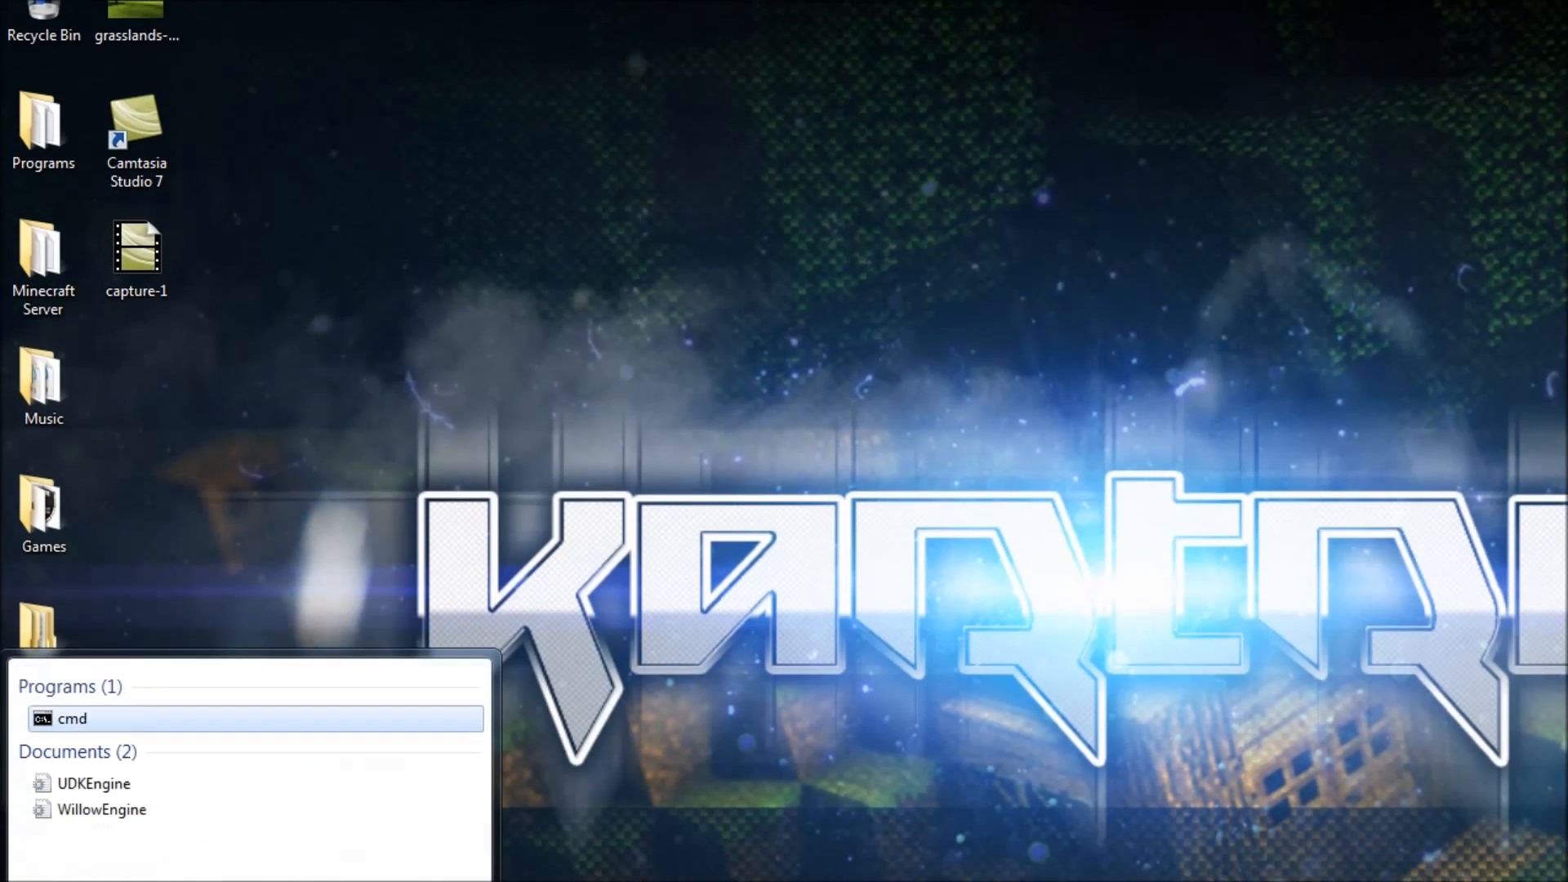
# Step: Run ipconfig in Command Prompt to find IPv4 192.168.0.3 and gateway 192.168.0.1
pyautogui.click(72, 718)
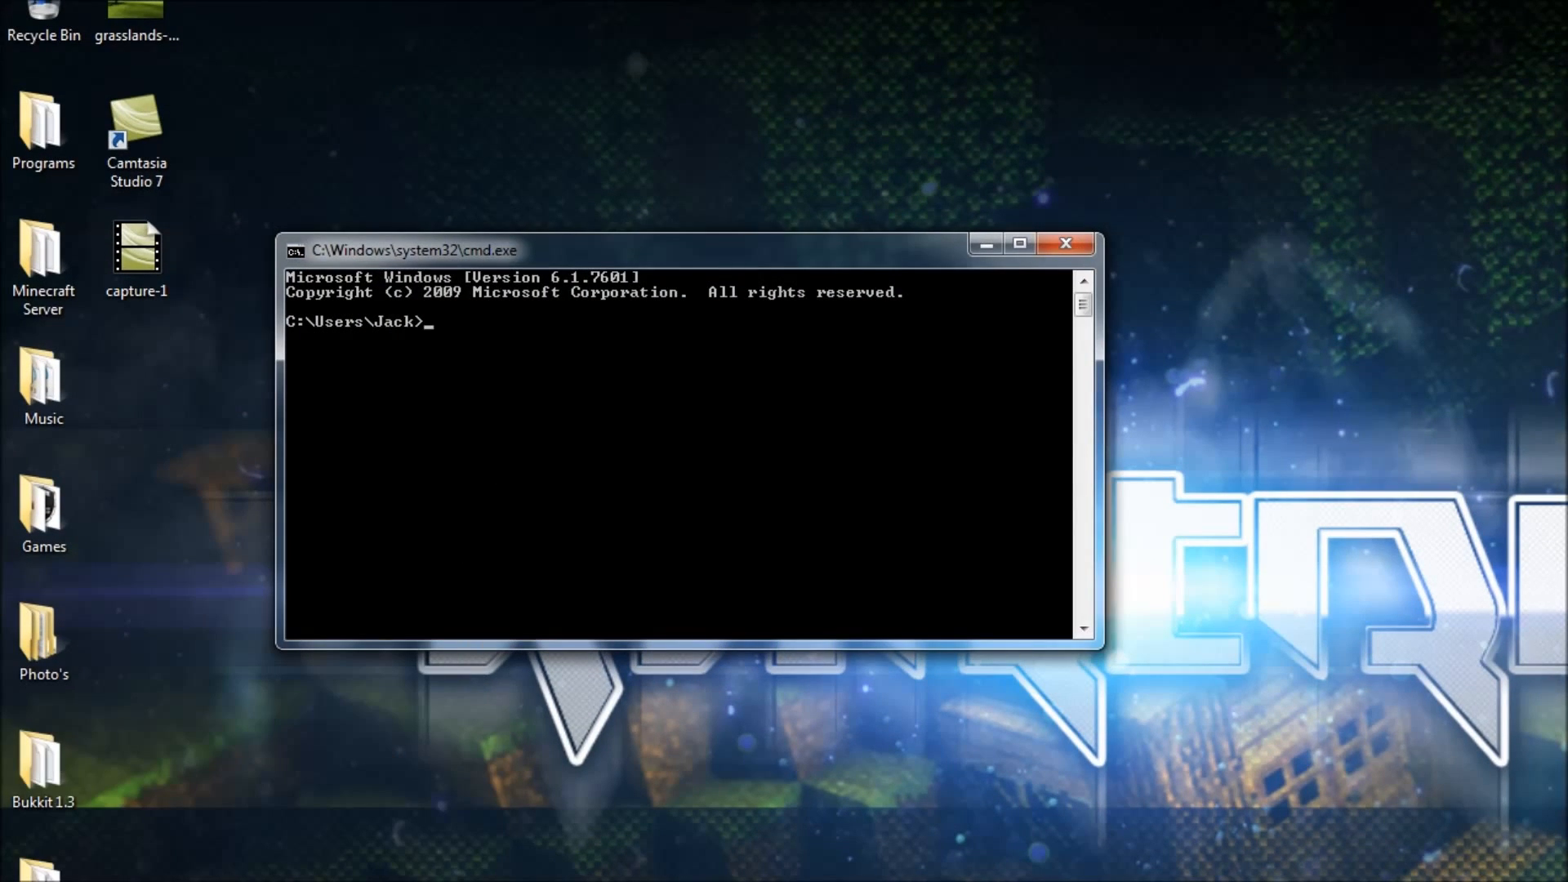
pyautogui.write('ipconfig')
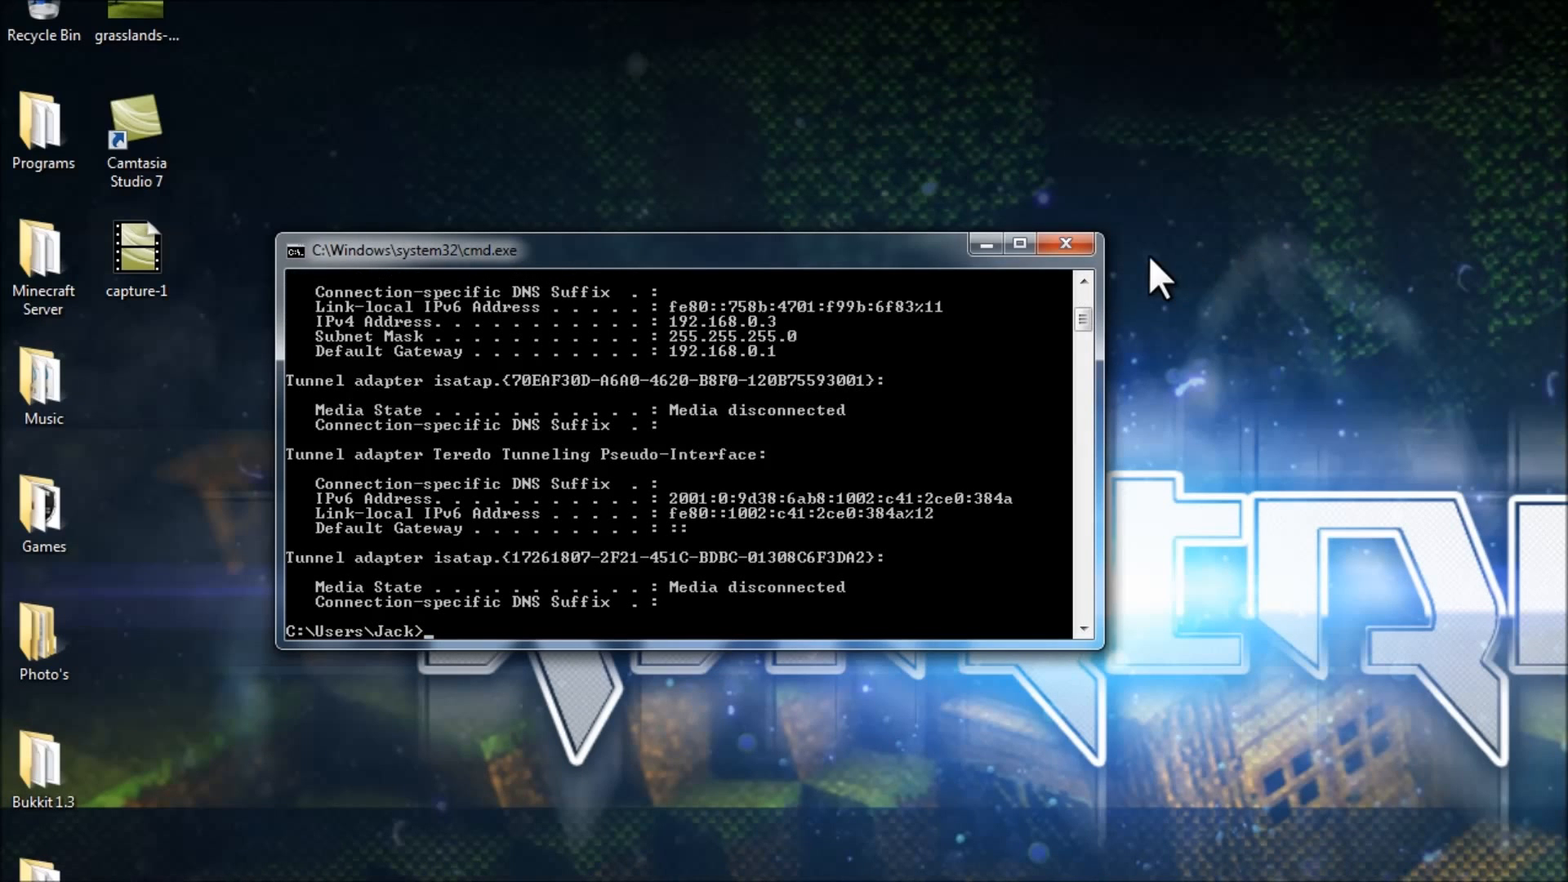
pyautogui.moveTo(718, 375)
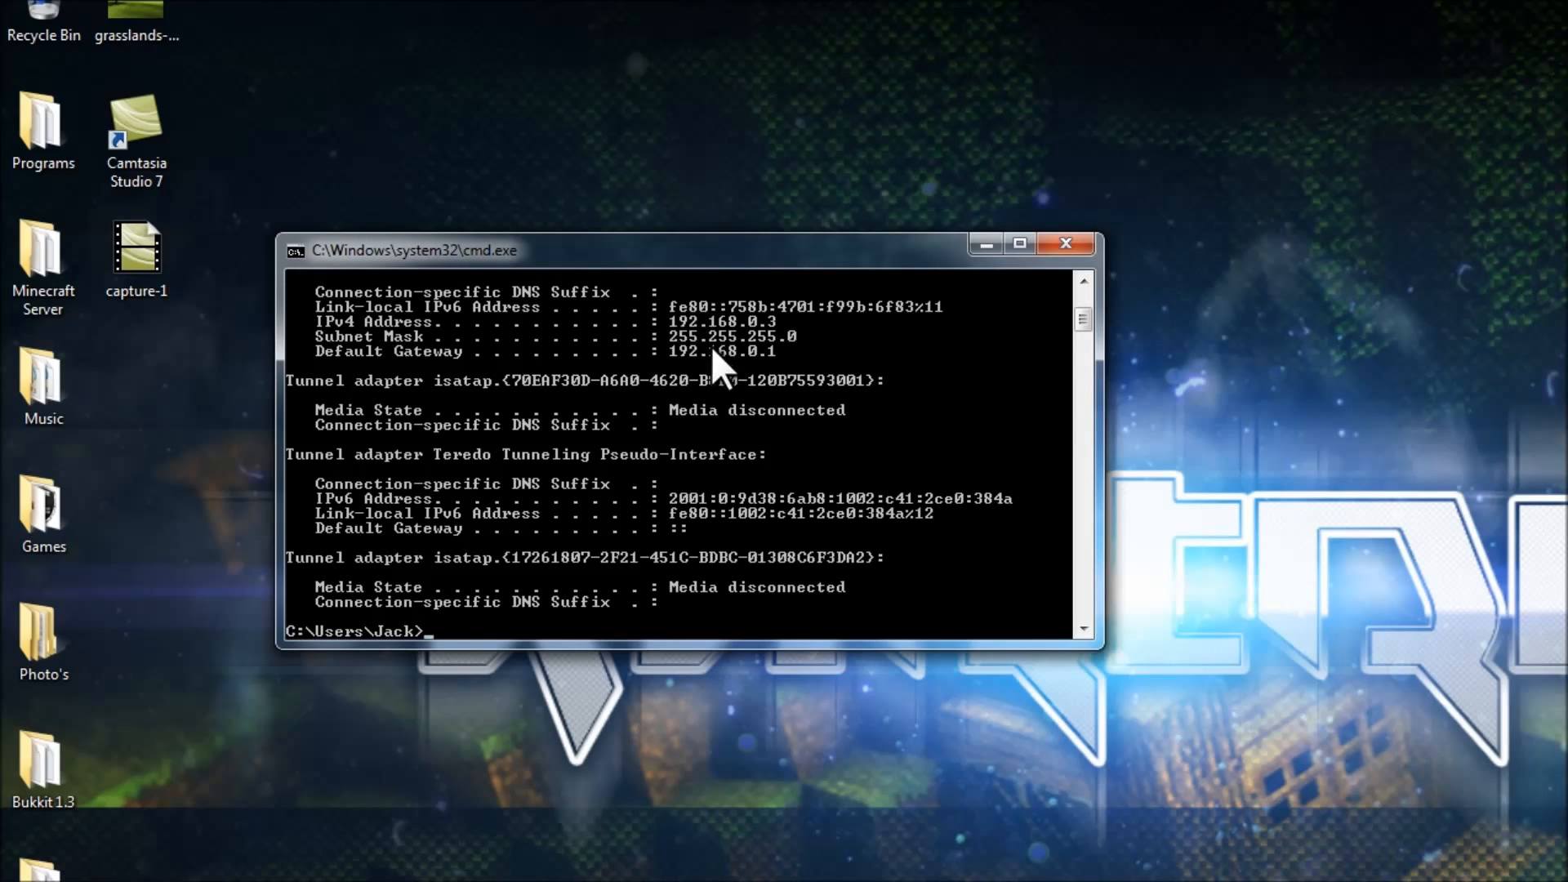
pyautogui.moveTo(690, 345)
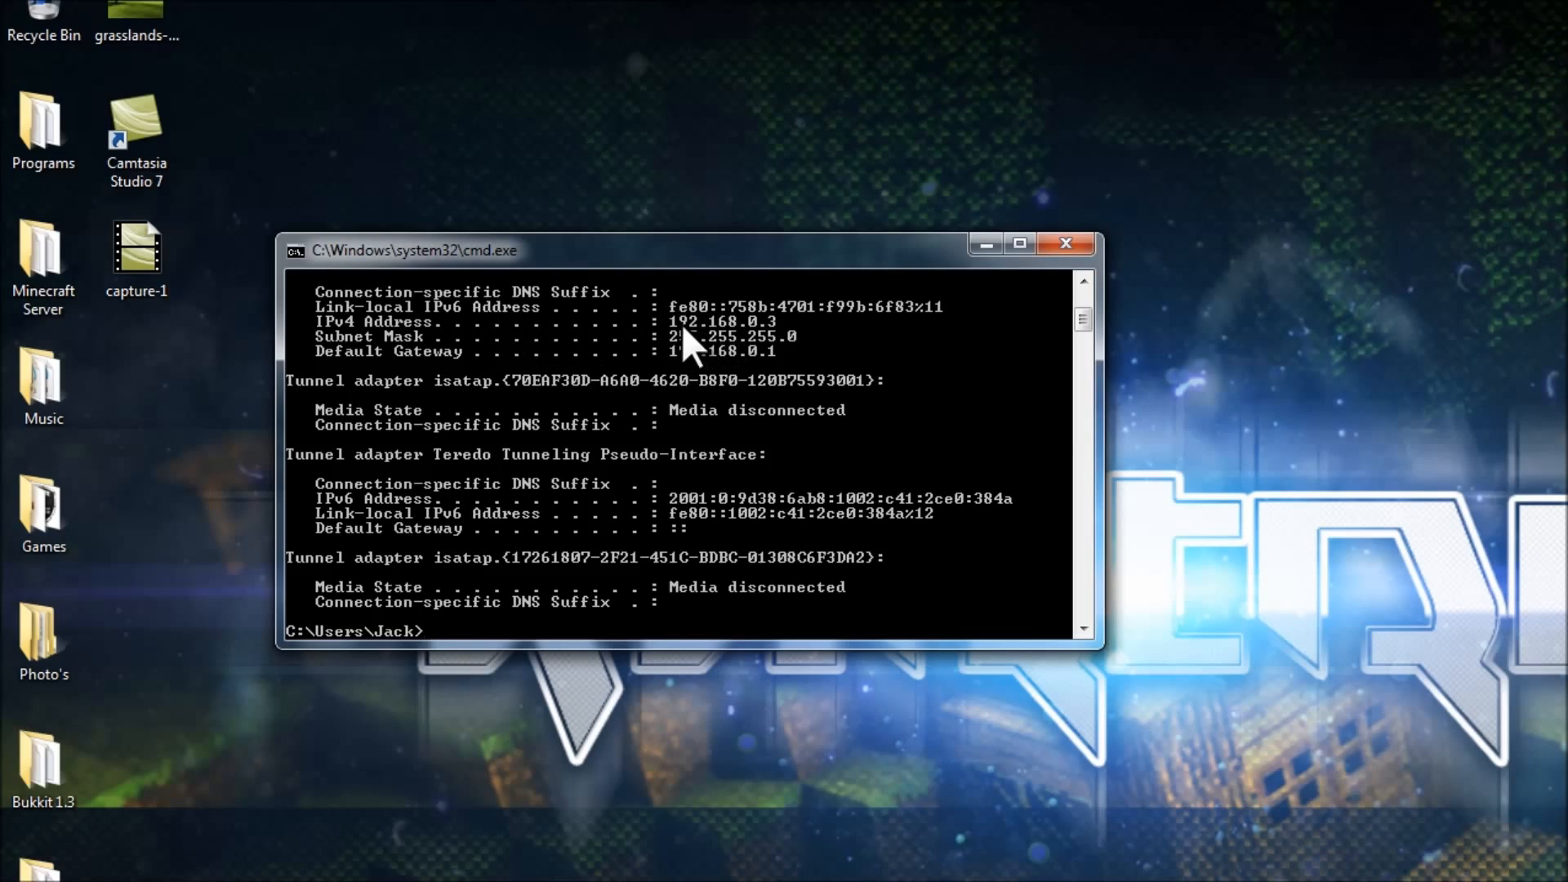
pyautogui.moveTo(765, 345)
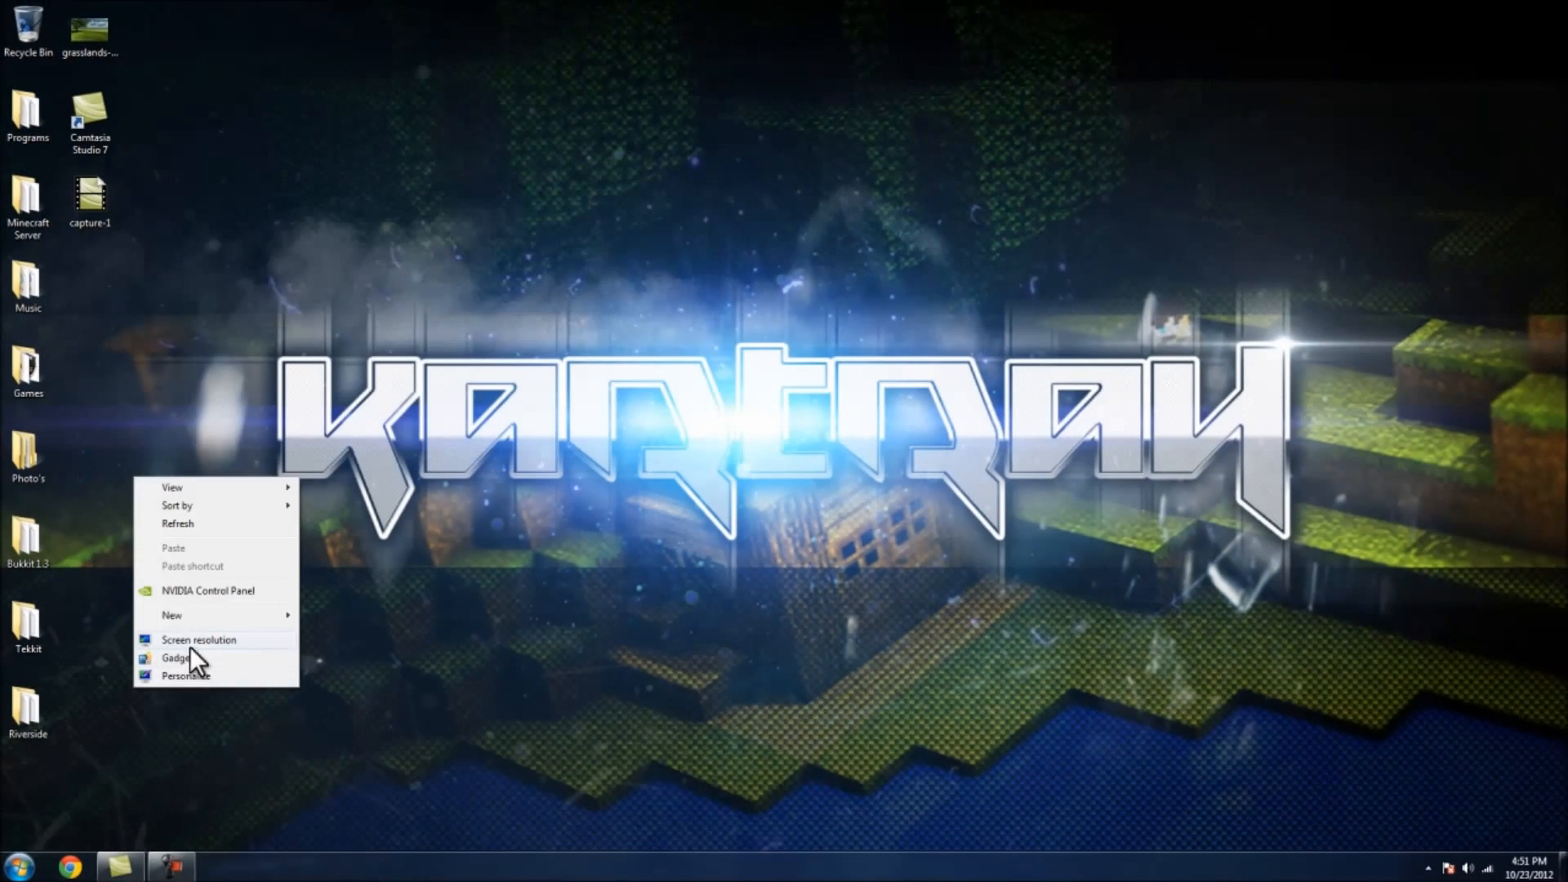
# Step: Create a desktop text document noting 'Local ip- 192.168.0.3', then minimize Notepad
pyautogui.click(170, 615)
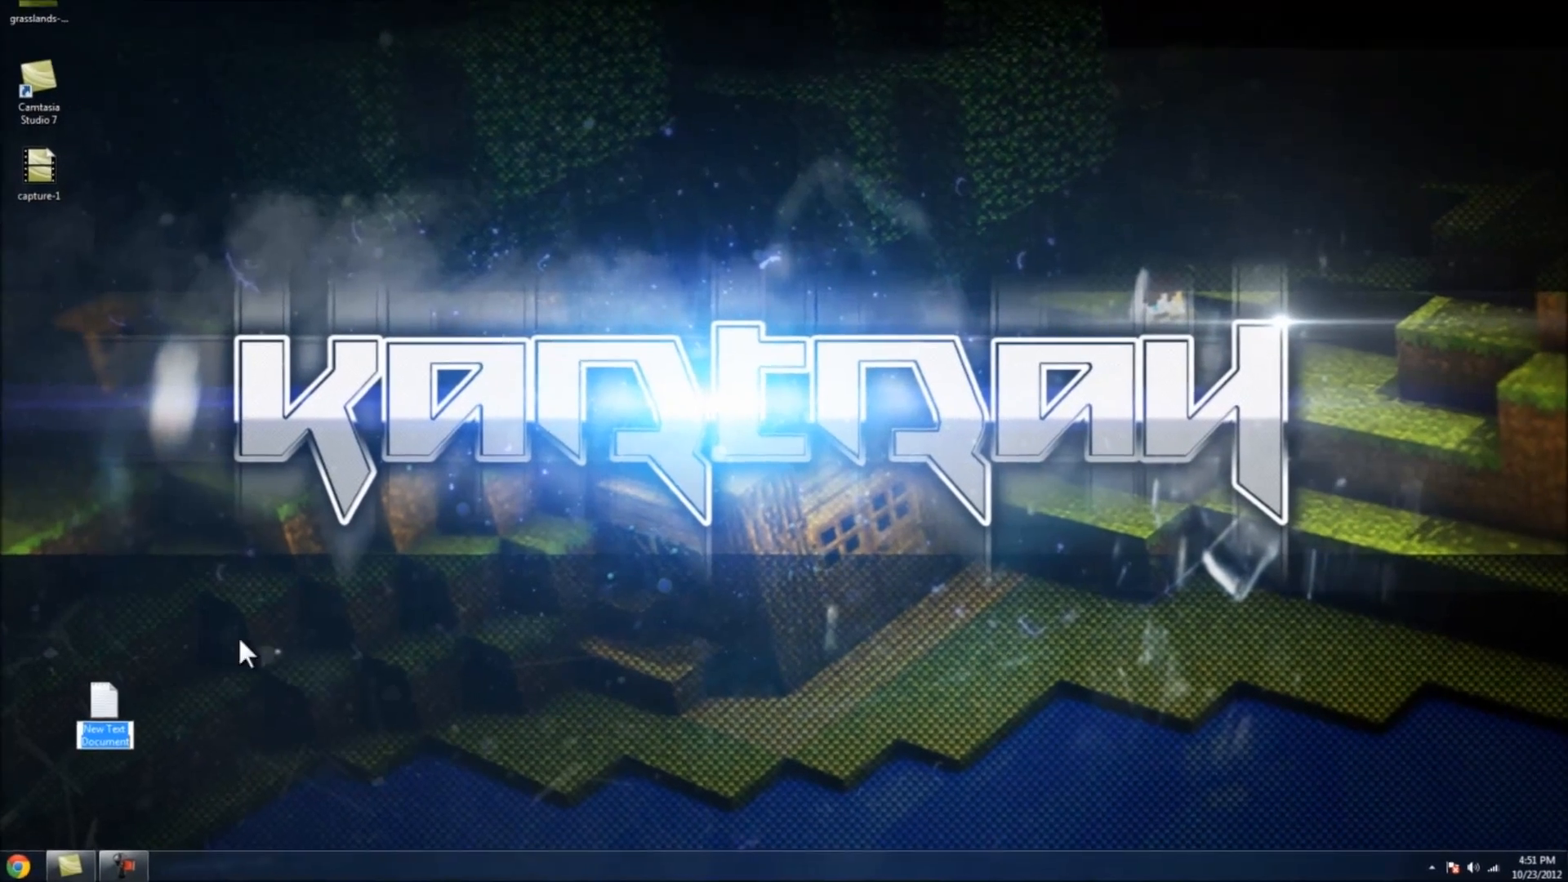
pyautogui.doubleClick(104, 705)
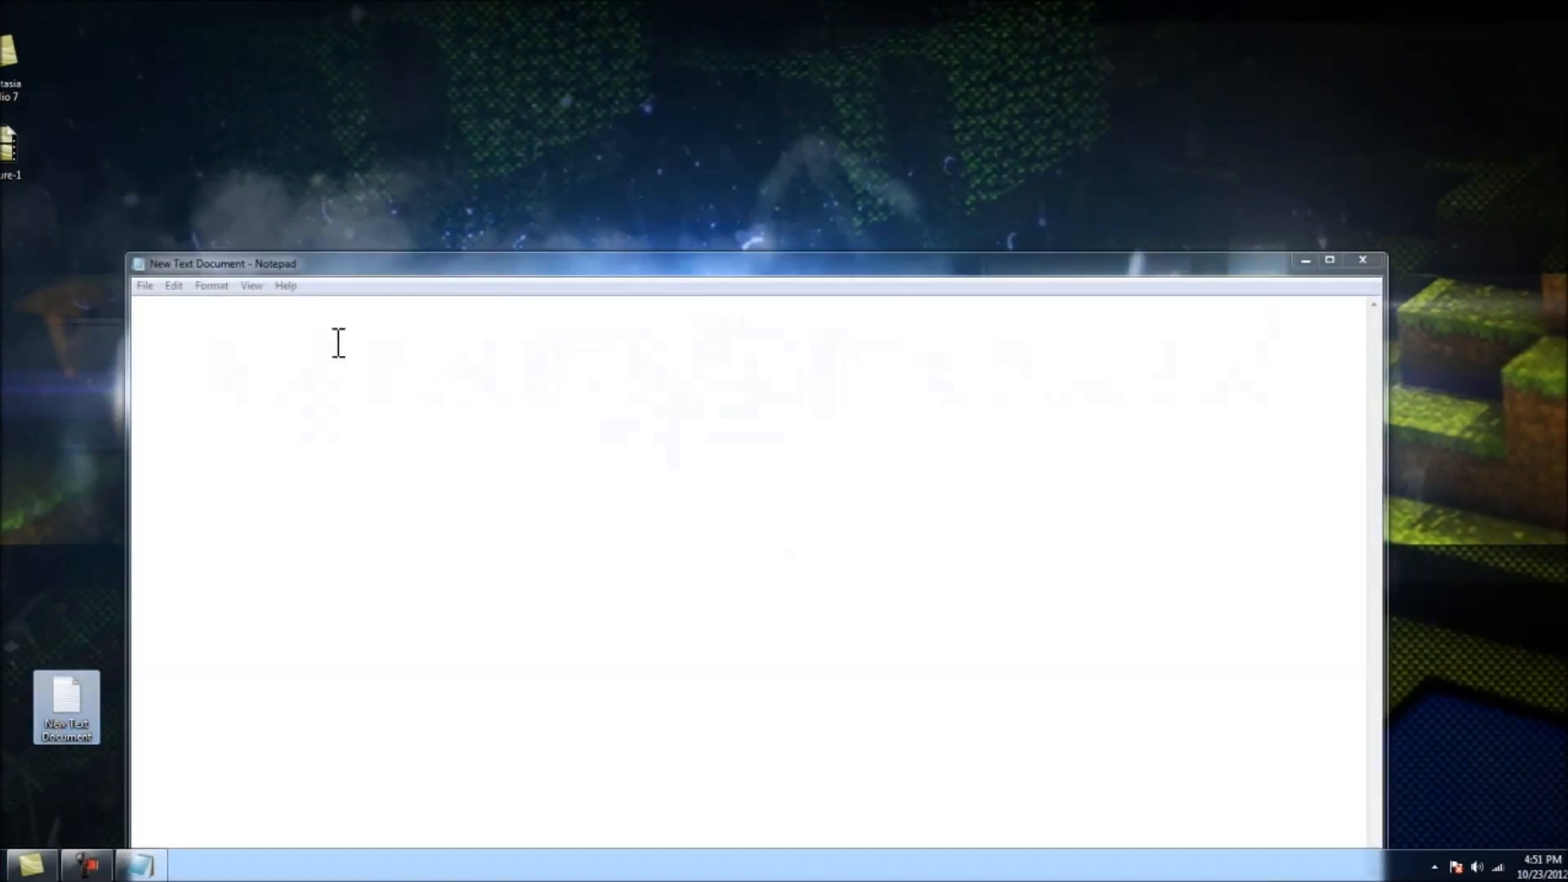
pyautogui.write('Local ip-')
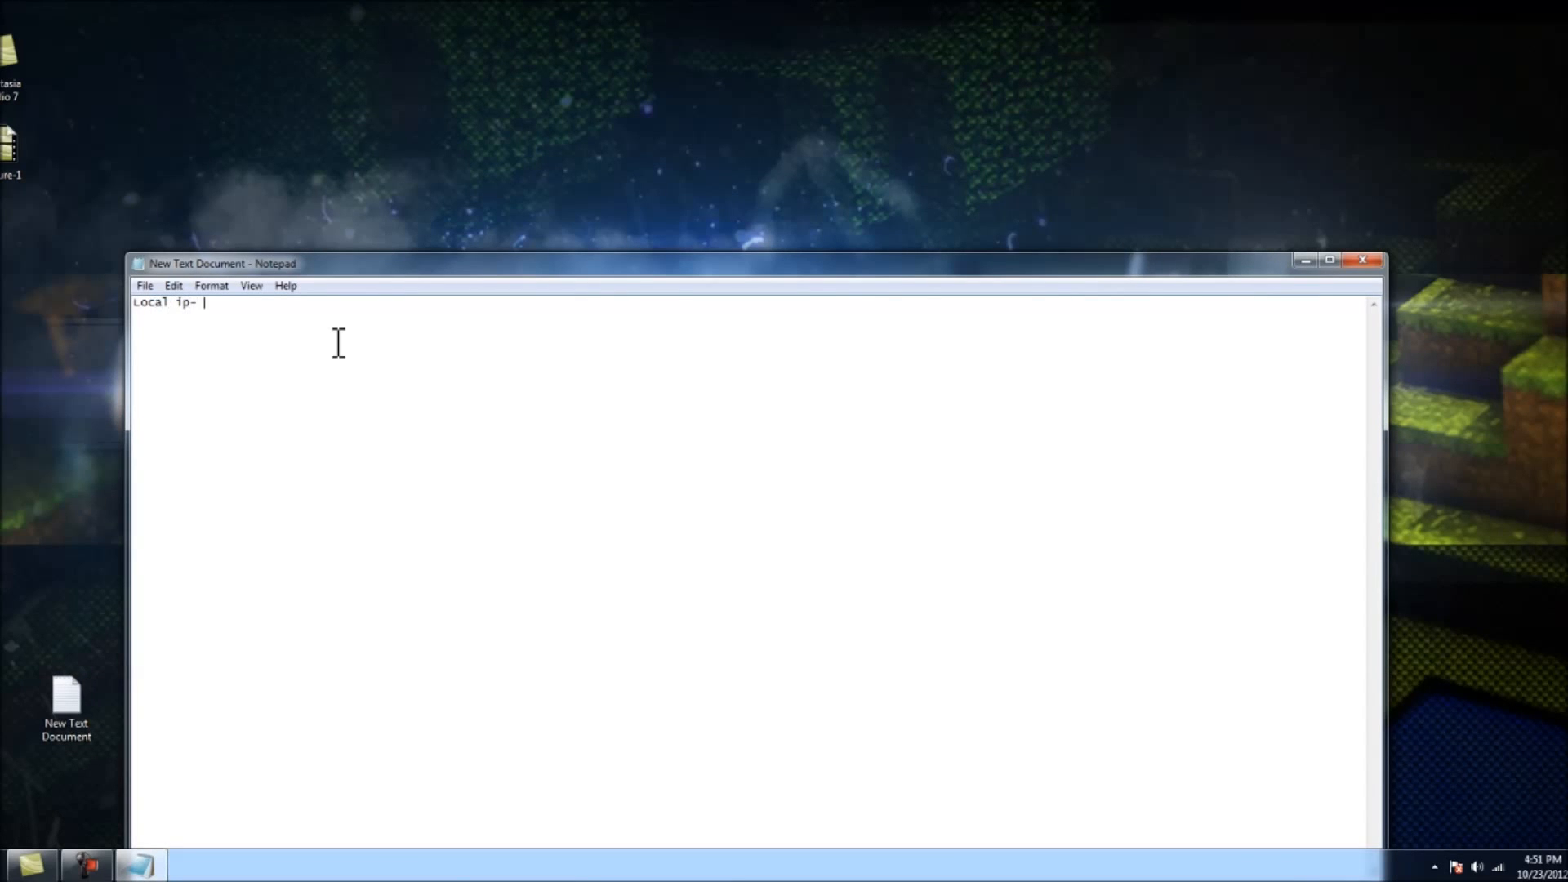
pyautogui.write('192.168.')
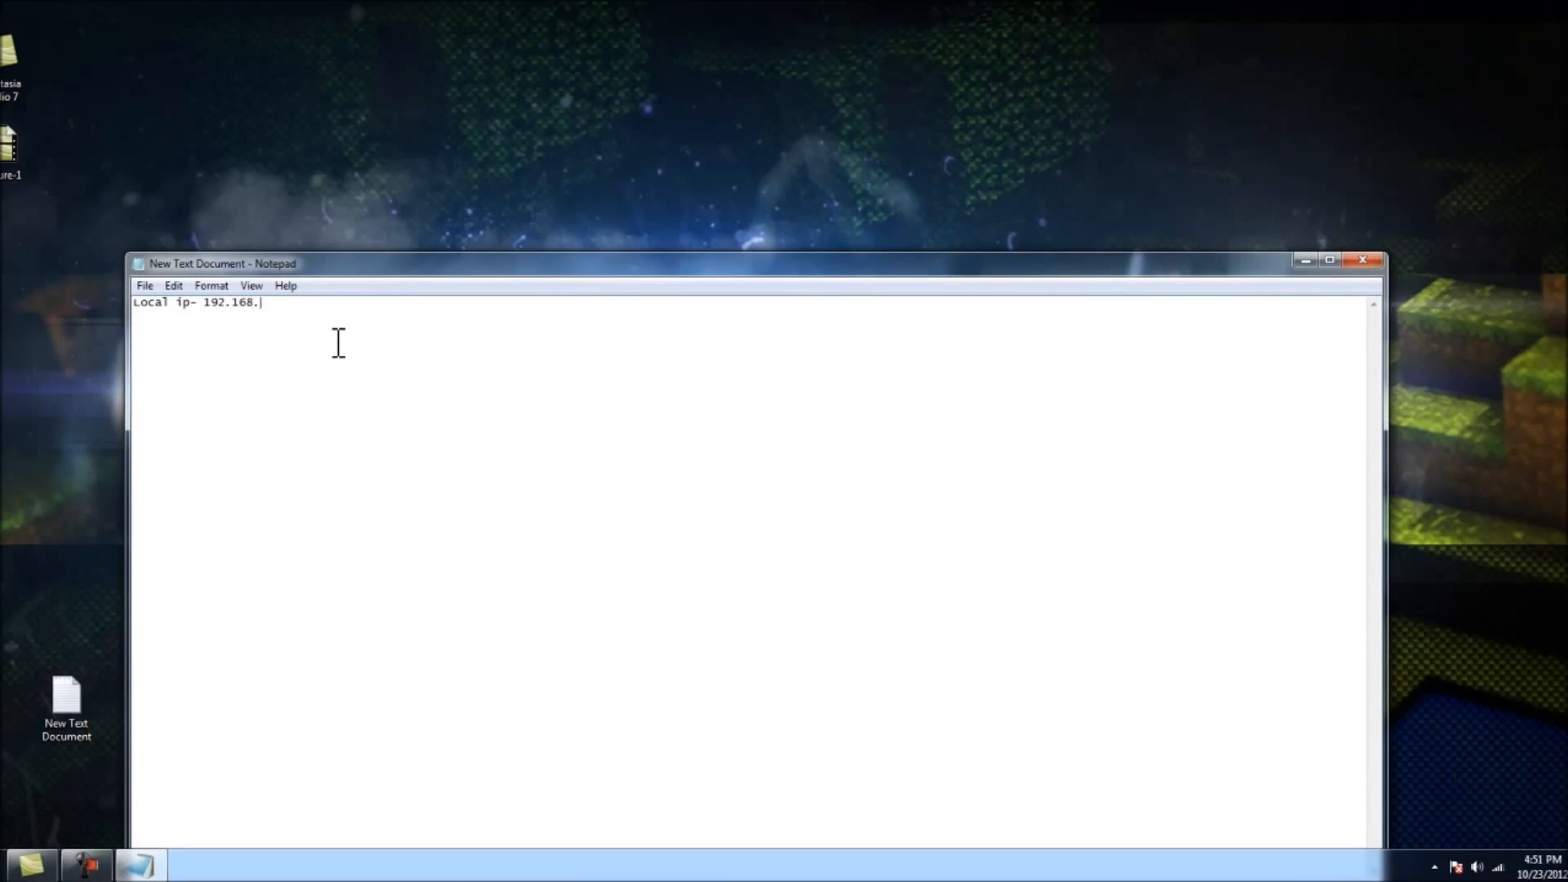
pyautogui.write('0.3')
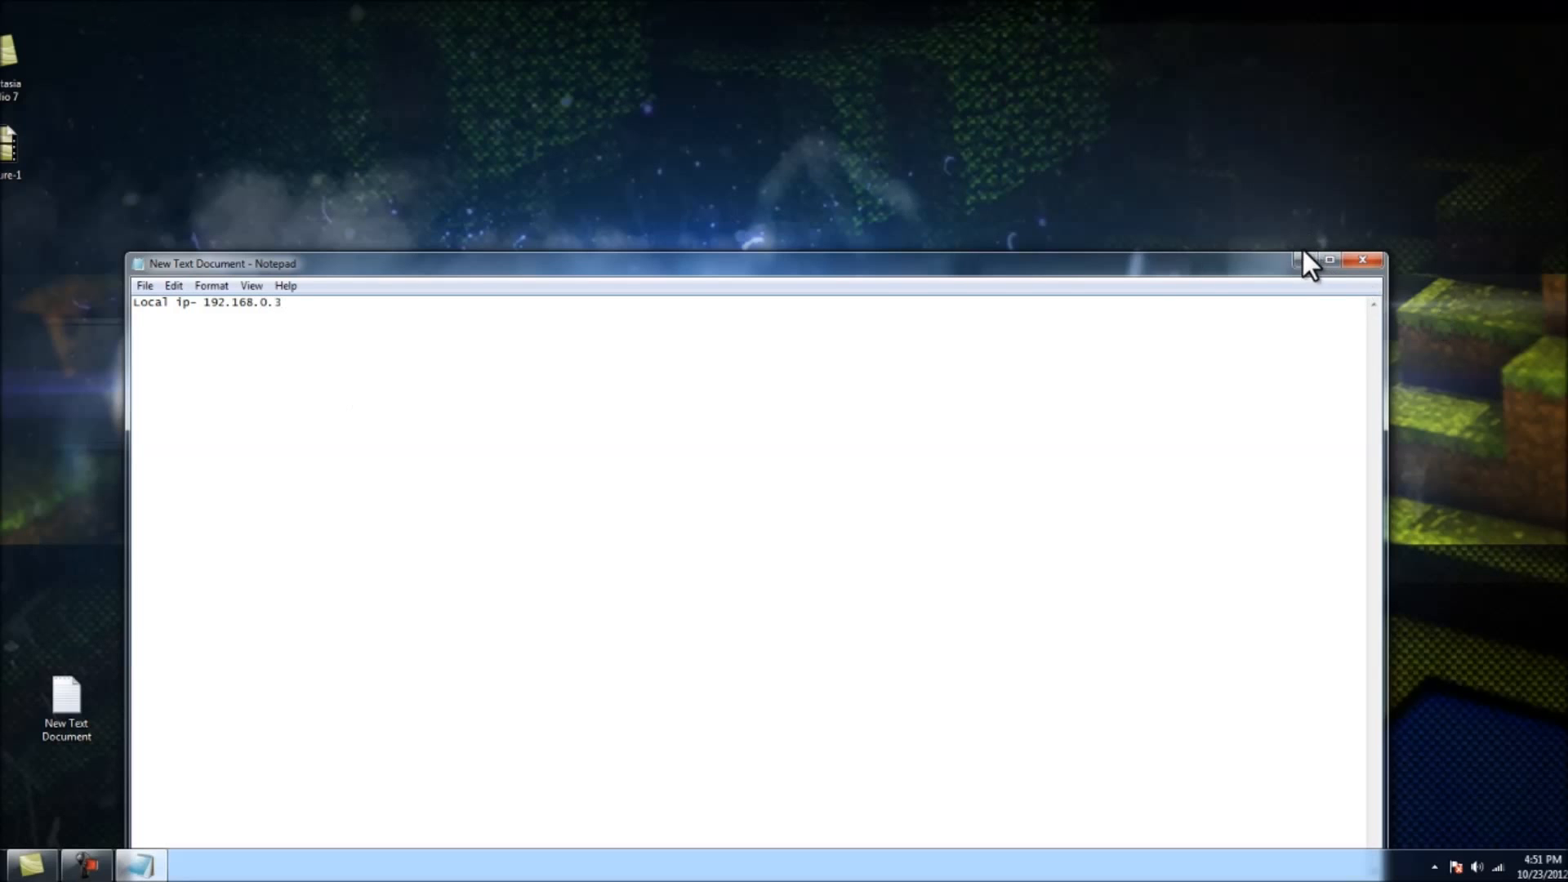
pyautogui.click(1330, 261)
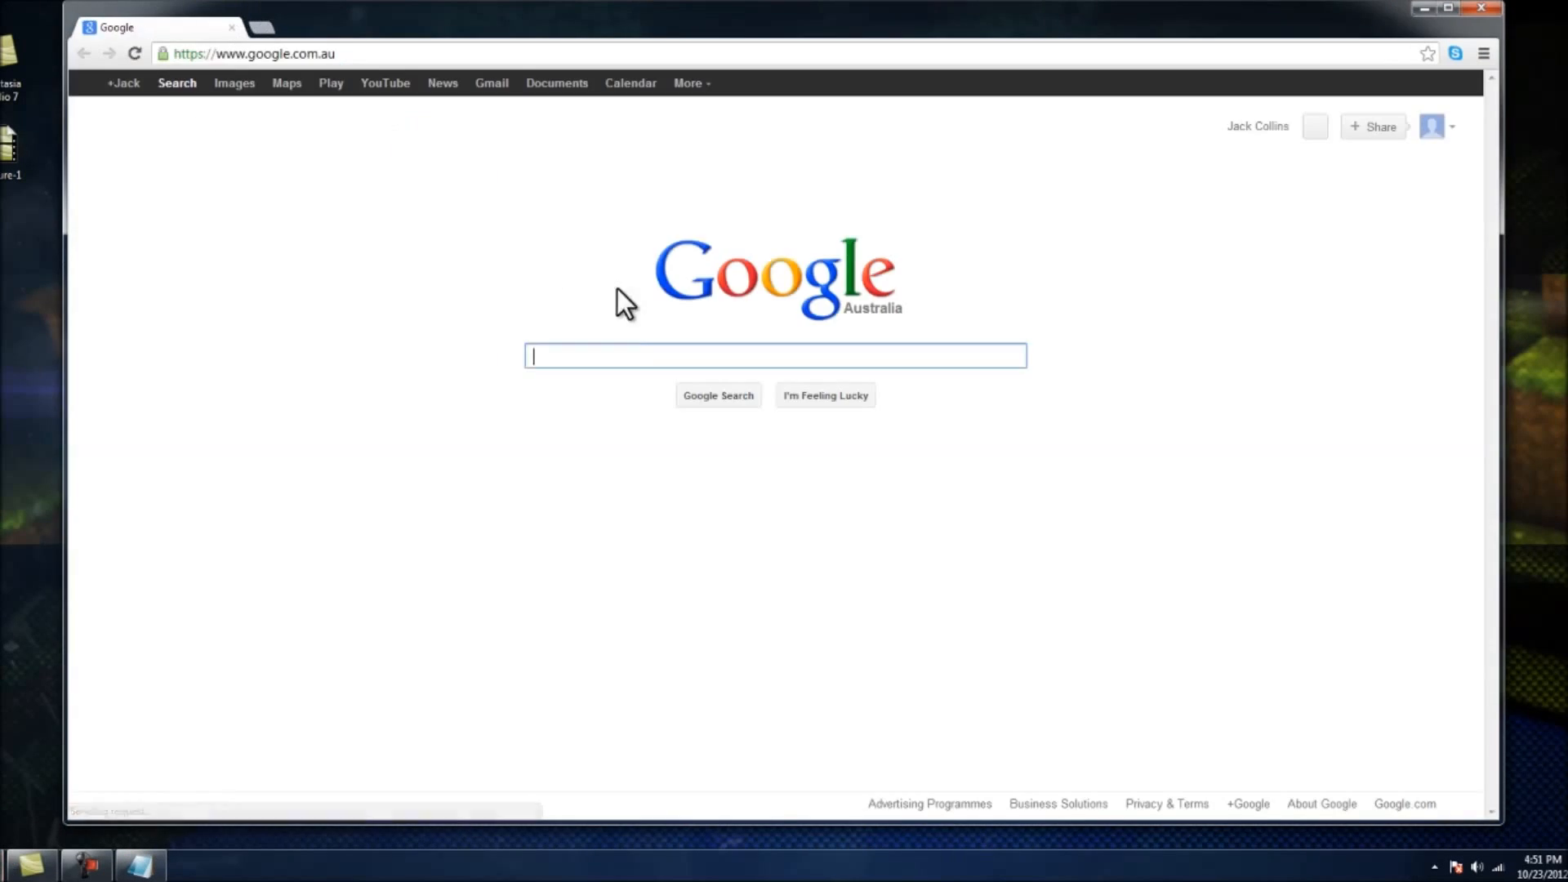
pyautogui.write('what is')
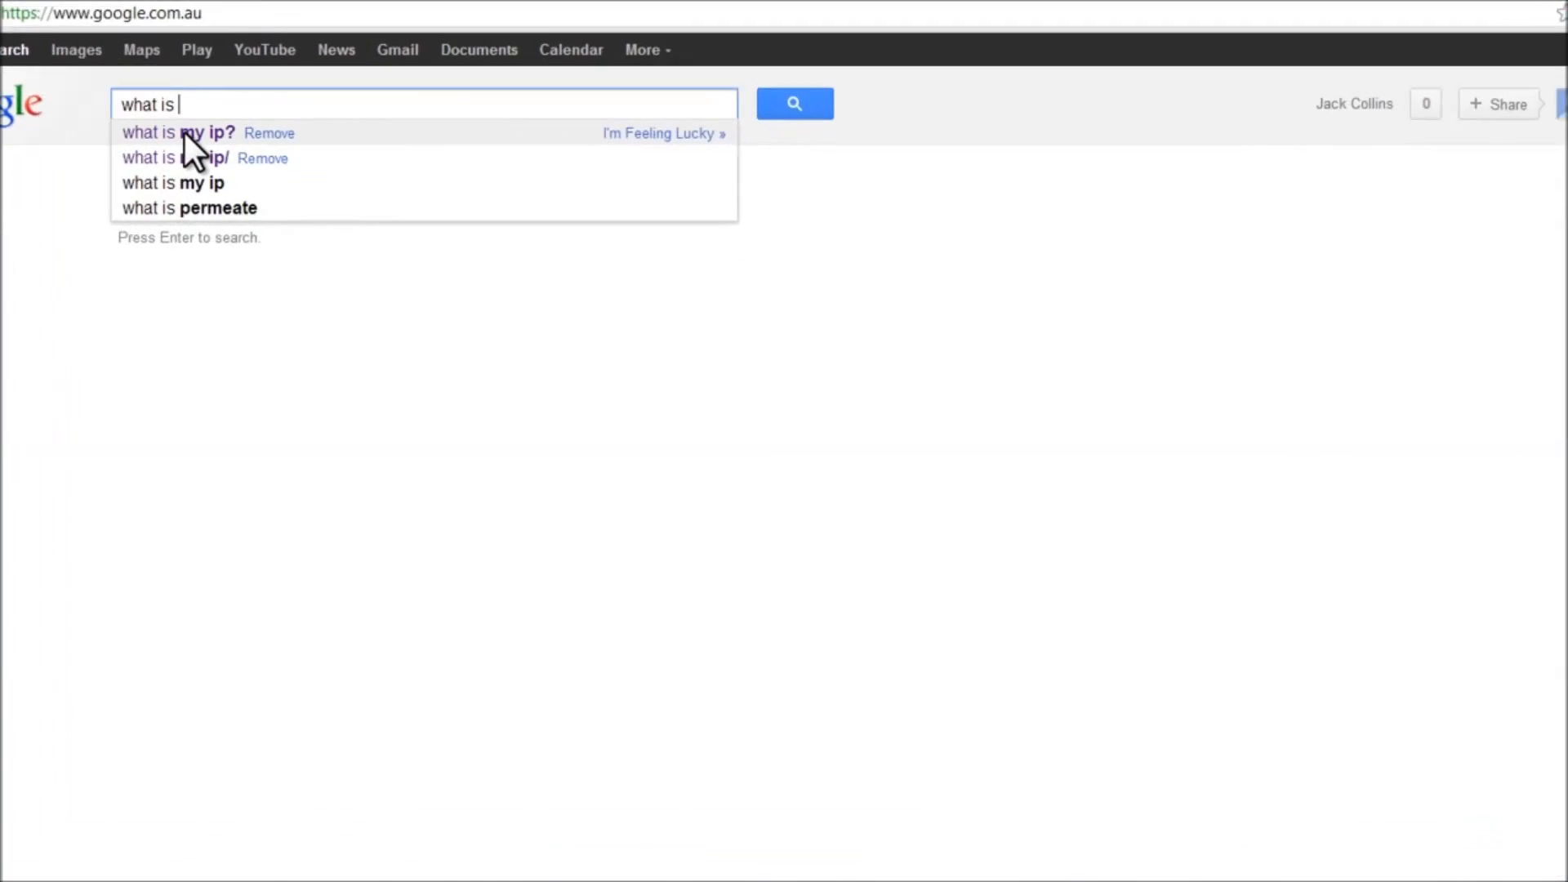
pyautogui.click(178, 133)
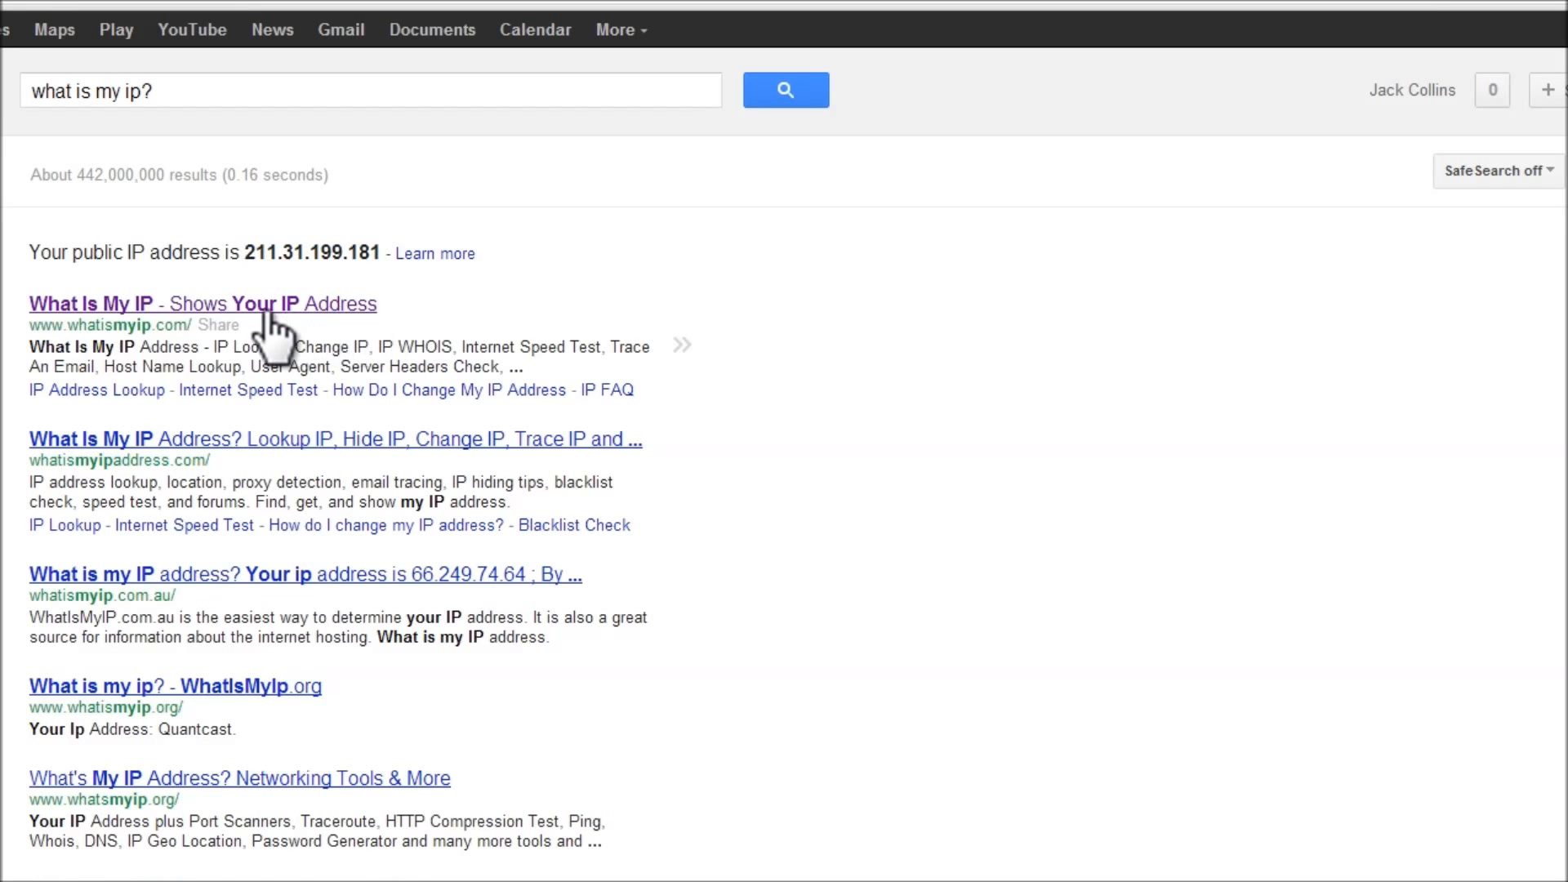
pyautogui.click(202, 303)
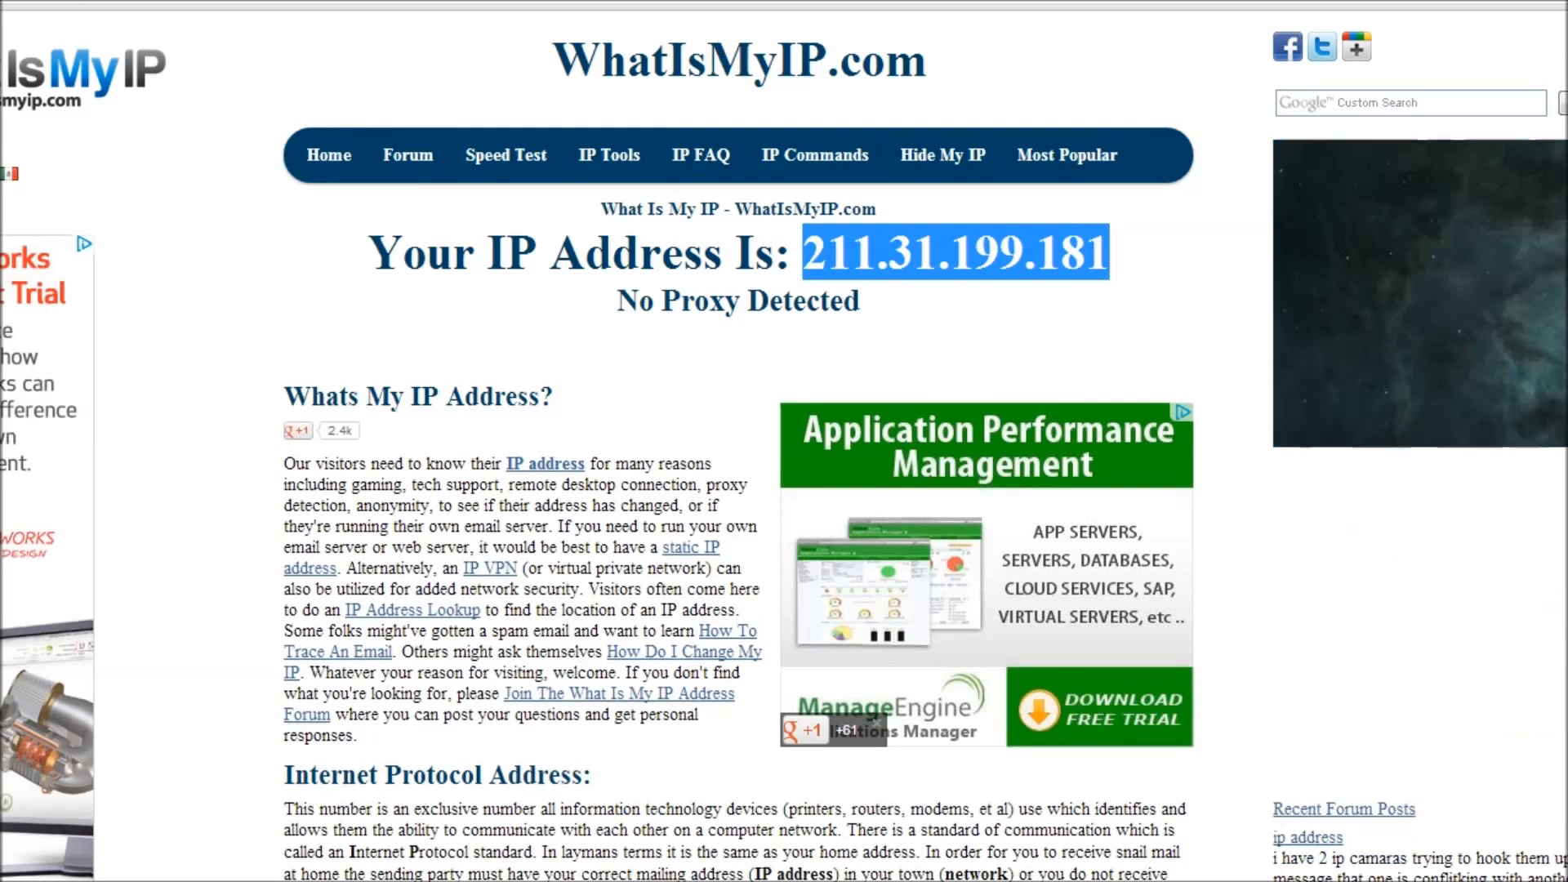
pyautogui.scroll(-3)
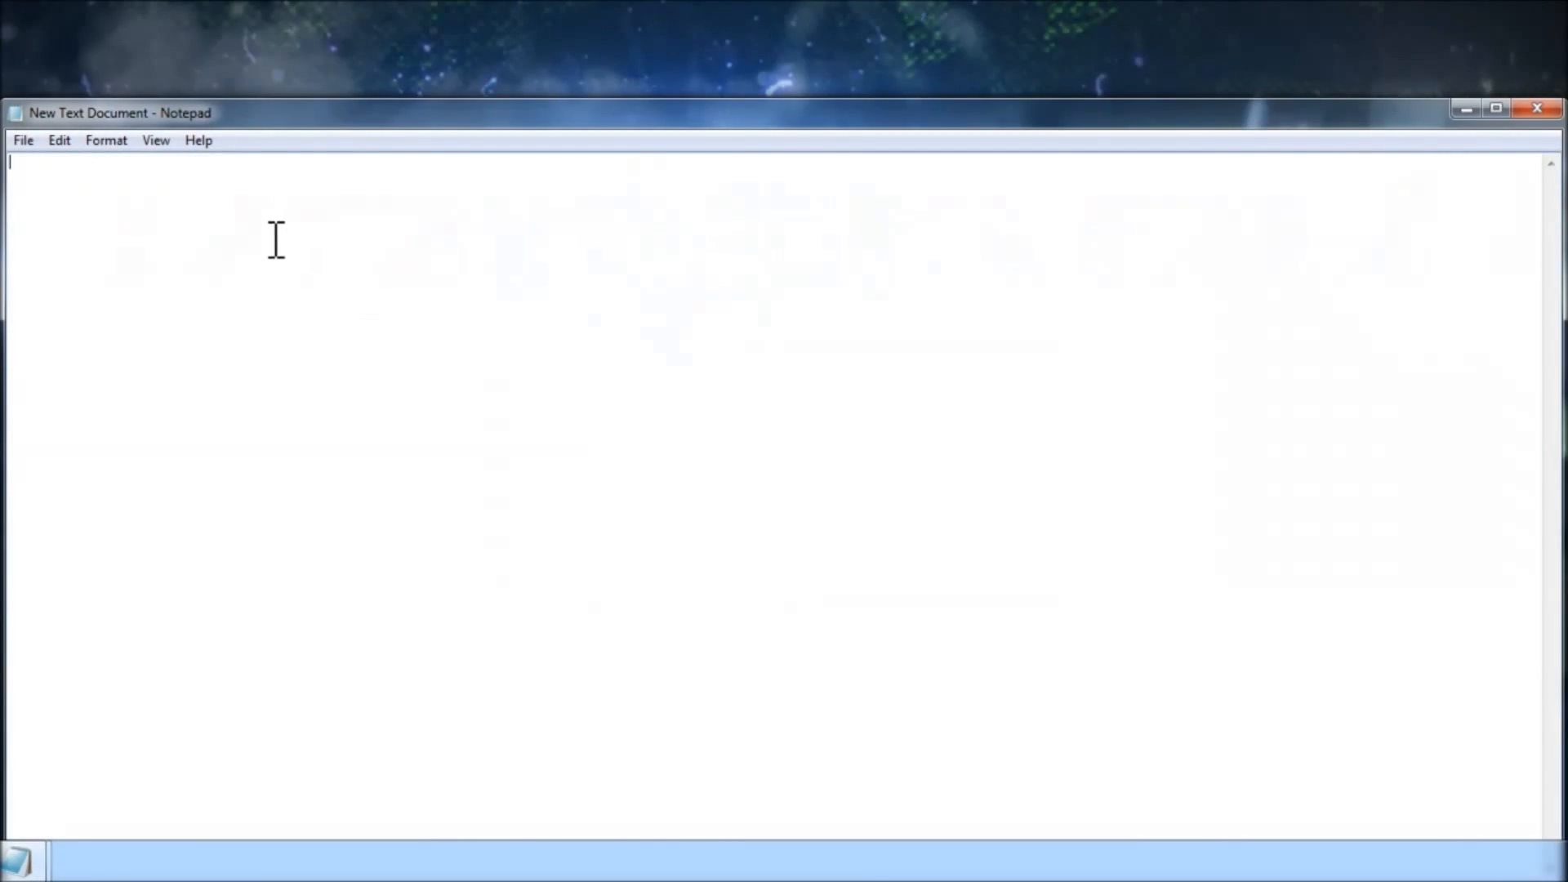
# Step: Type 'Local ip- 192.168.0.3' and 'Ip- 211.31.199.181' into the Notepad note
pyautogui.write('Local ip-')
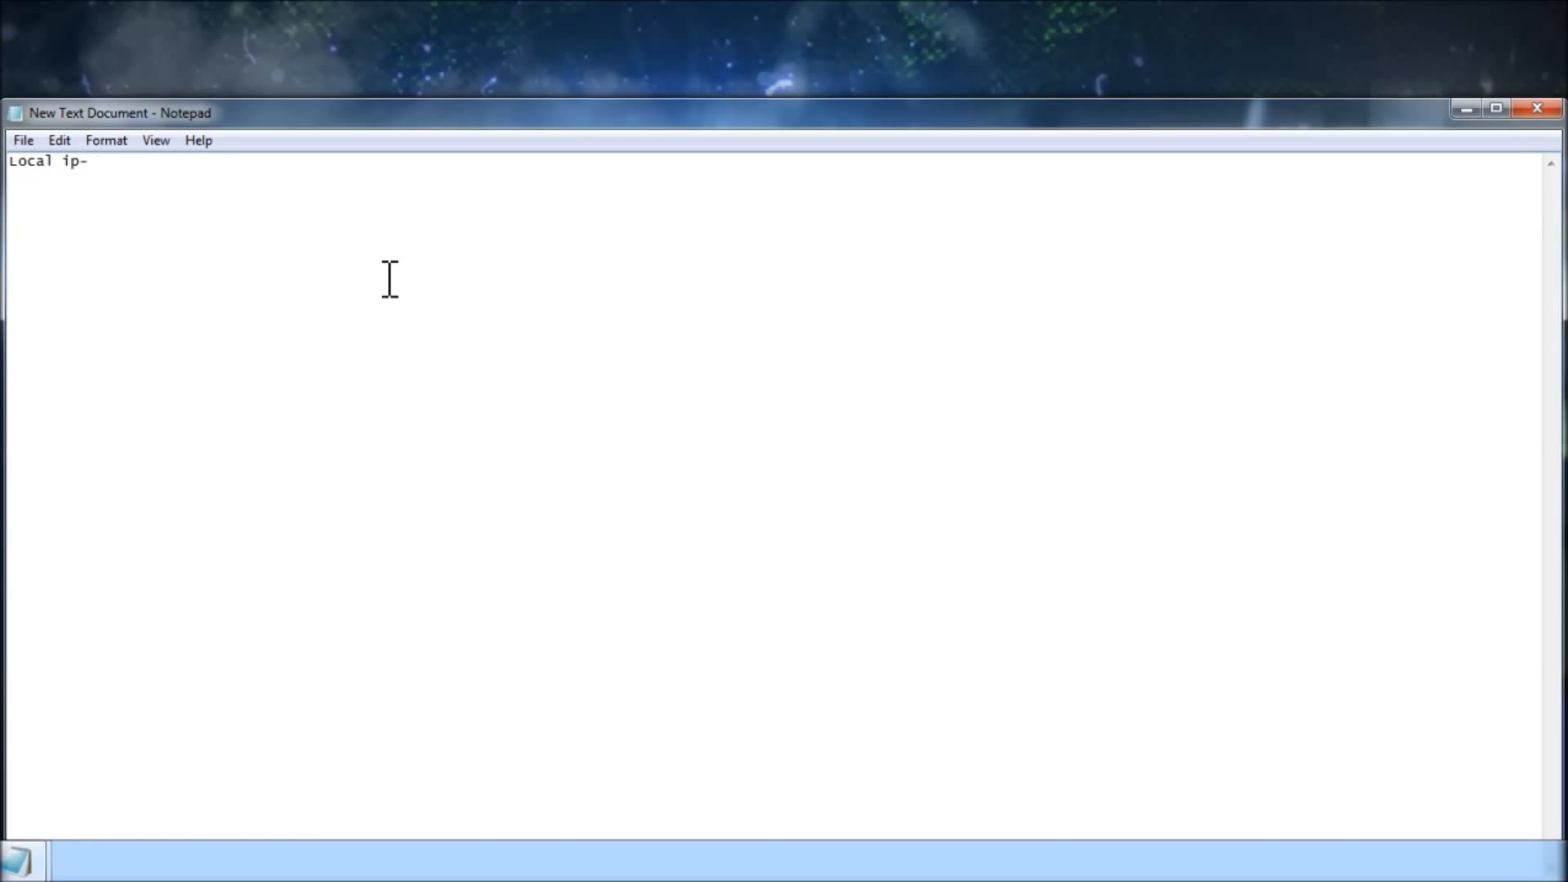
pyautogui.write('192.168.0')
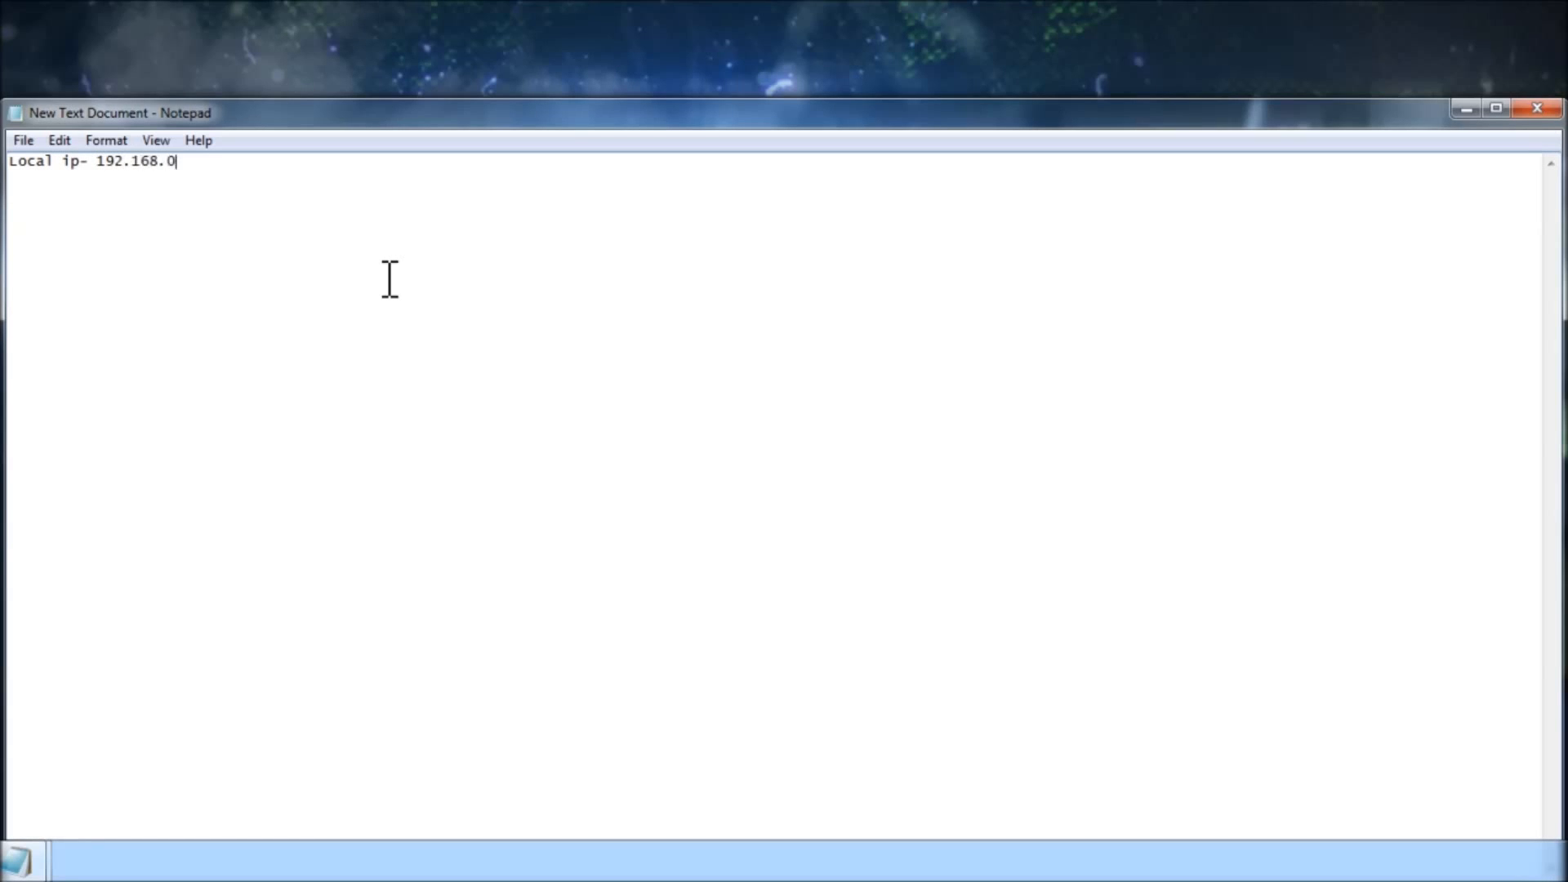
pyautogui.write('.3')
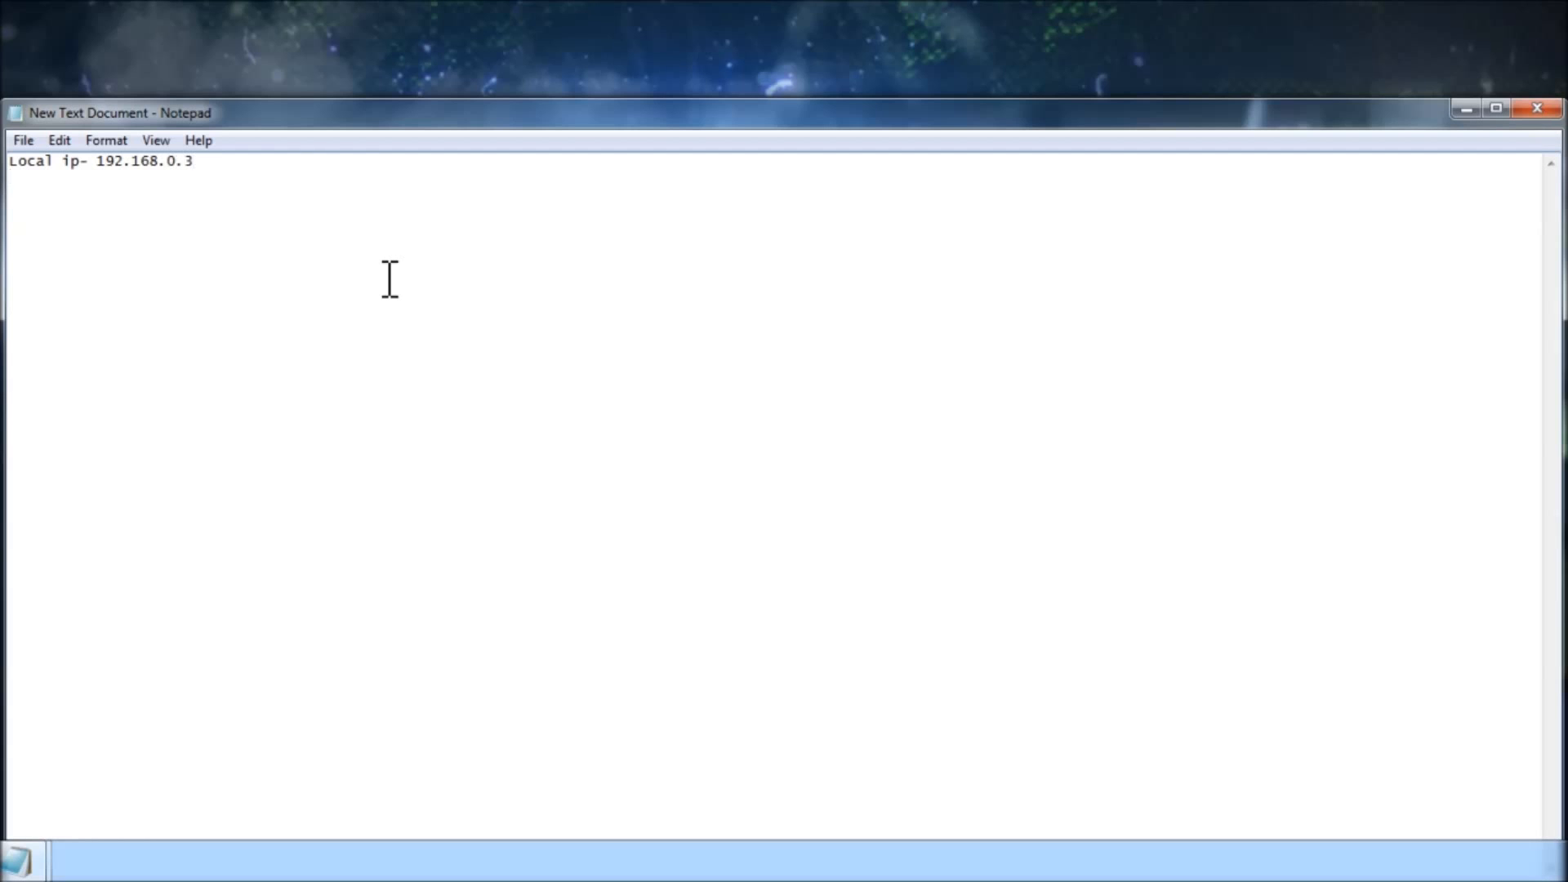
pyautogui.write('Ip -')
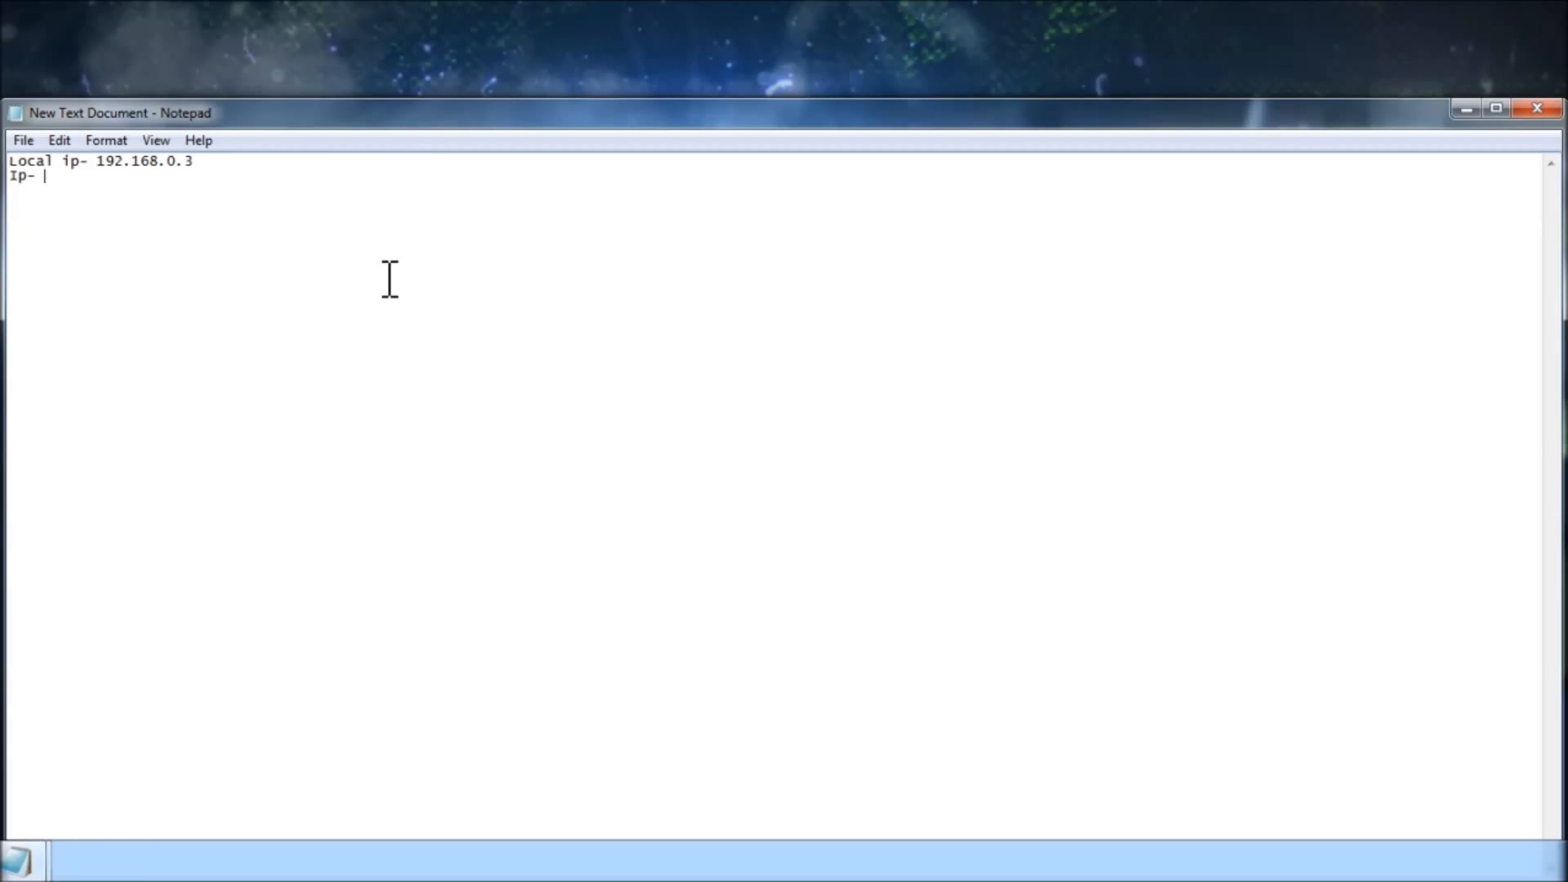
pyautogui.write('211.31.199.181')
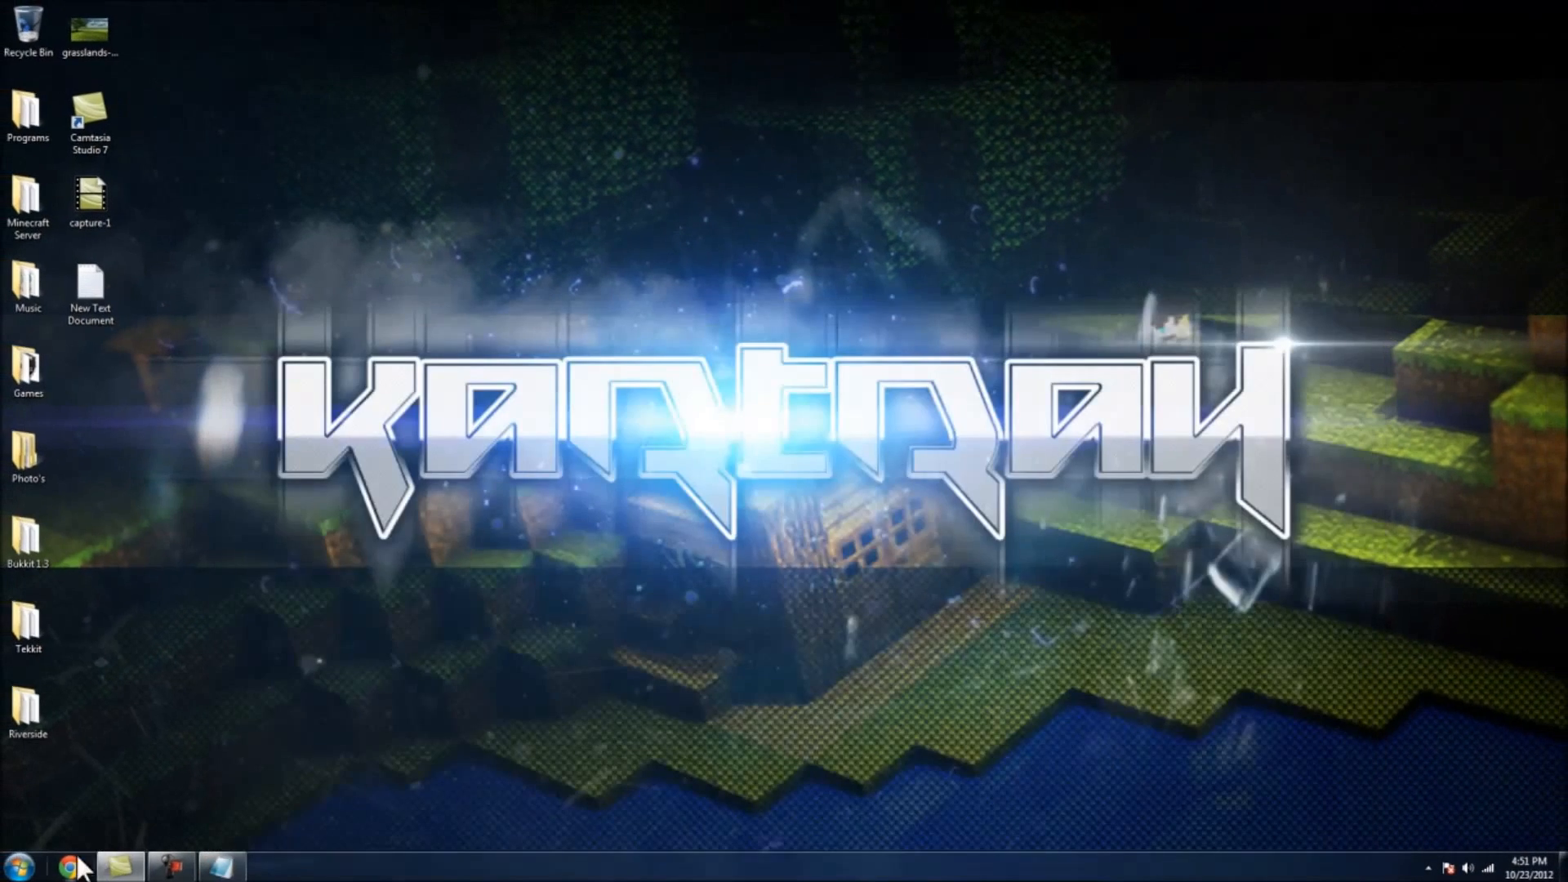
# Step: Search Google for 'port forward' and open the PortForward.com result
pyautogui.click(68, 865)
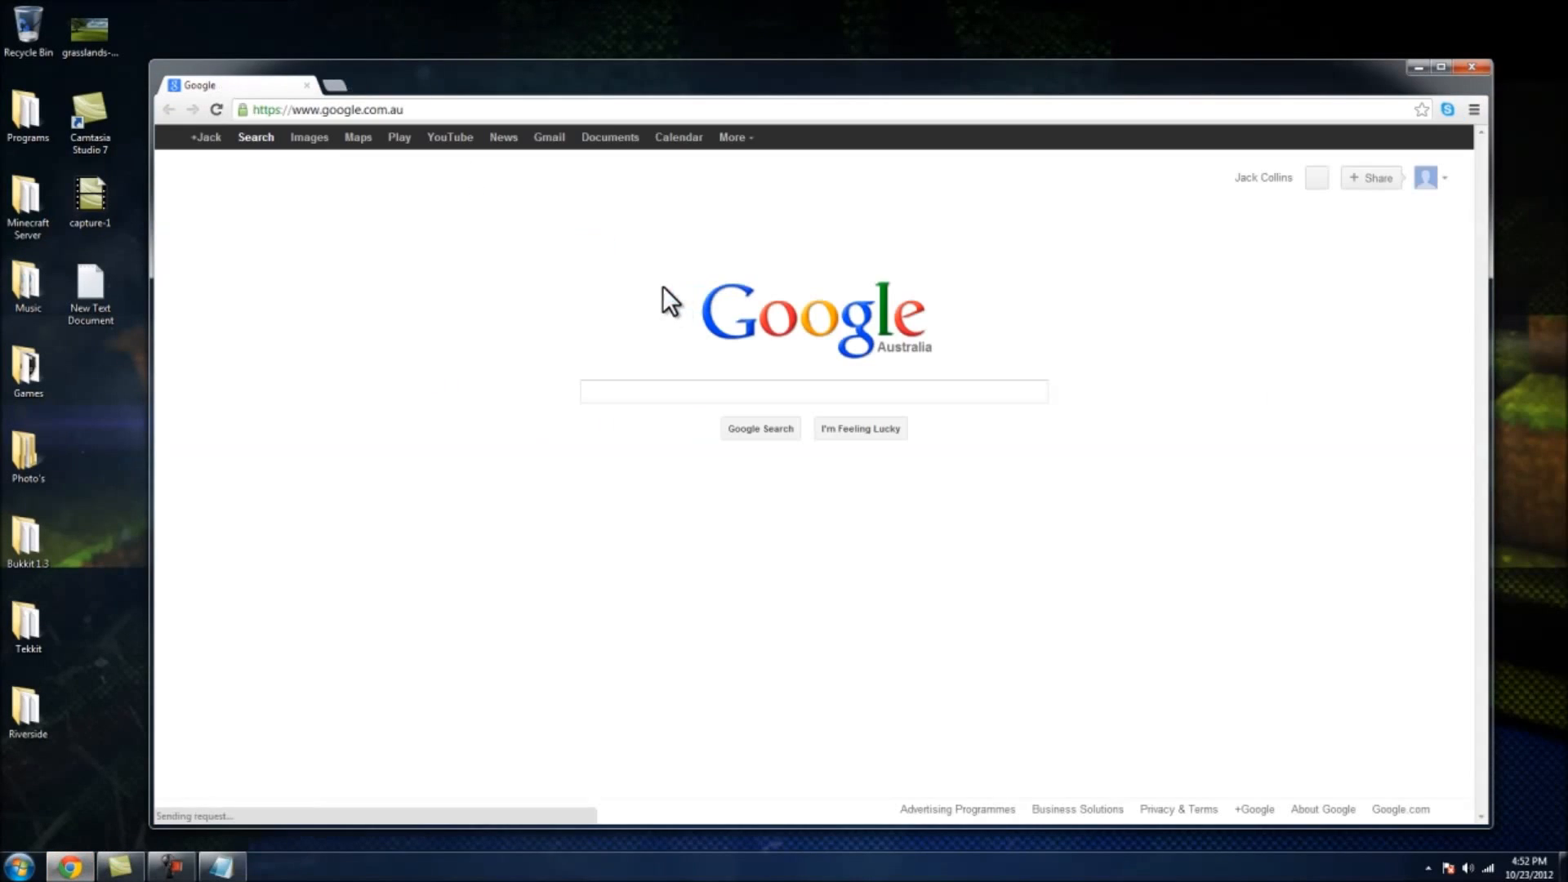
pyautogui.click(810, 391)
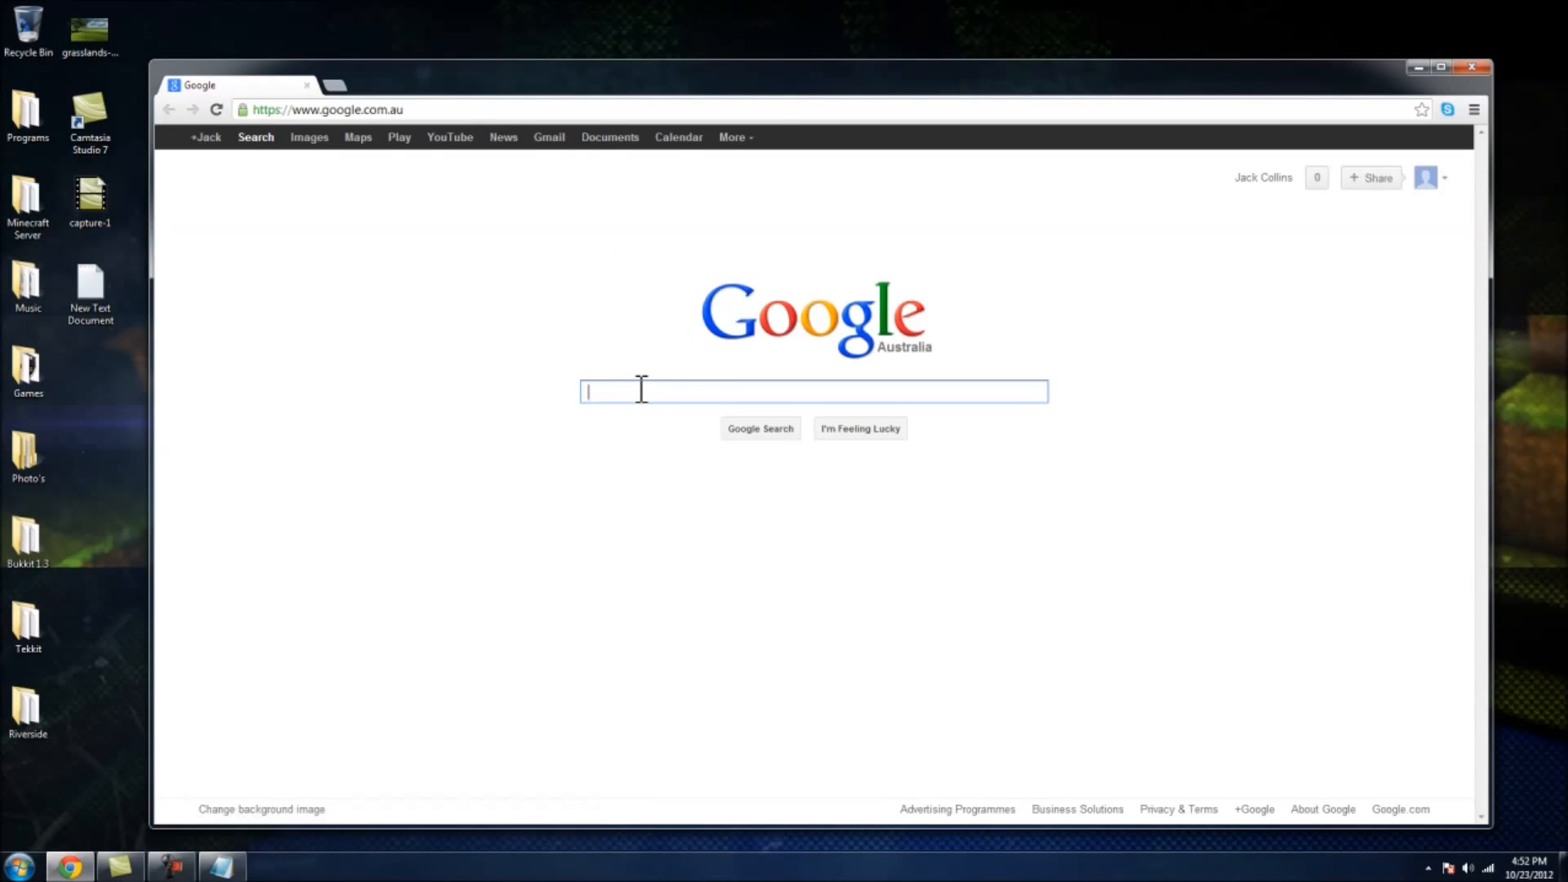
pyautogui.write('port forward')
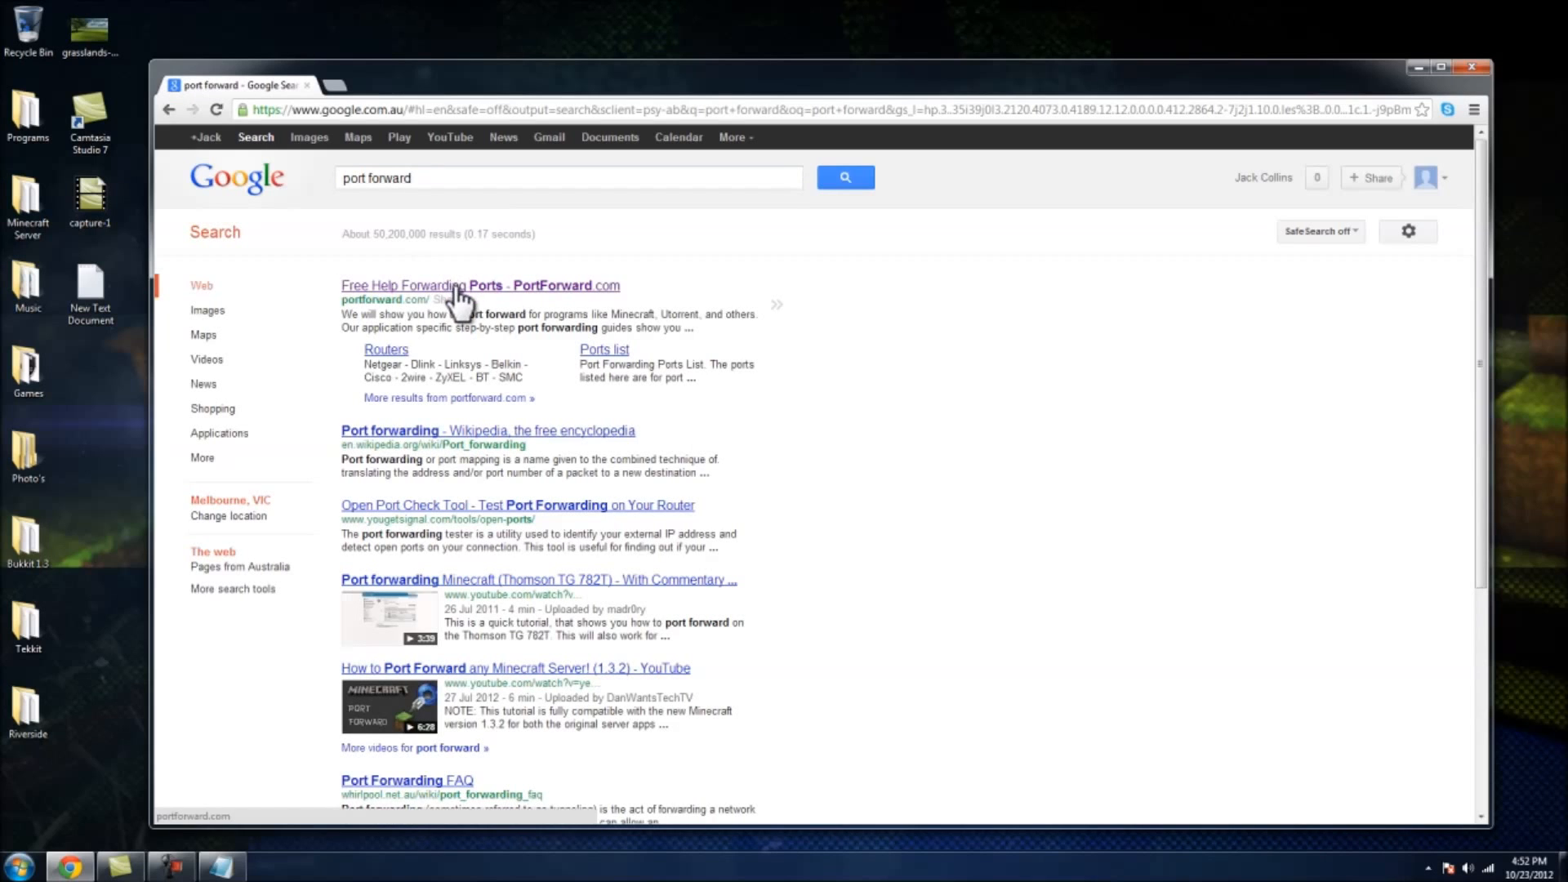
pyautogui.click(479, 285)
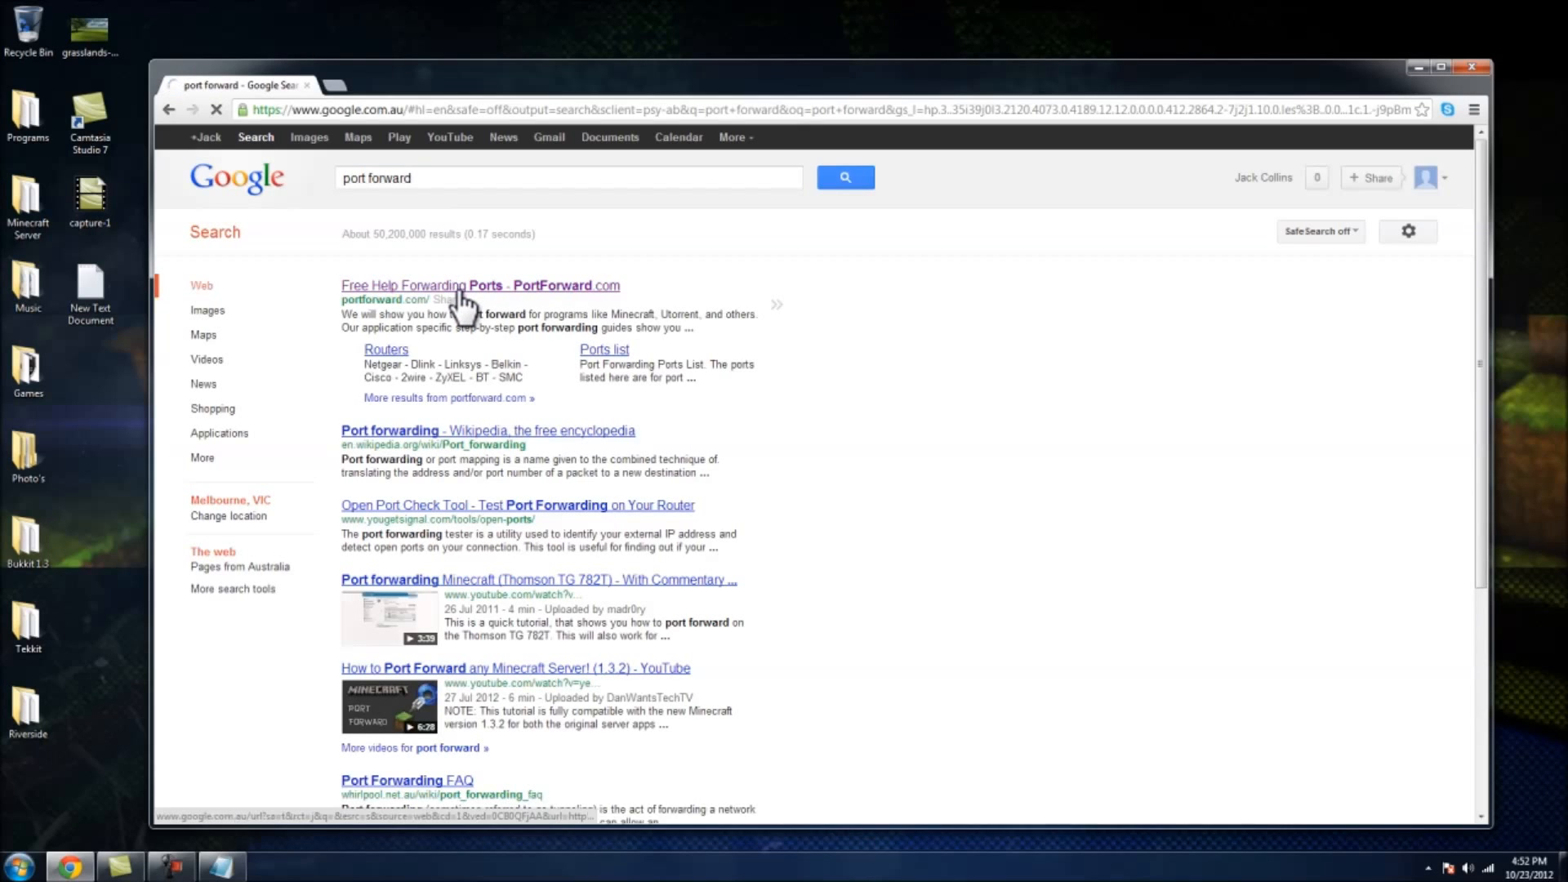
pyautogui.click(479, 285)
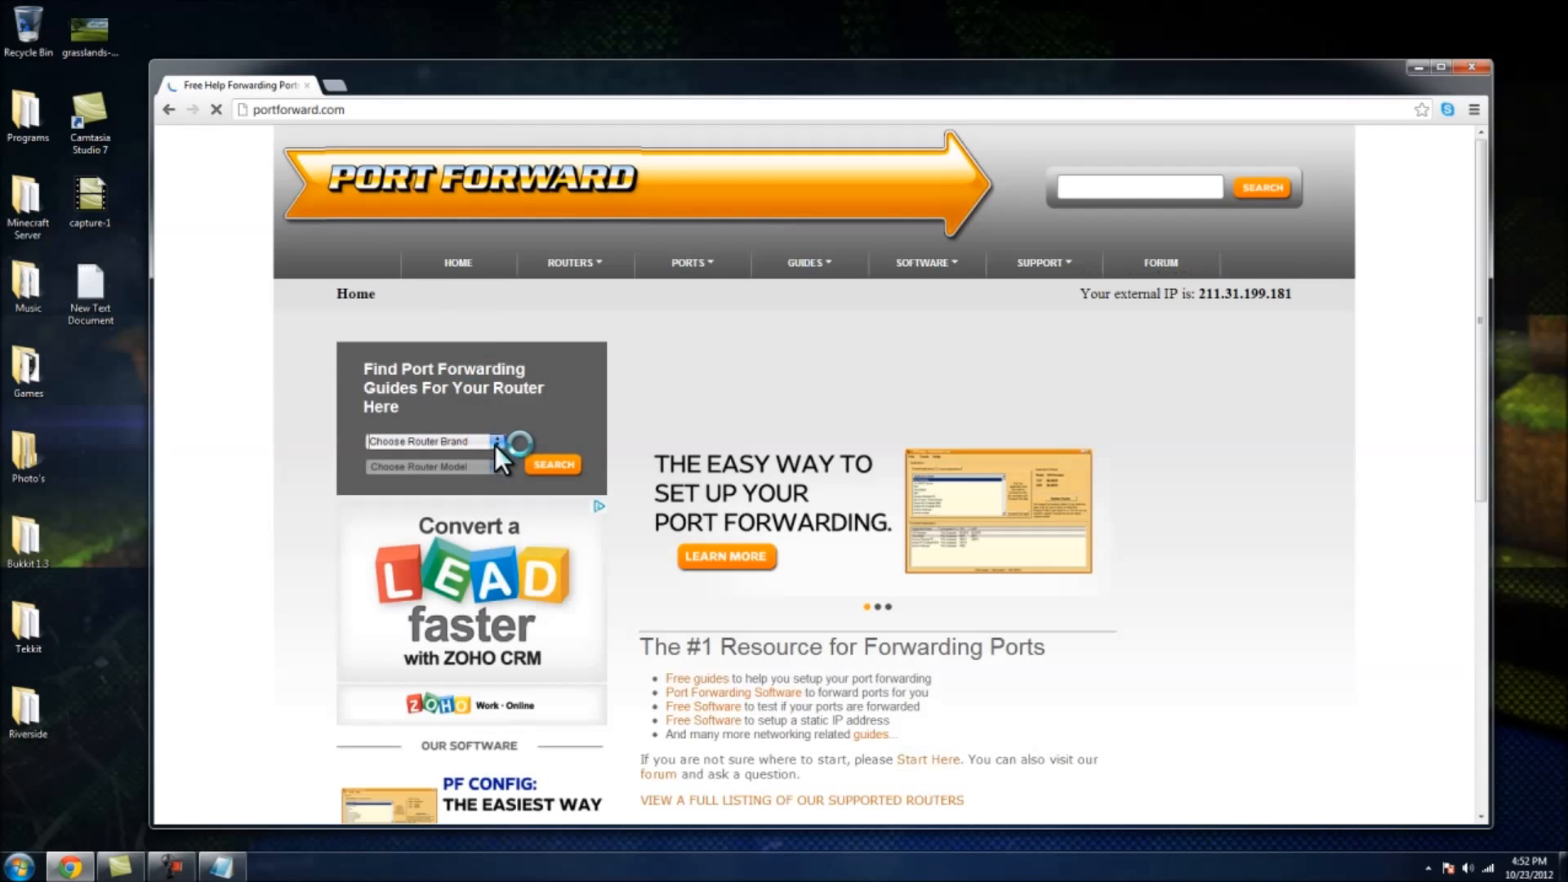
# Step: Select Netgear brand and DGN2200 model, then search for its guides
pyautogui.click(432, 441)
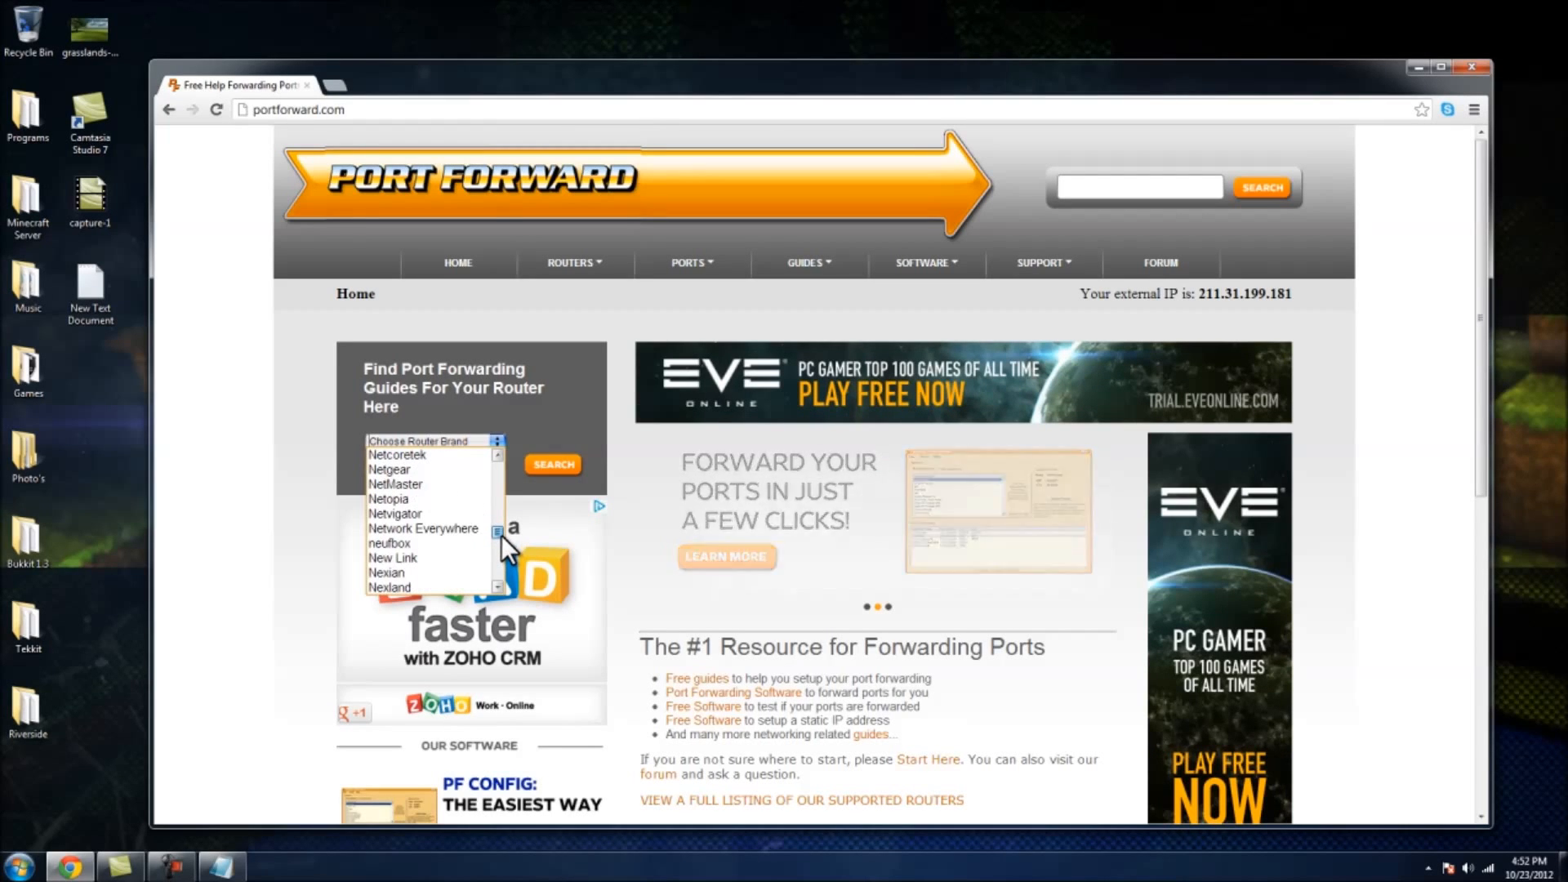
pyautogui.click(389, 469)
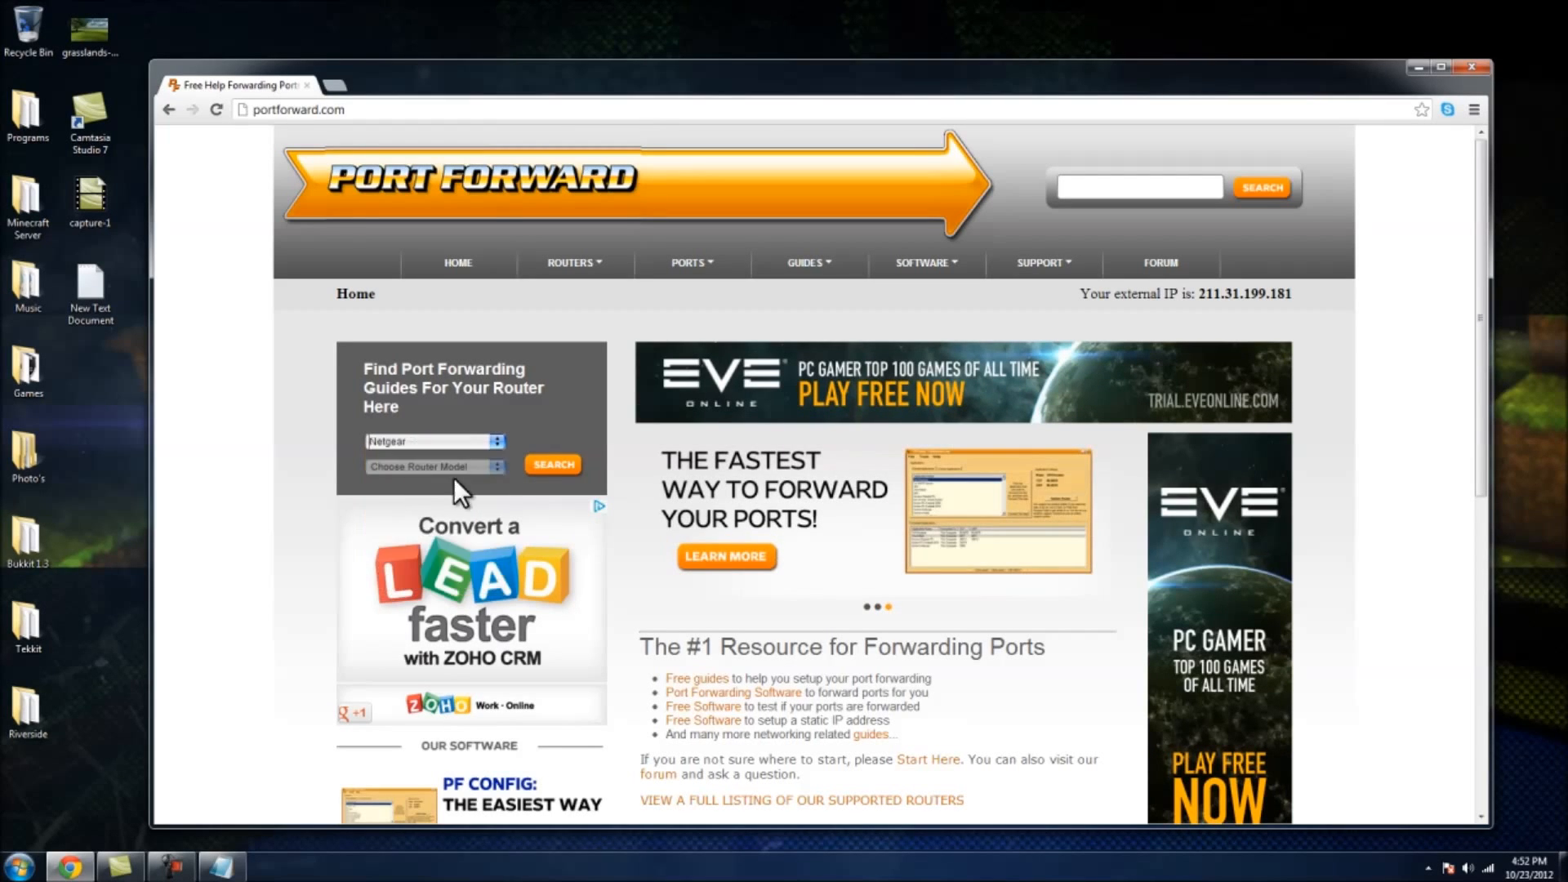
pyautogui.click(432, 466)
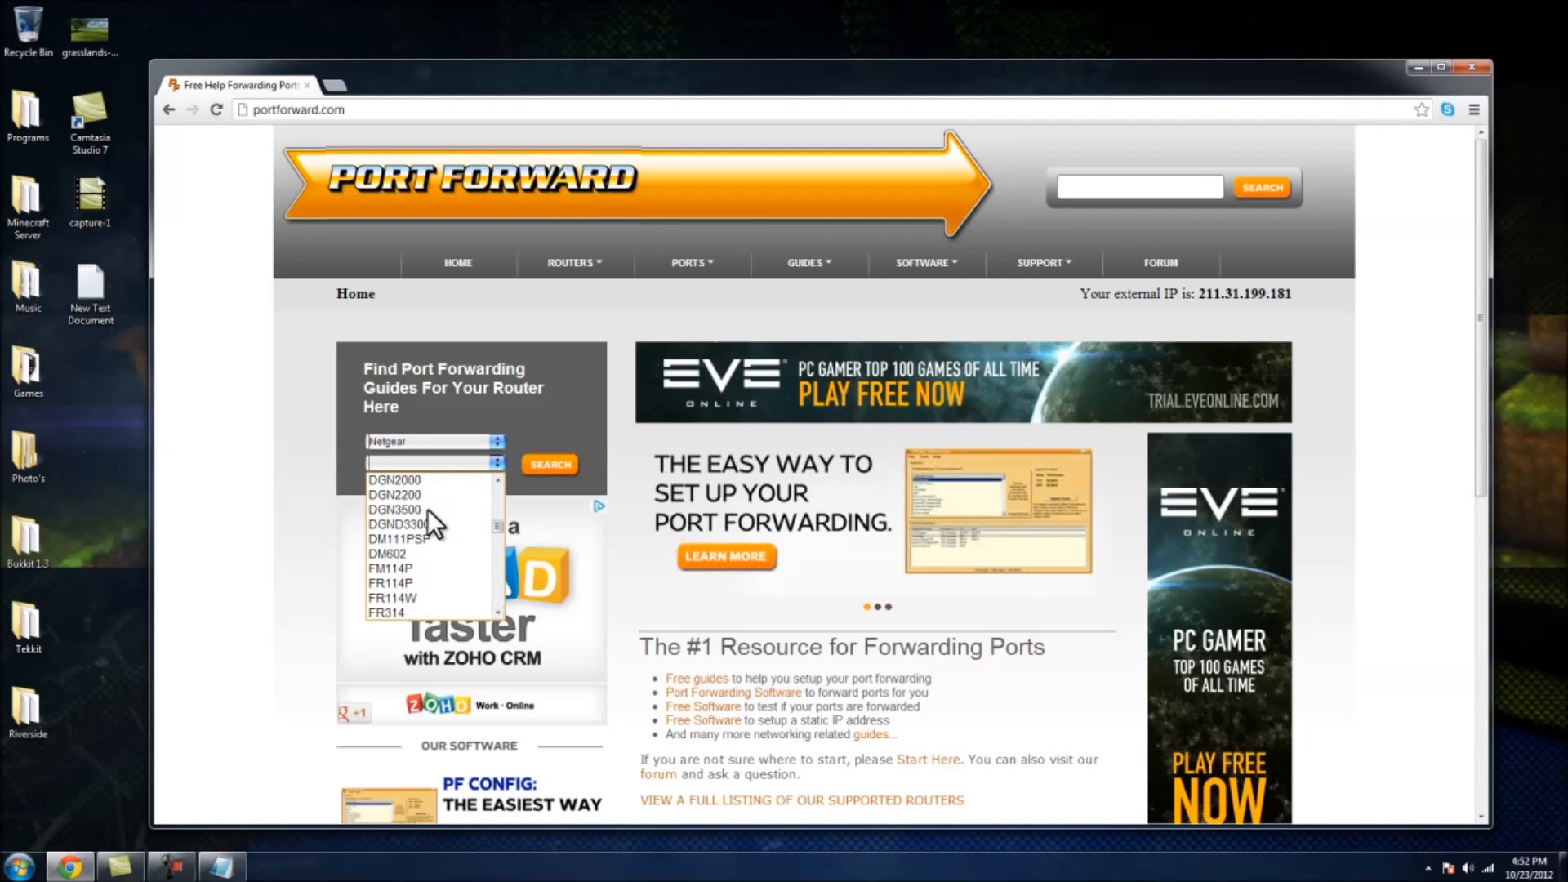
pyautogui.click(395, 494)
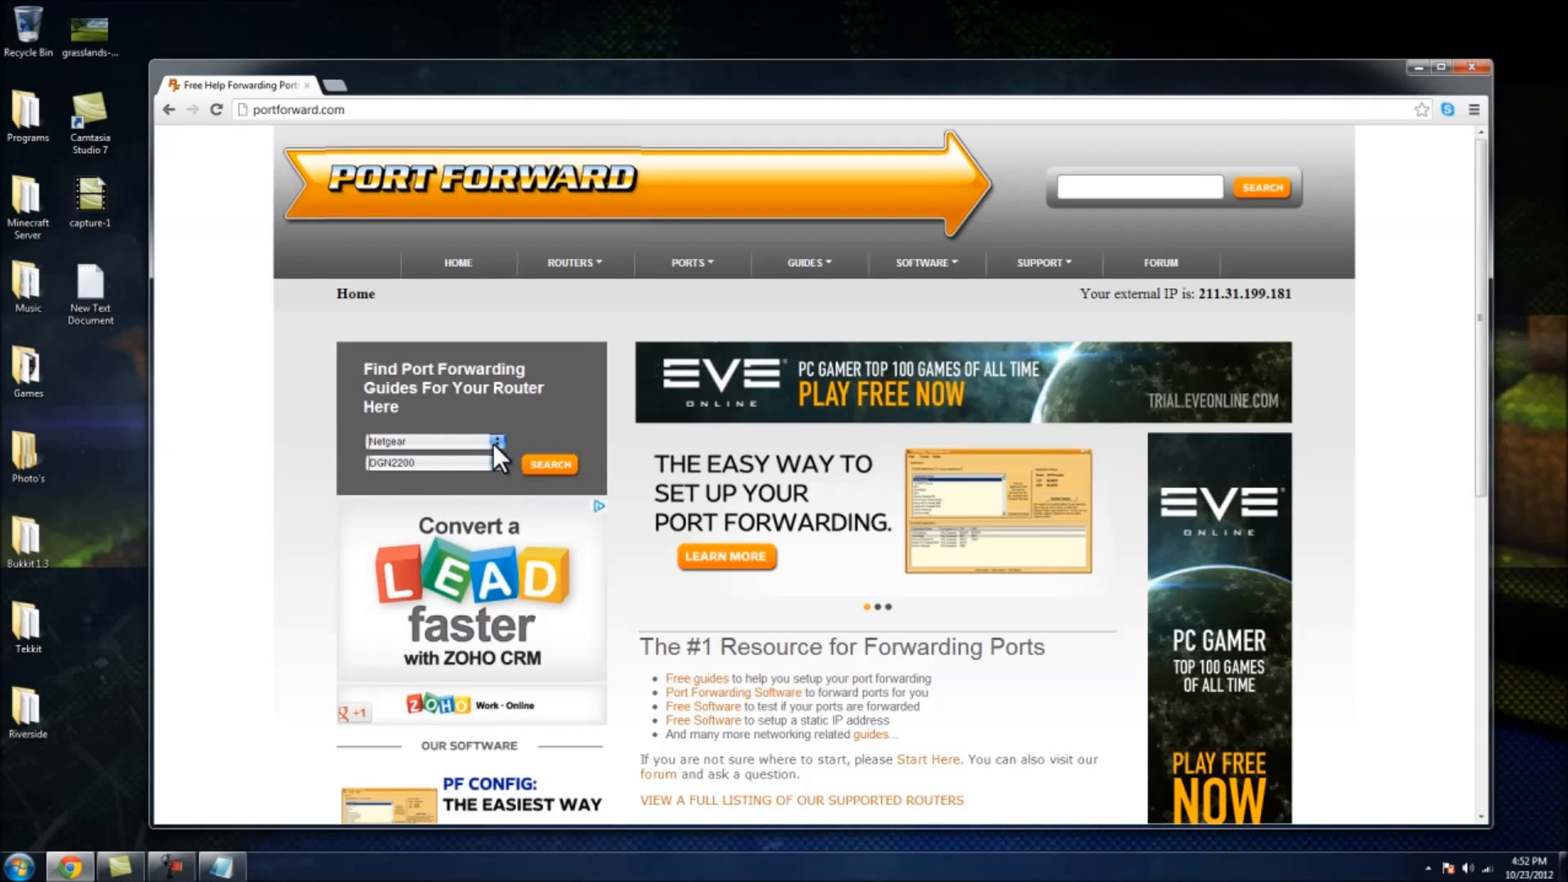
pyautogui.click(548, 464)
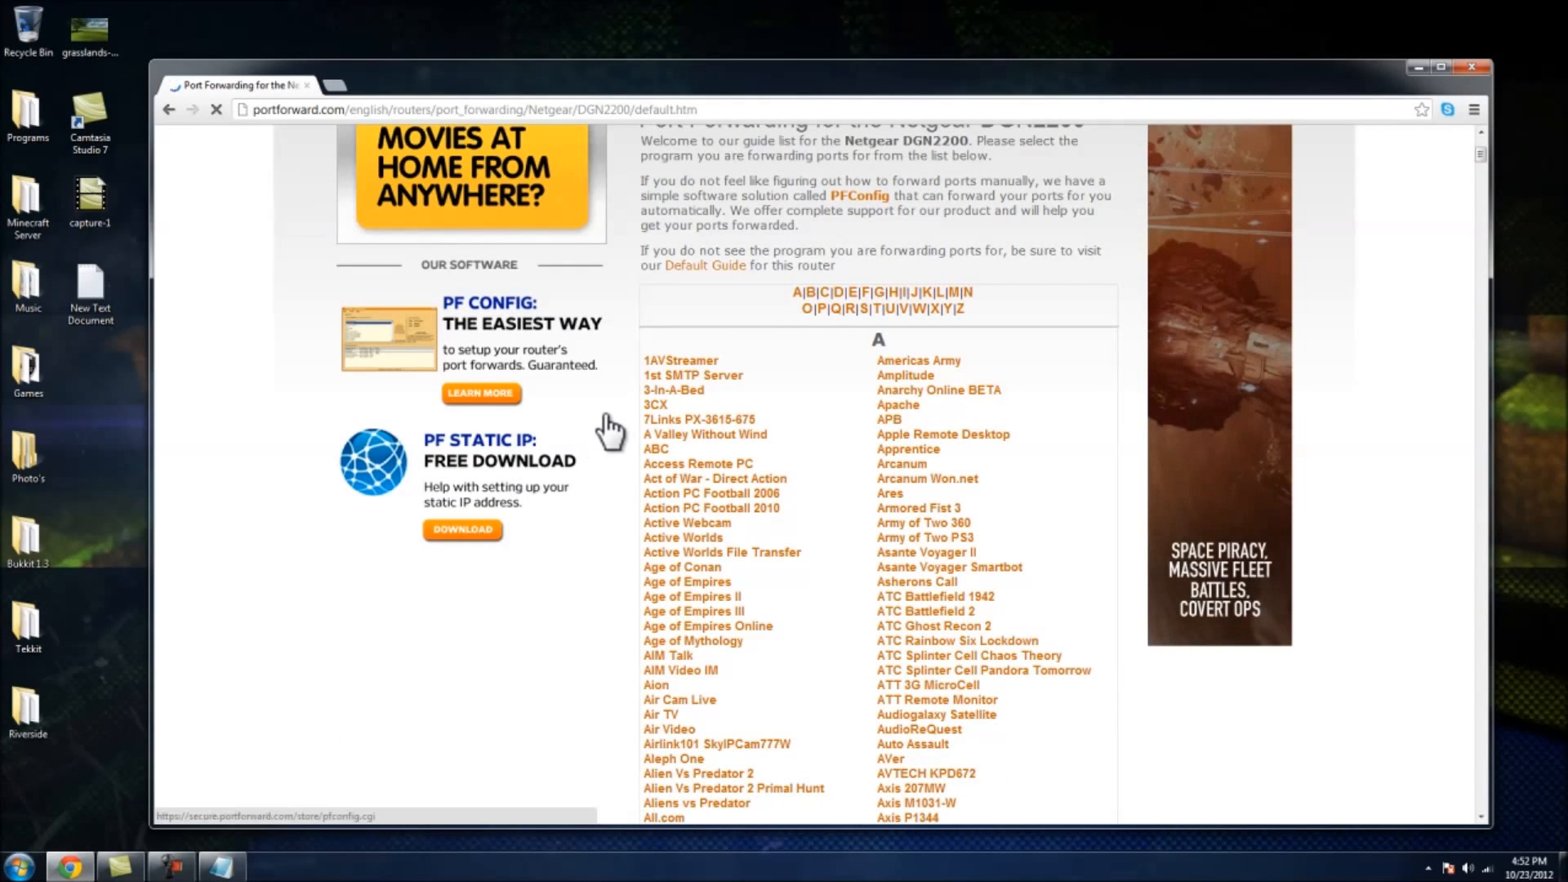
# Step: Scroll the program list and open the Minecraft Server guide for the DGN2200
pyautogui.scroll(-3)
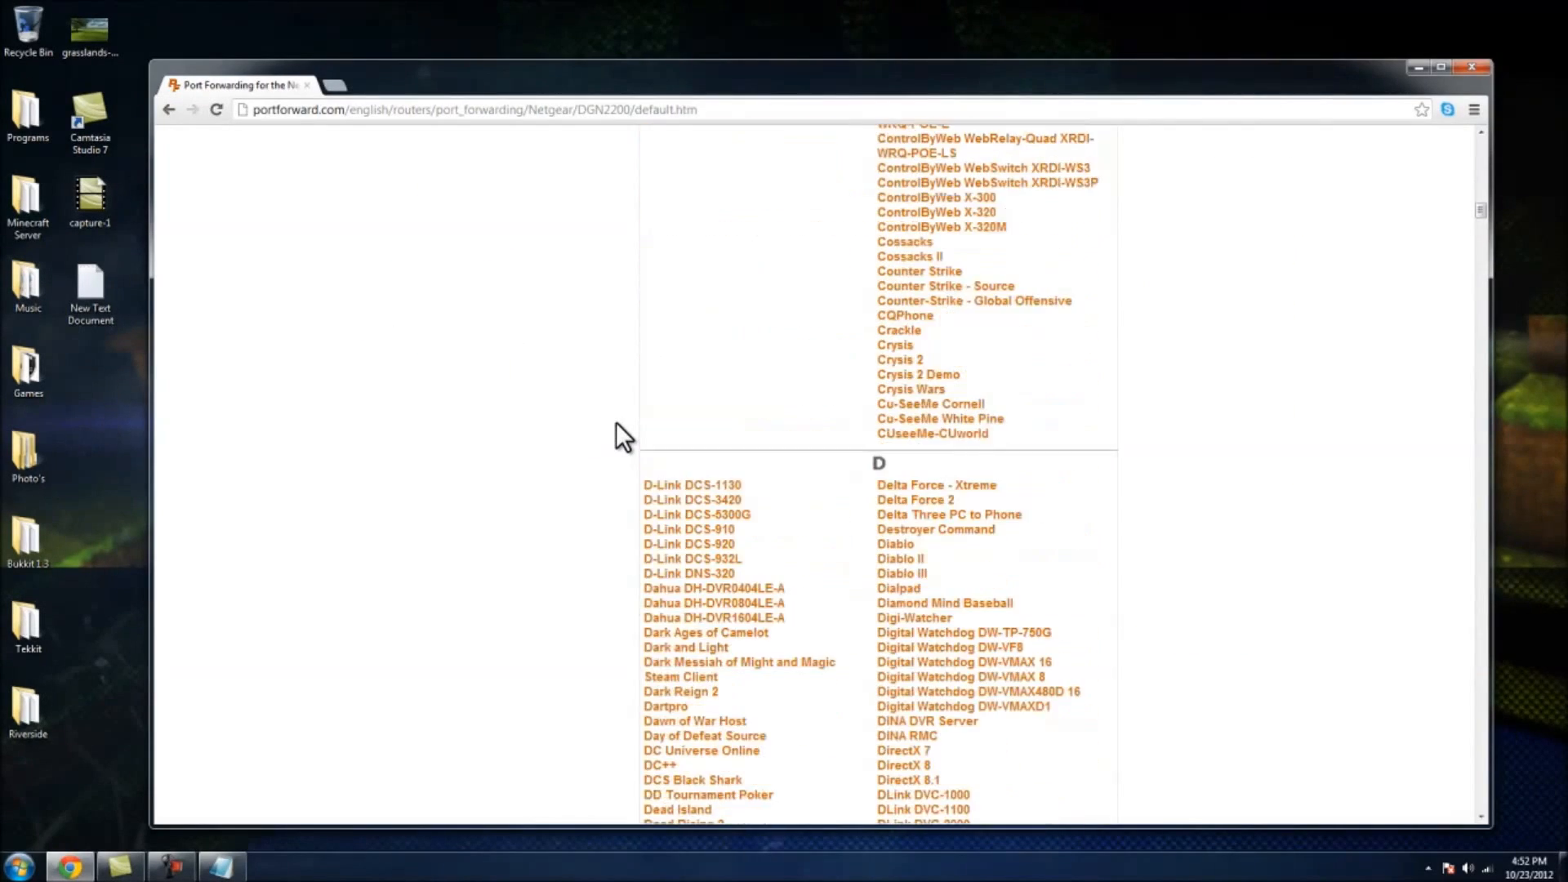
pyautogui.scroll(-3)
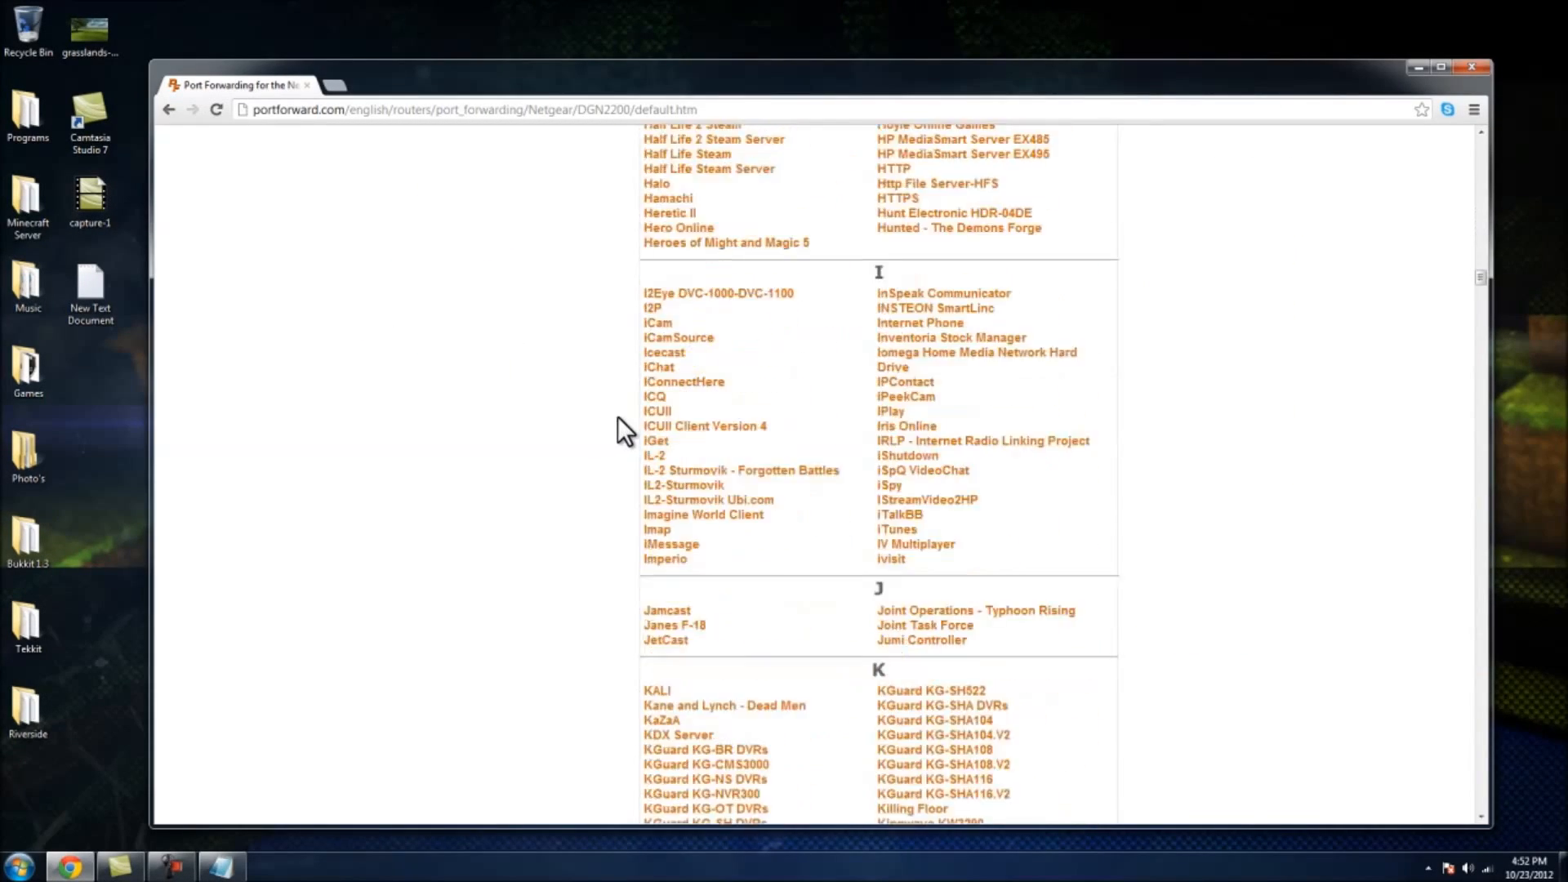
pyautogui.scroll(-3)
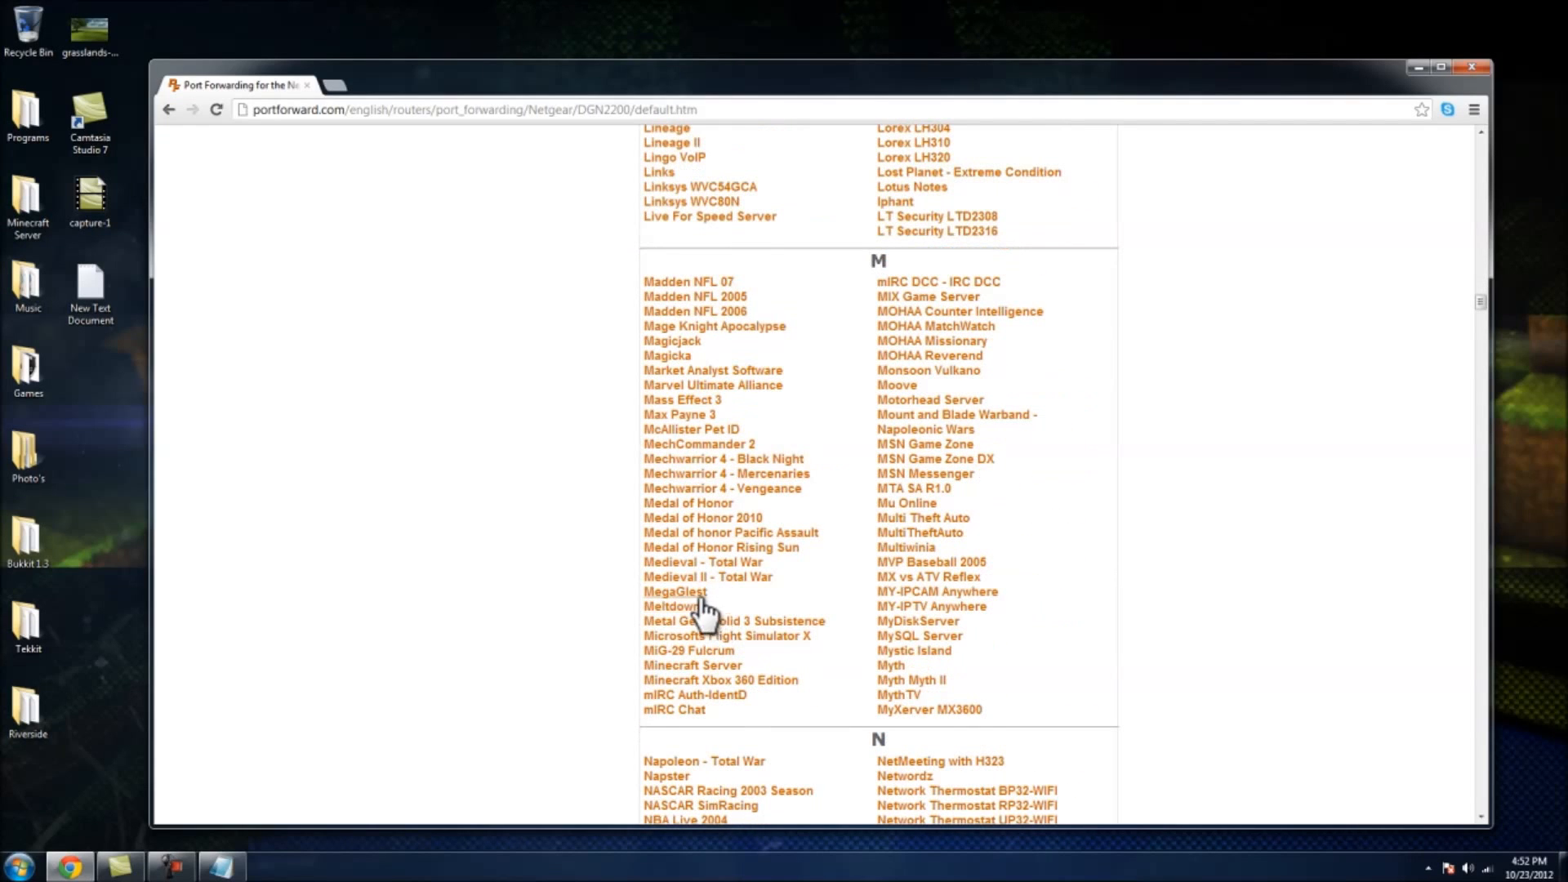
pyautogui.moveTo(691, 664)
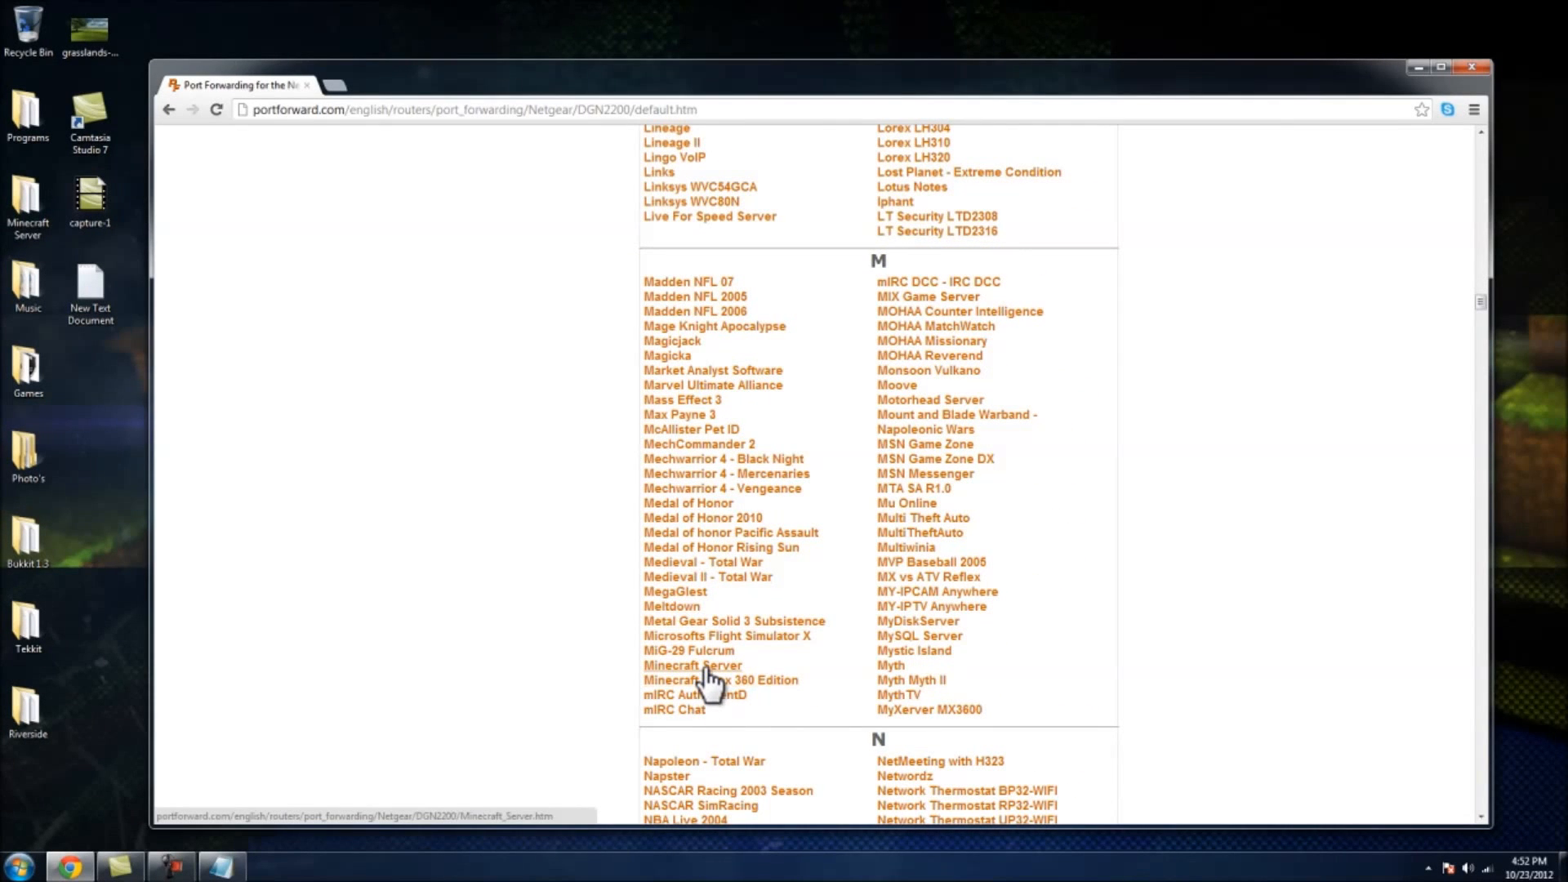
pyautogui.click(692, 664)
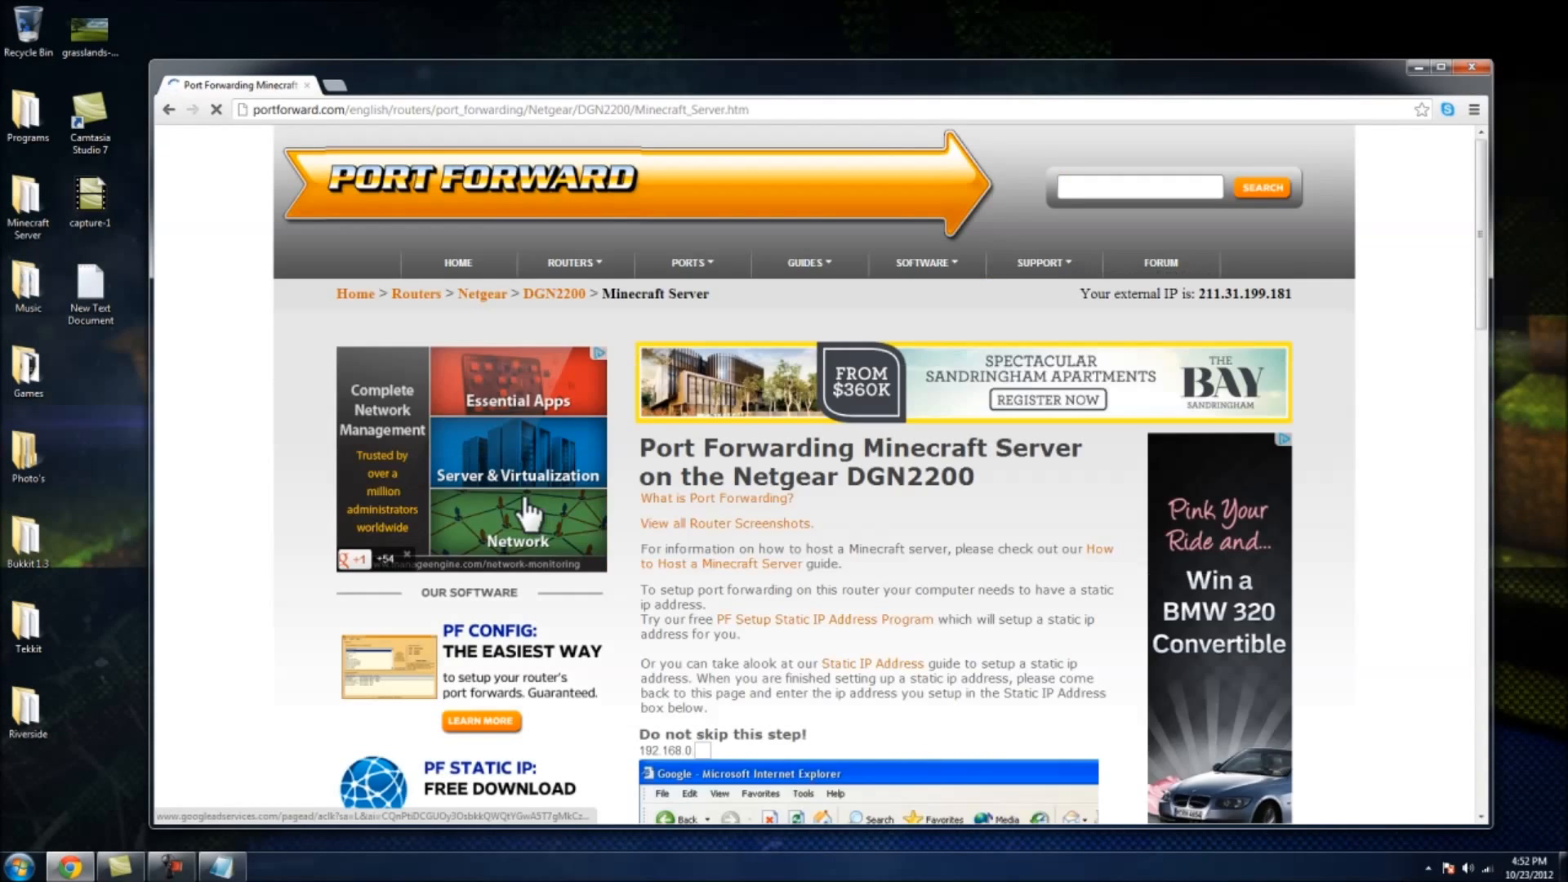
# Step: Follow the guide's link to the Static IP Address setup guide
pyautogui.scroll(-3)
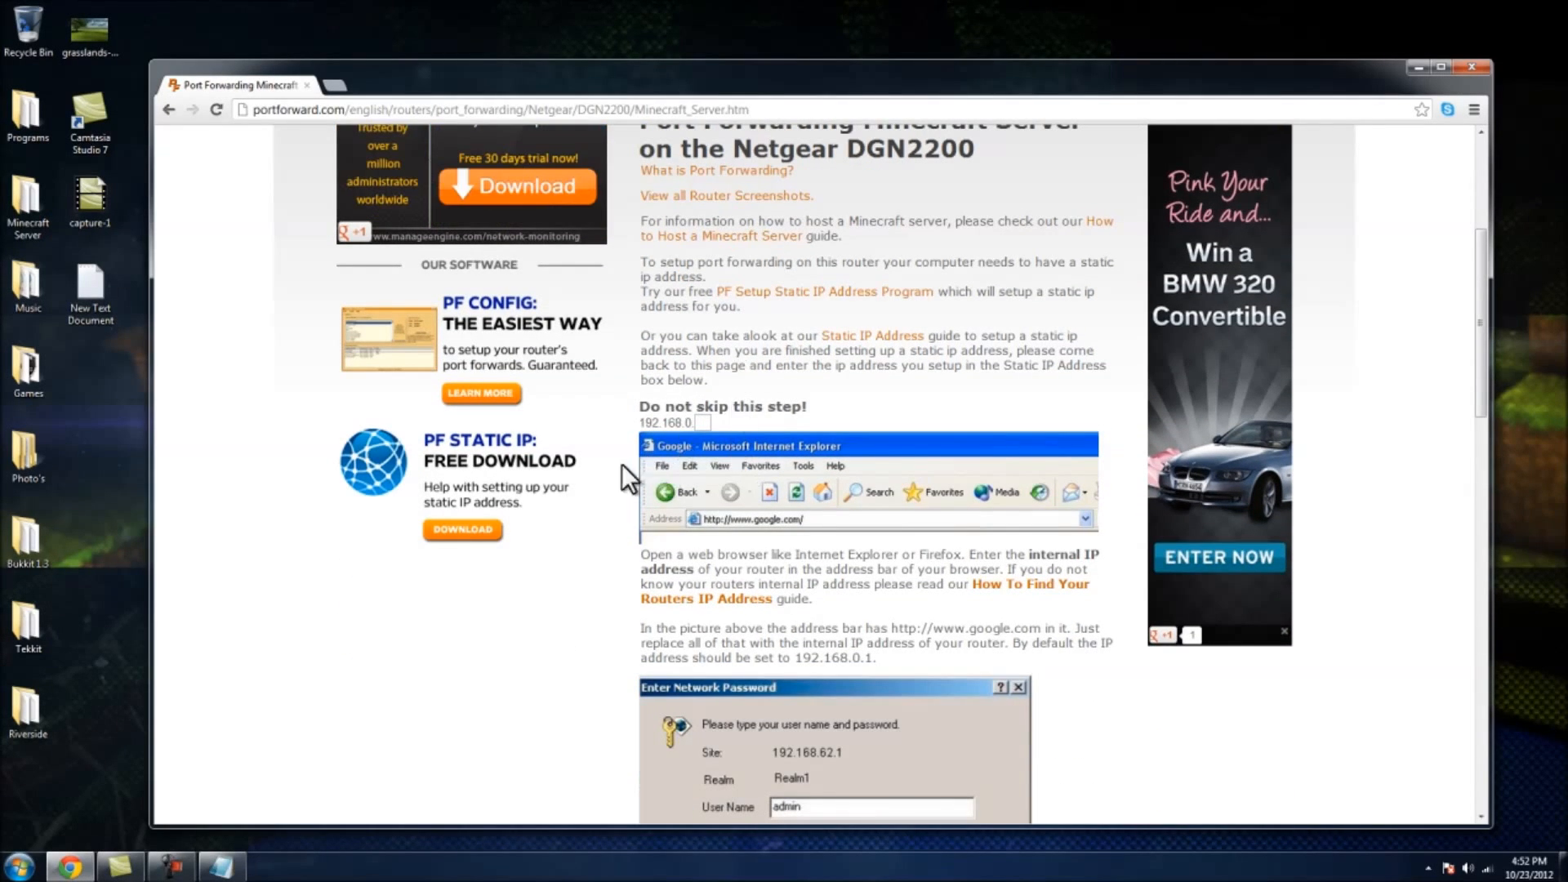
pyautogui.click(824, 291)
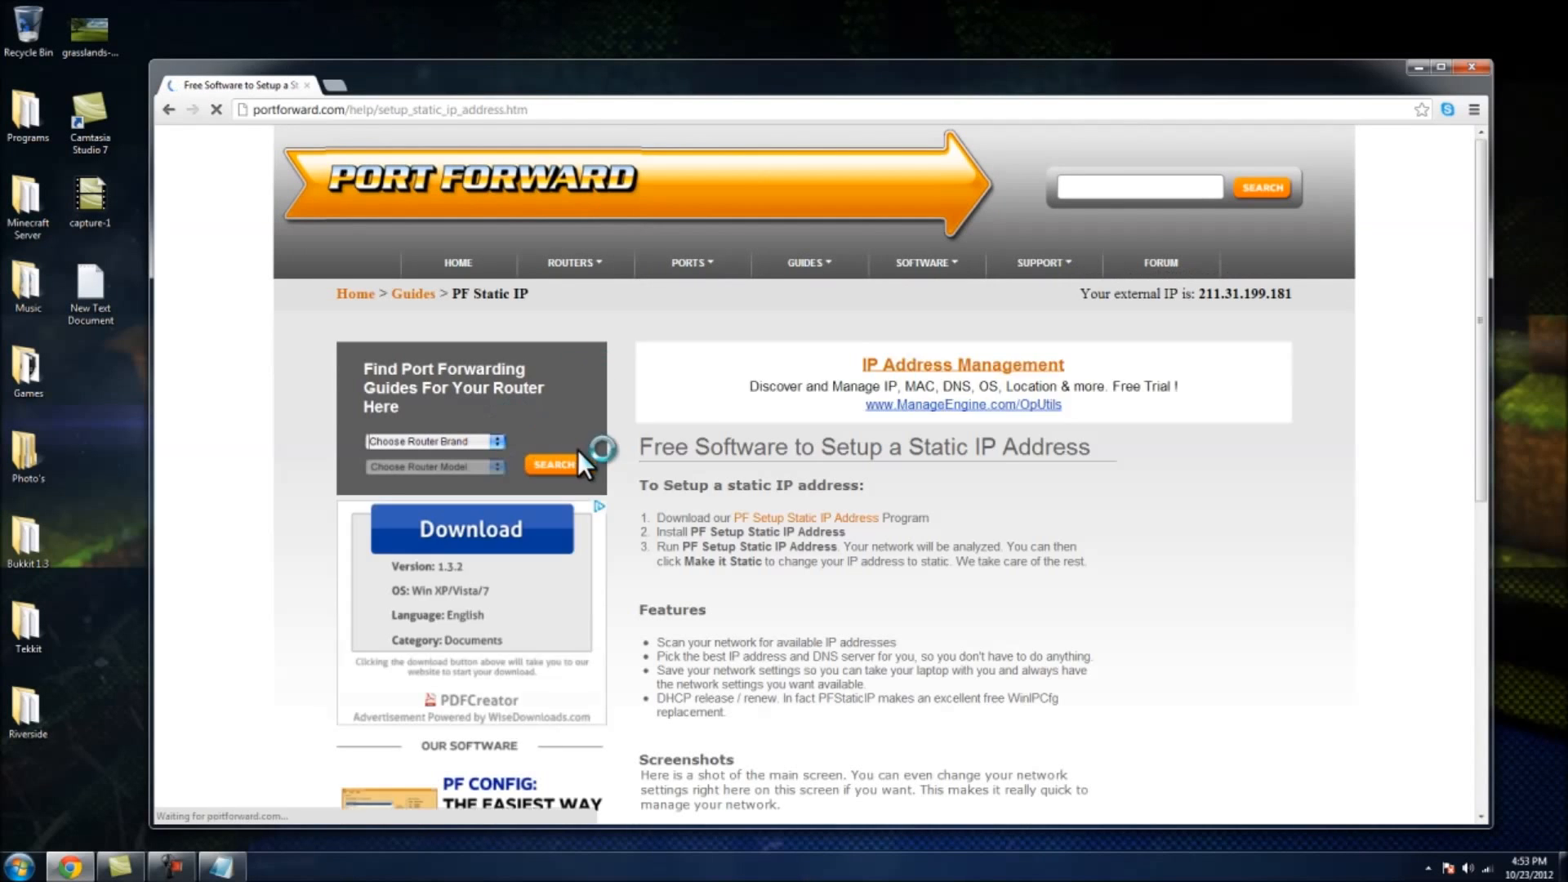
pyautogui.scroll(-3)
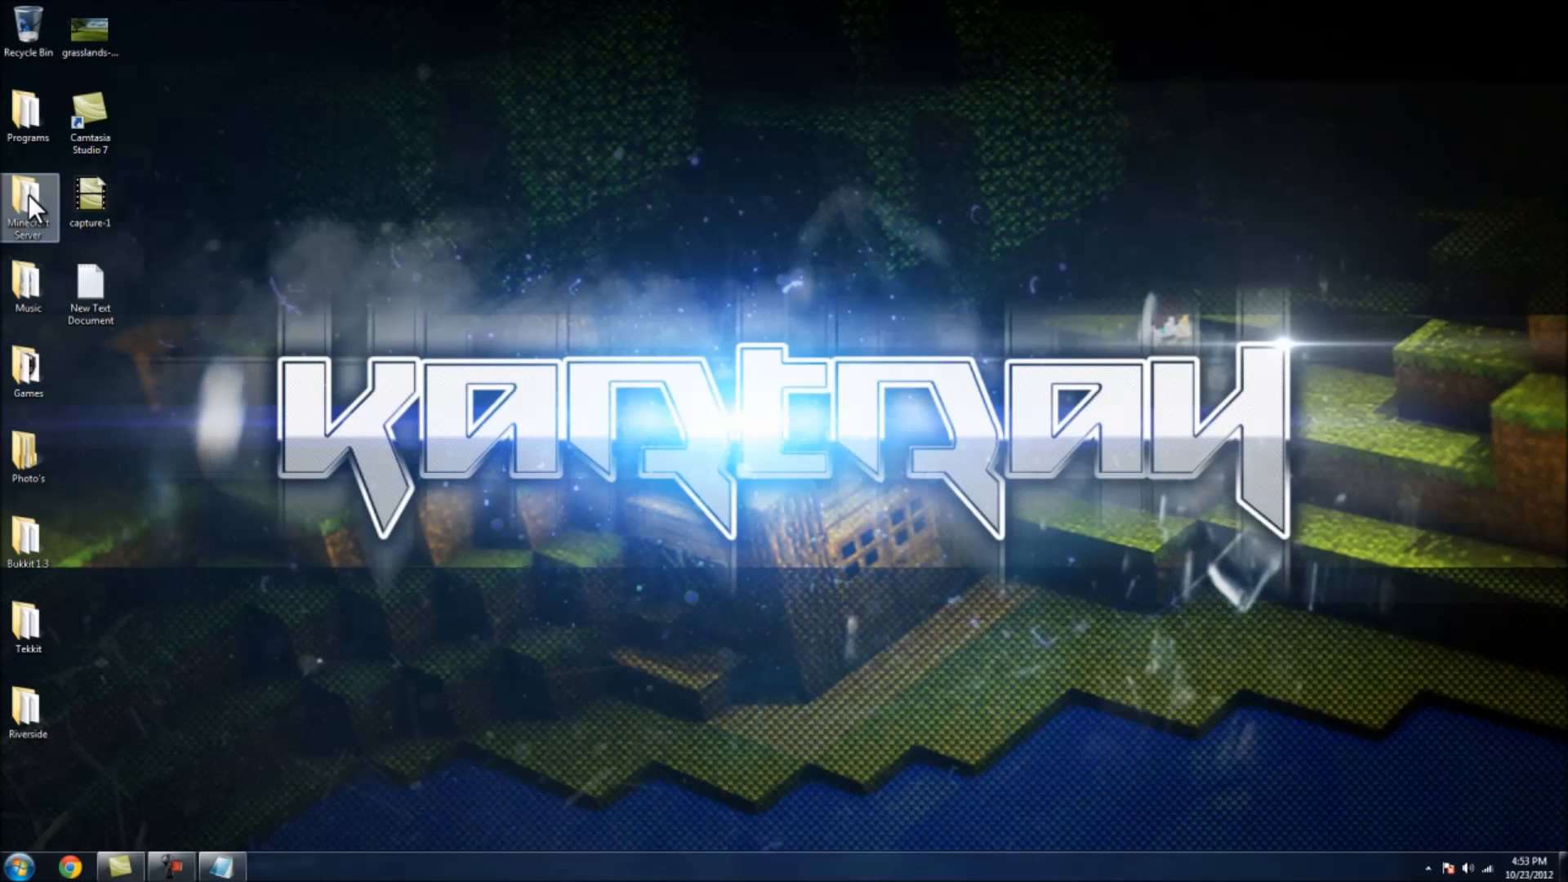
pyautogui.doubleClick(27, 205)
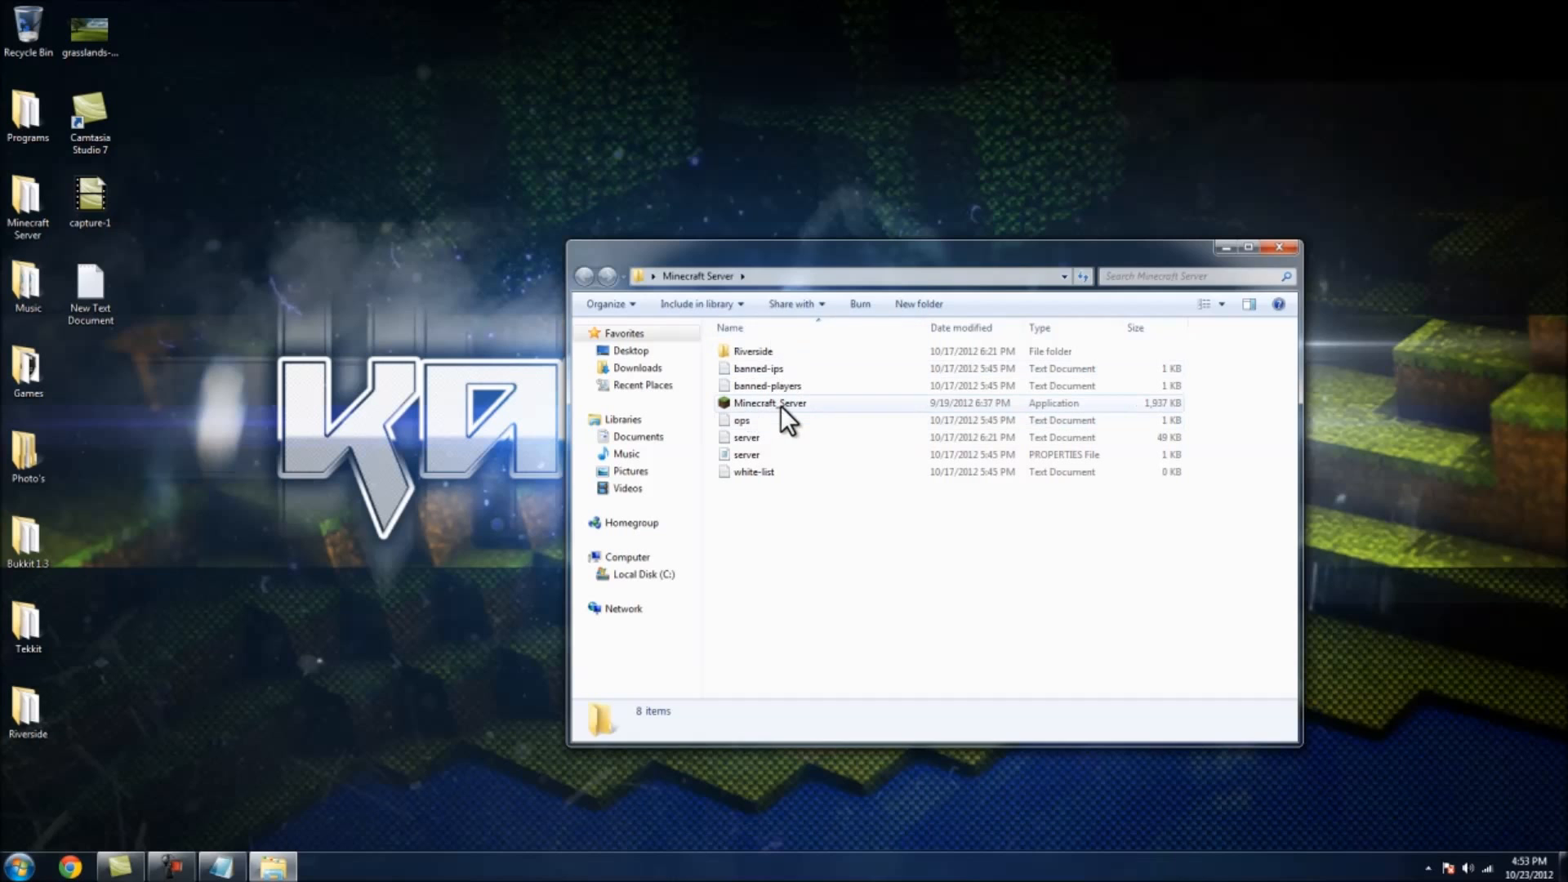
pyautogui.moveTo(775, 410)
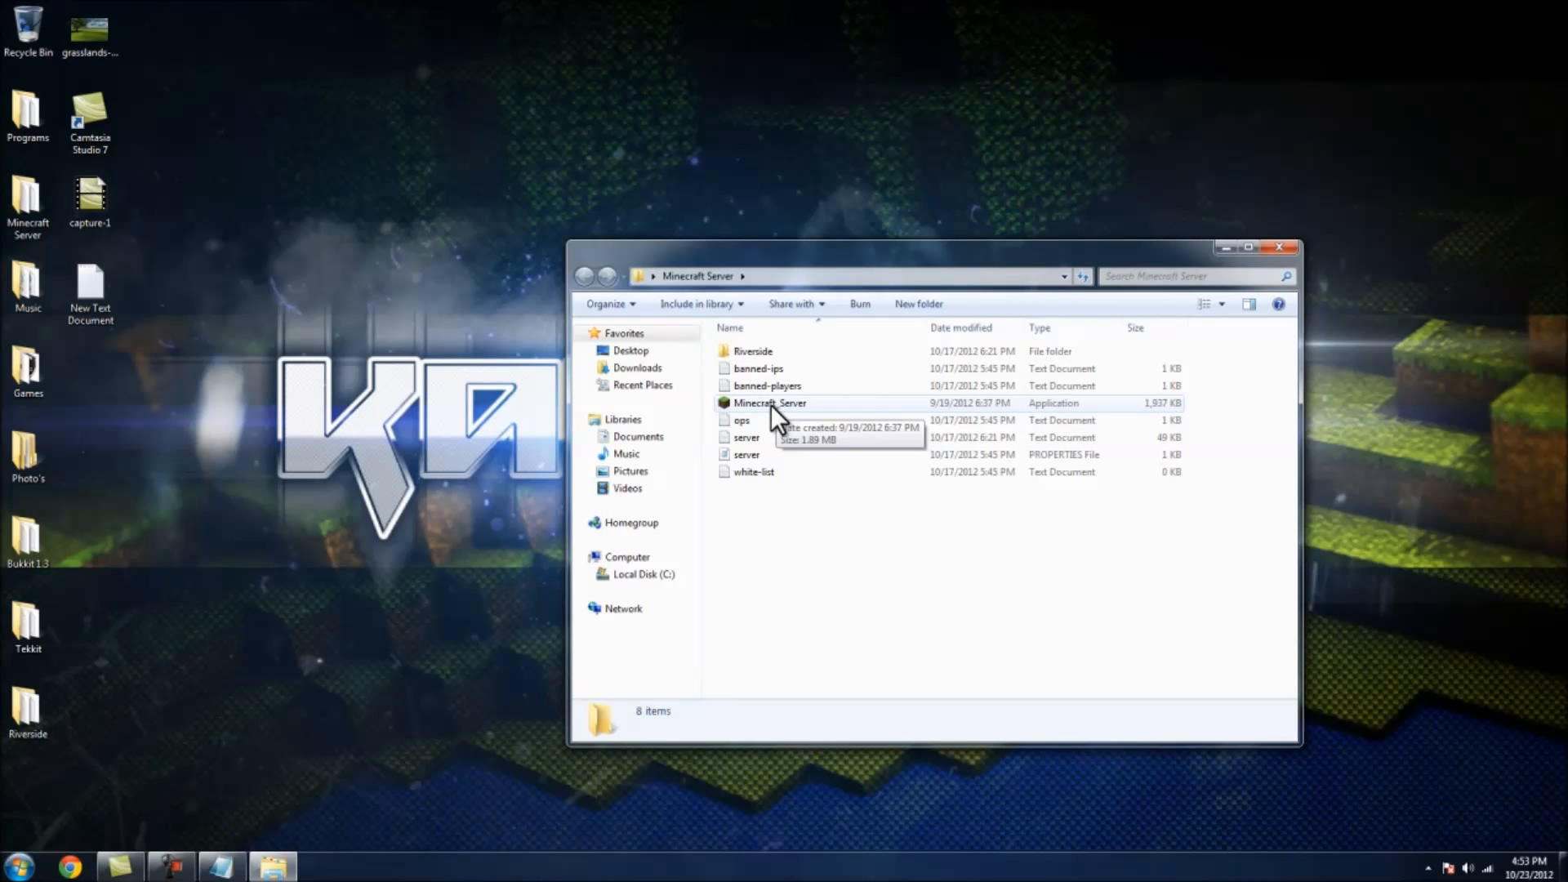
pyautogui.doubleClick(770, 403)
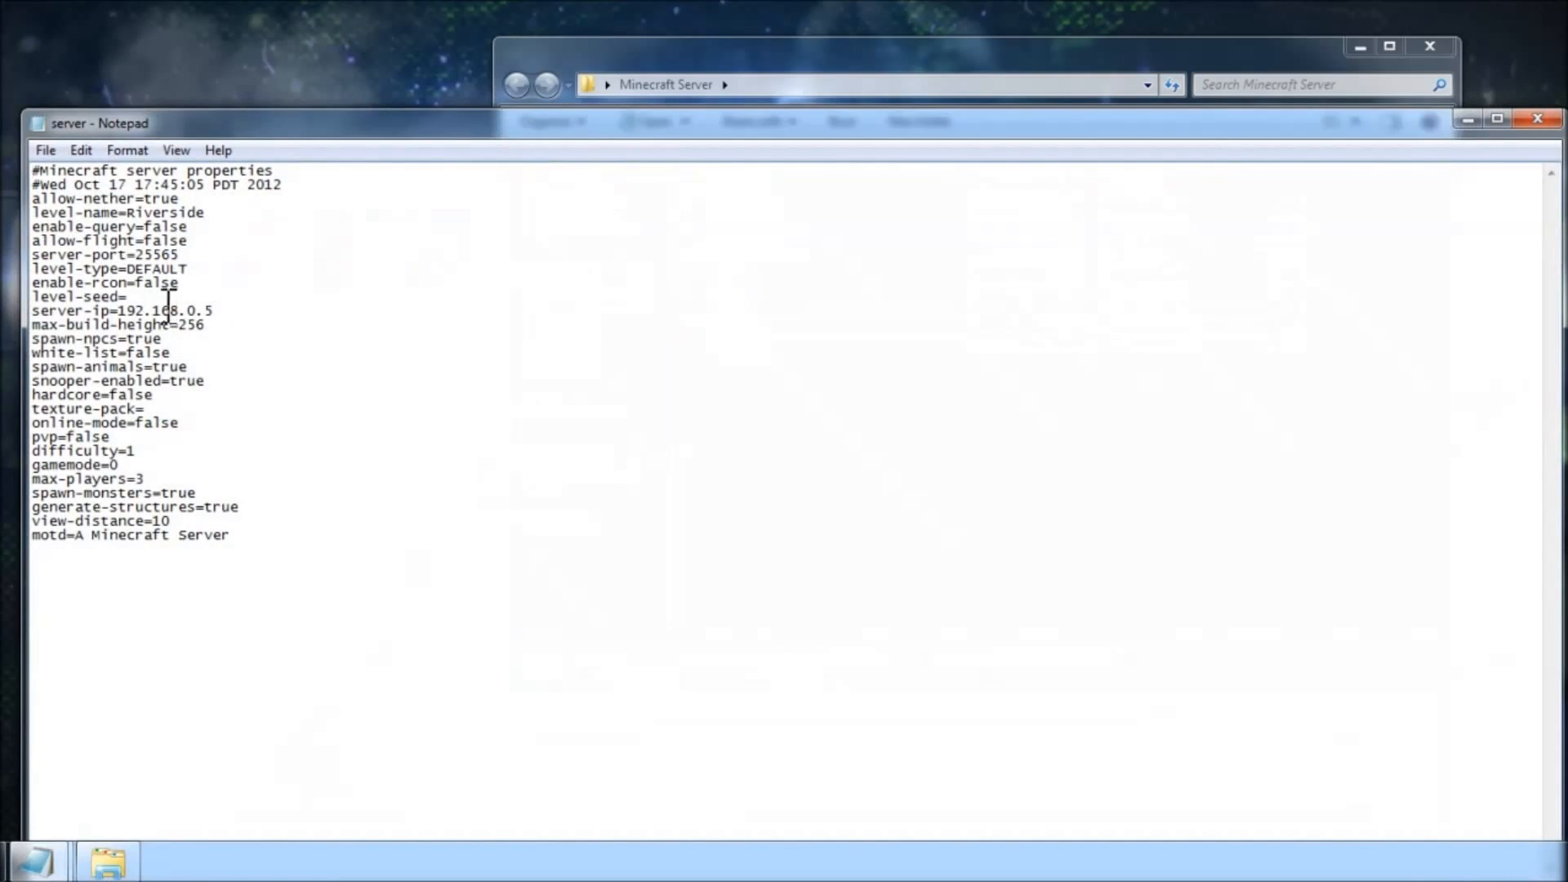
pyautogui.doubleClick(165, 311)
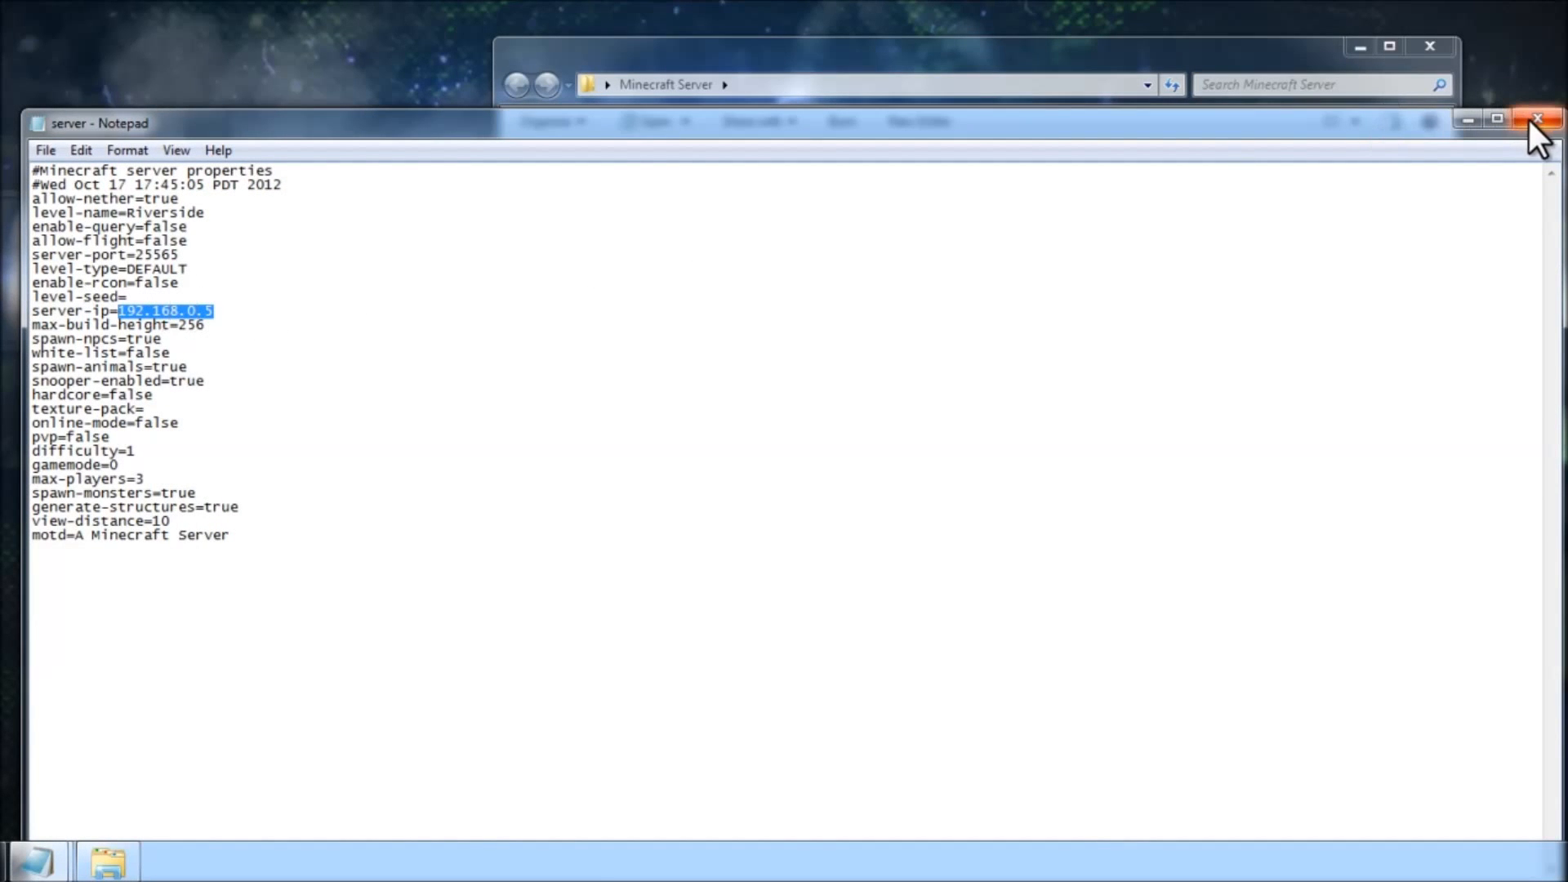
pyautogui.click(1538, 121)
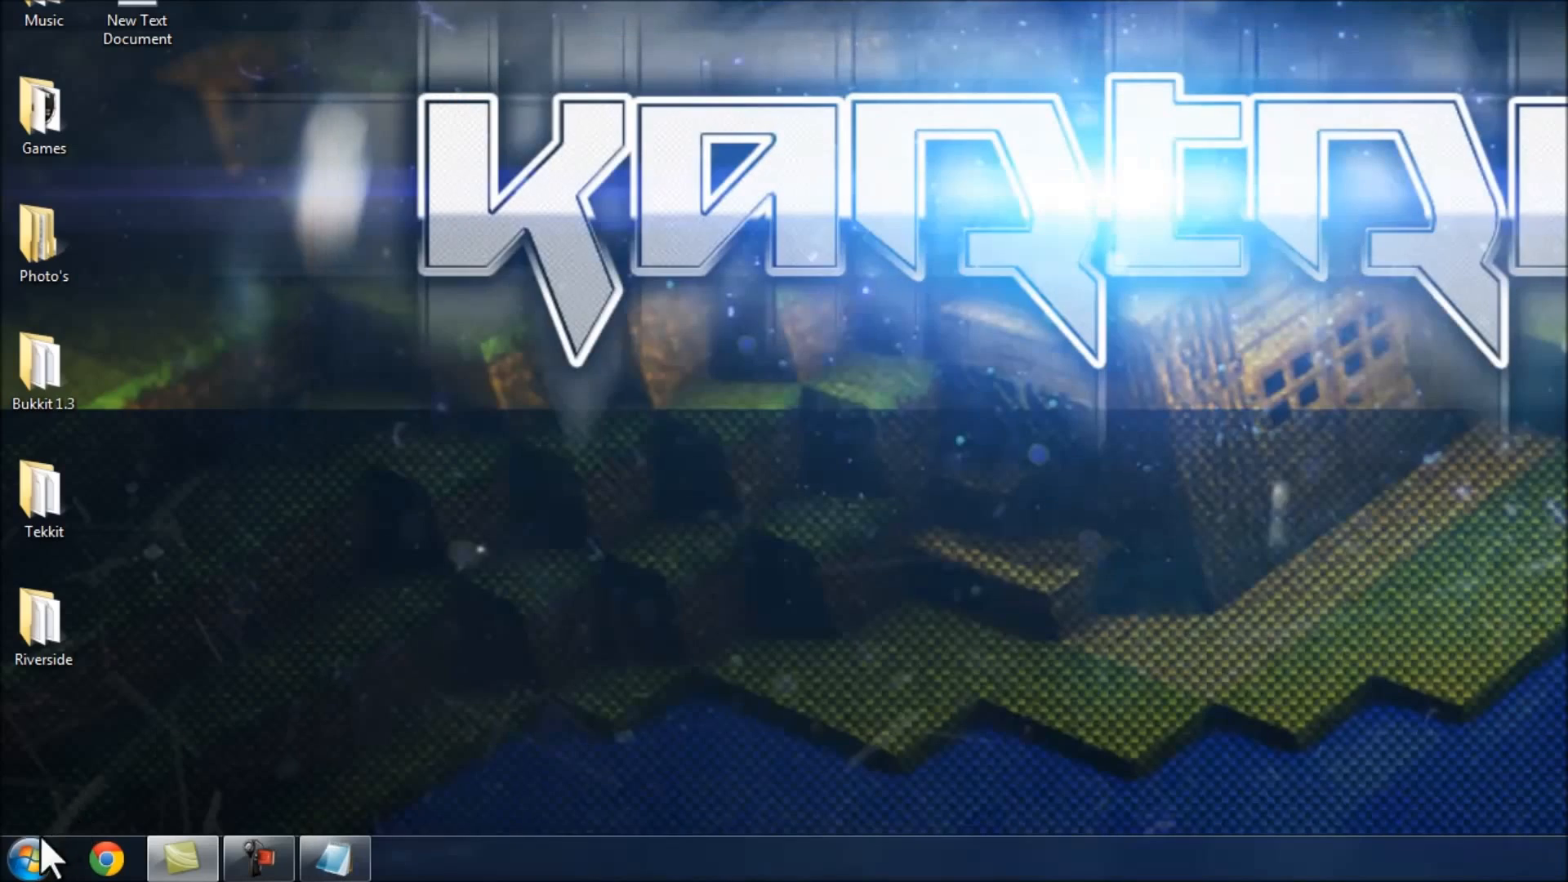
pyautogui.click(30, 856)
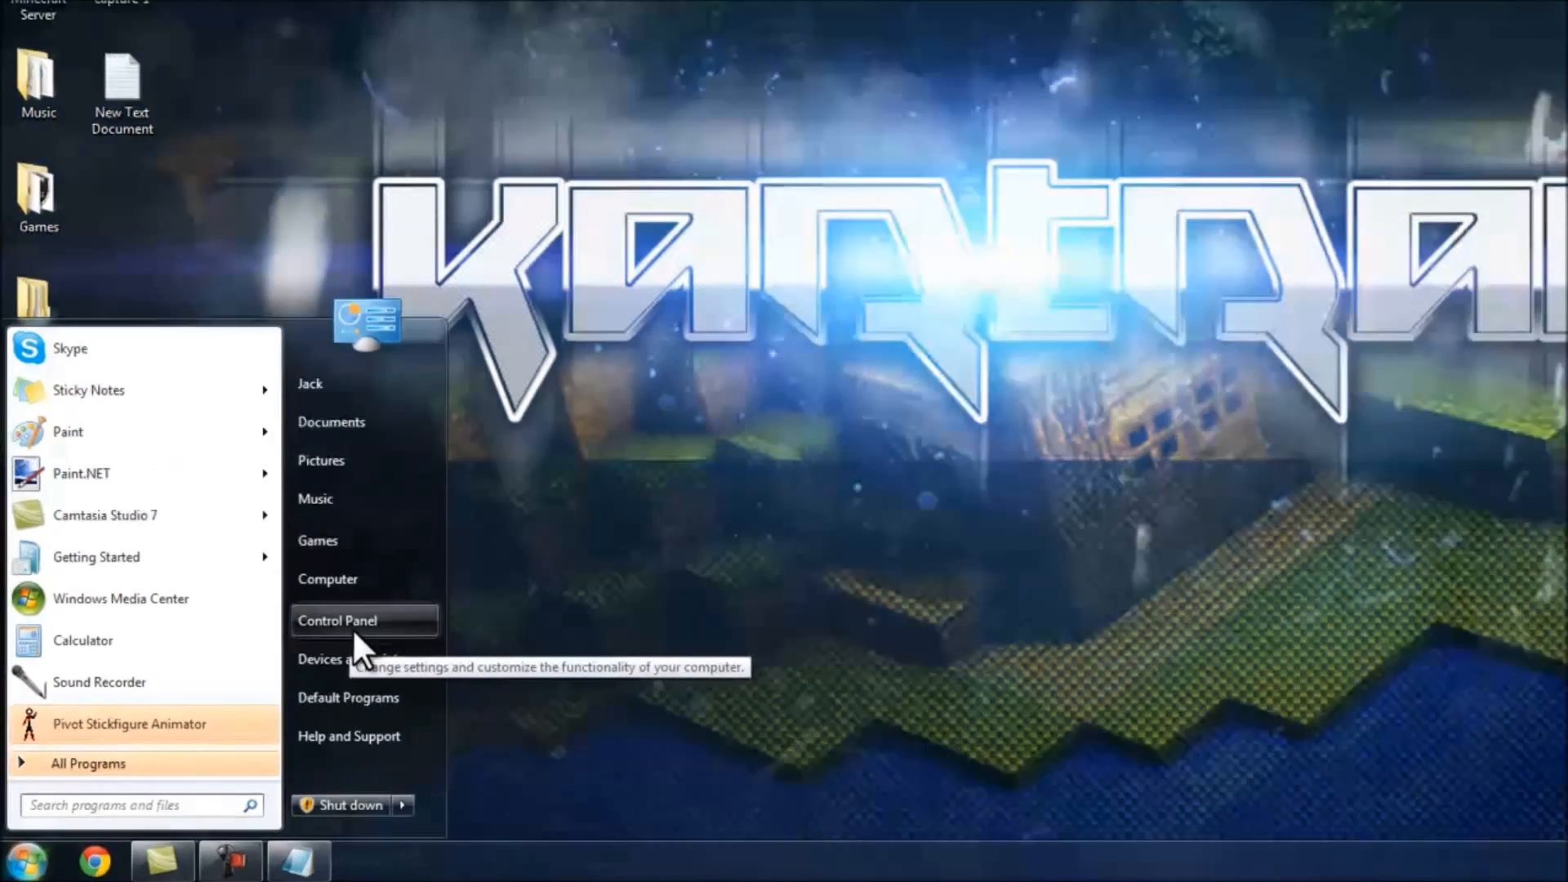
pyautogui.click(338, 620)
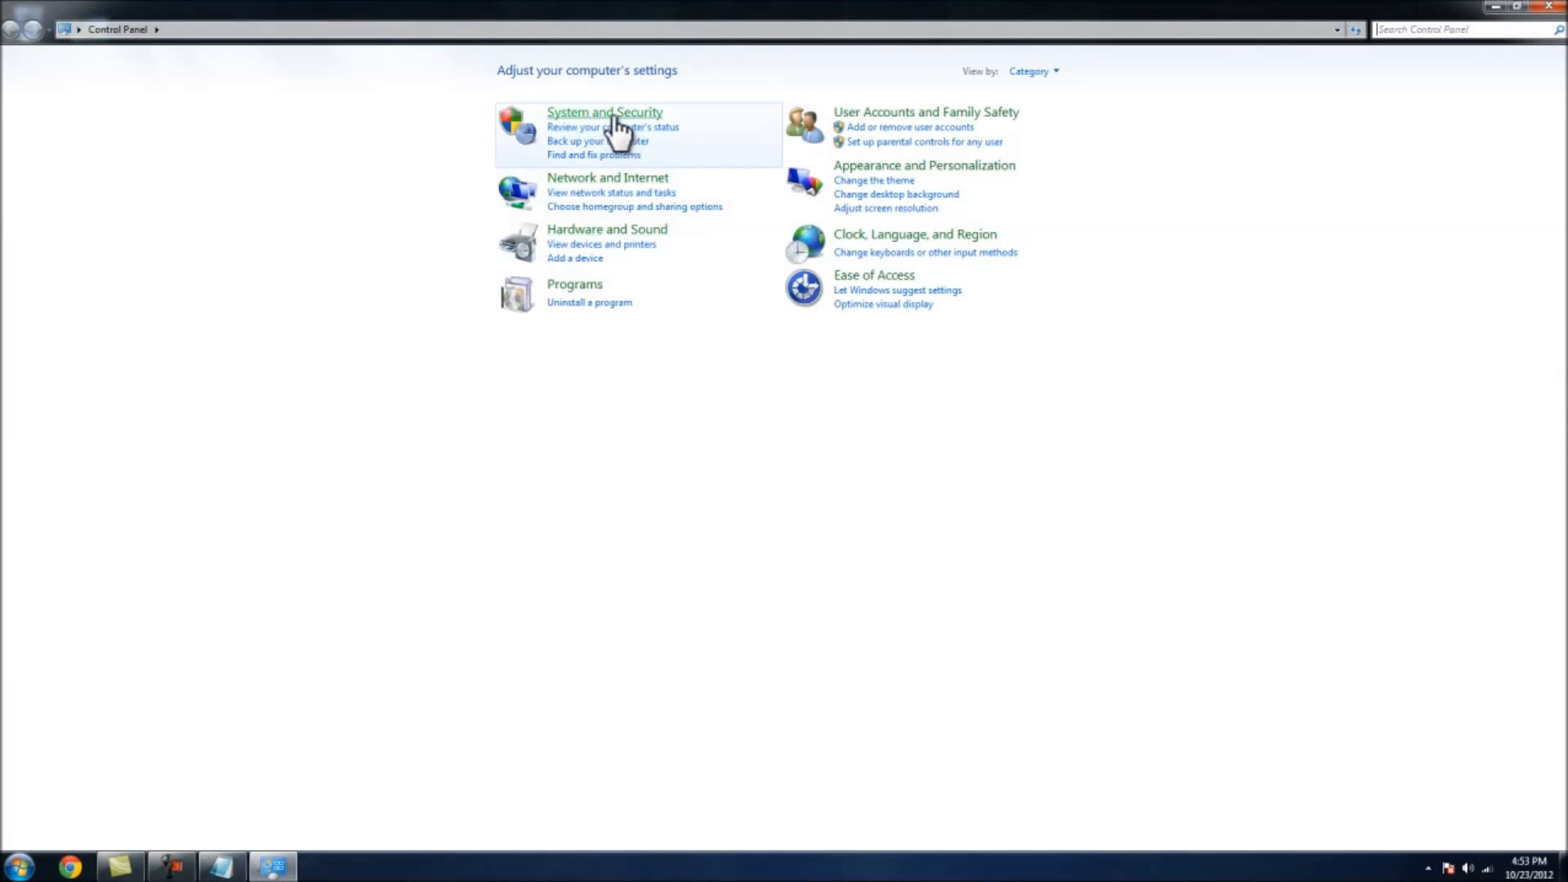
pyautogui.click(605, 111)
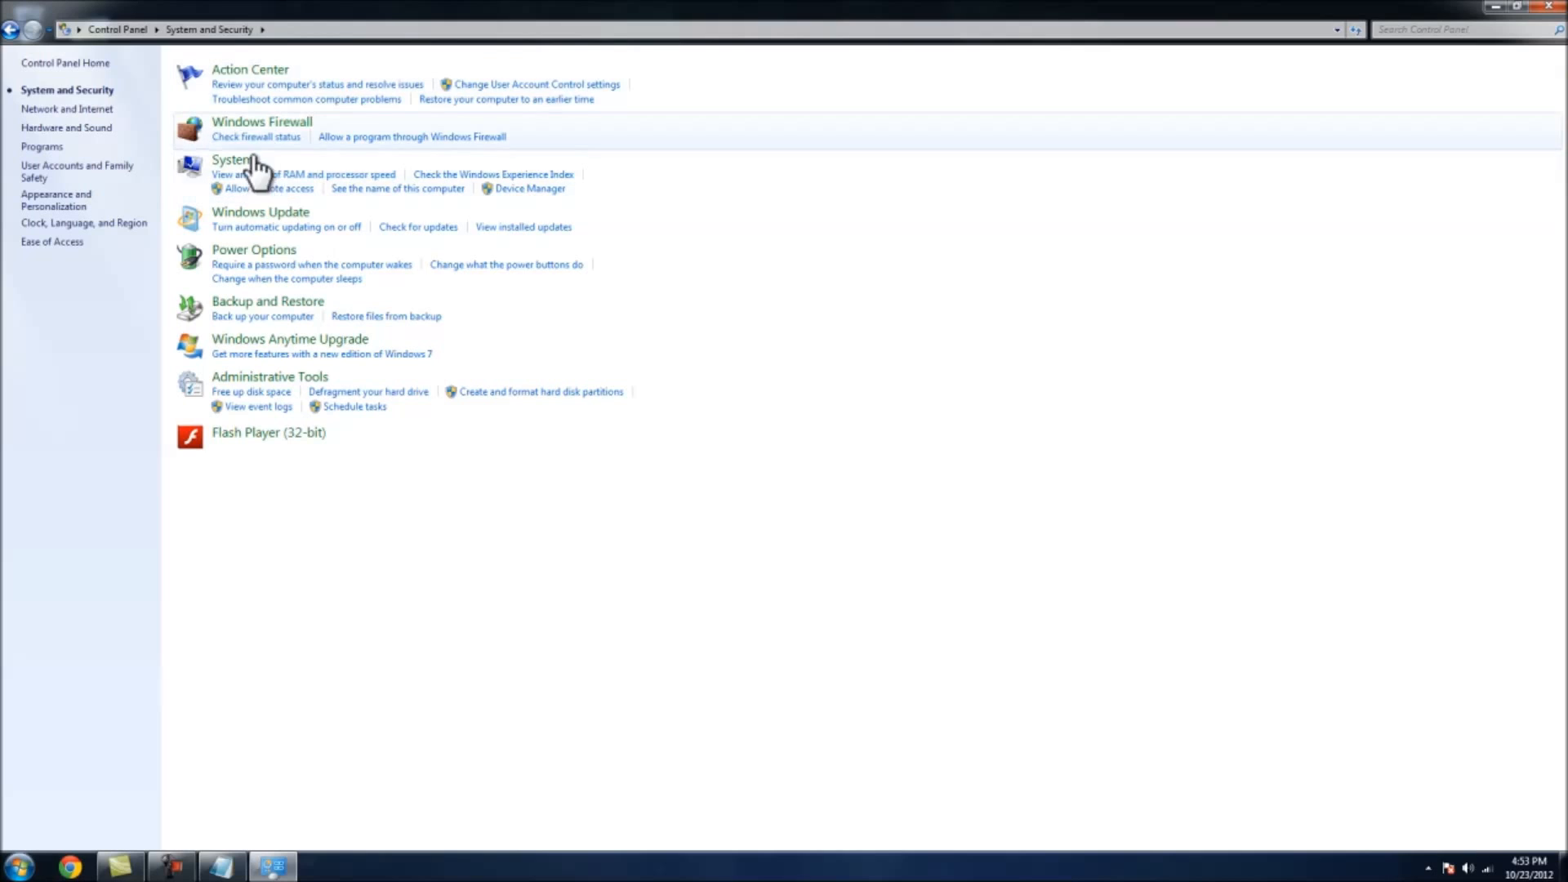
pyautogui.click(255, 138)
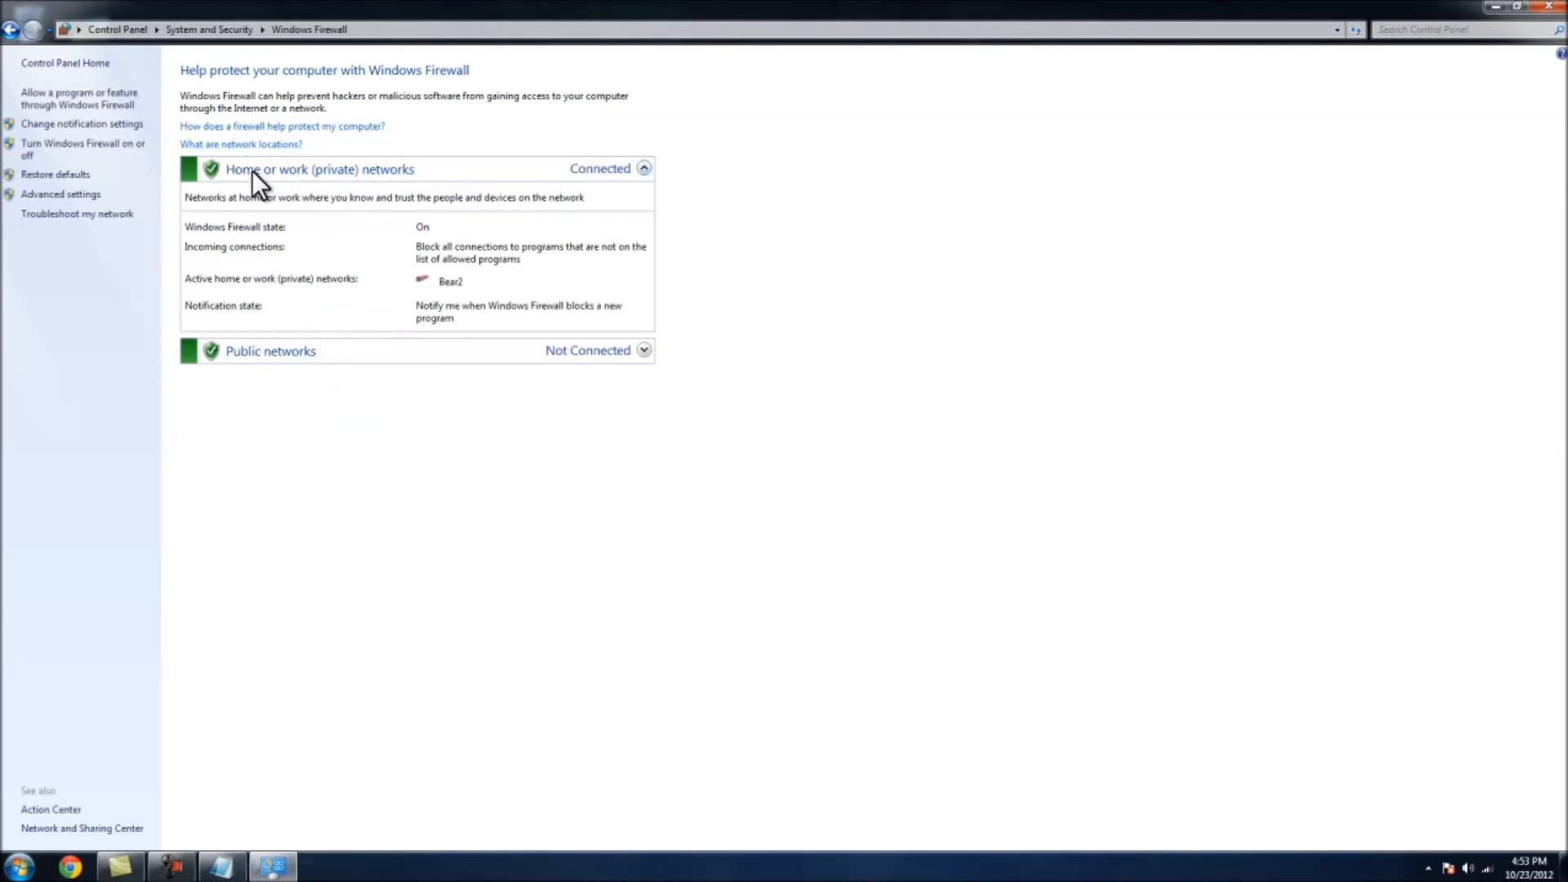
pyautogui.moveTo(78, 98)
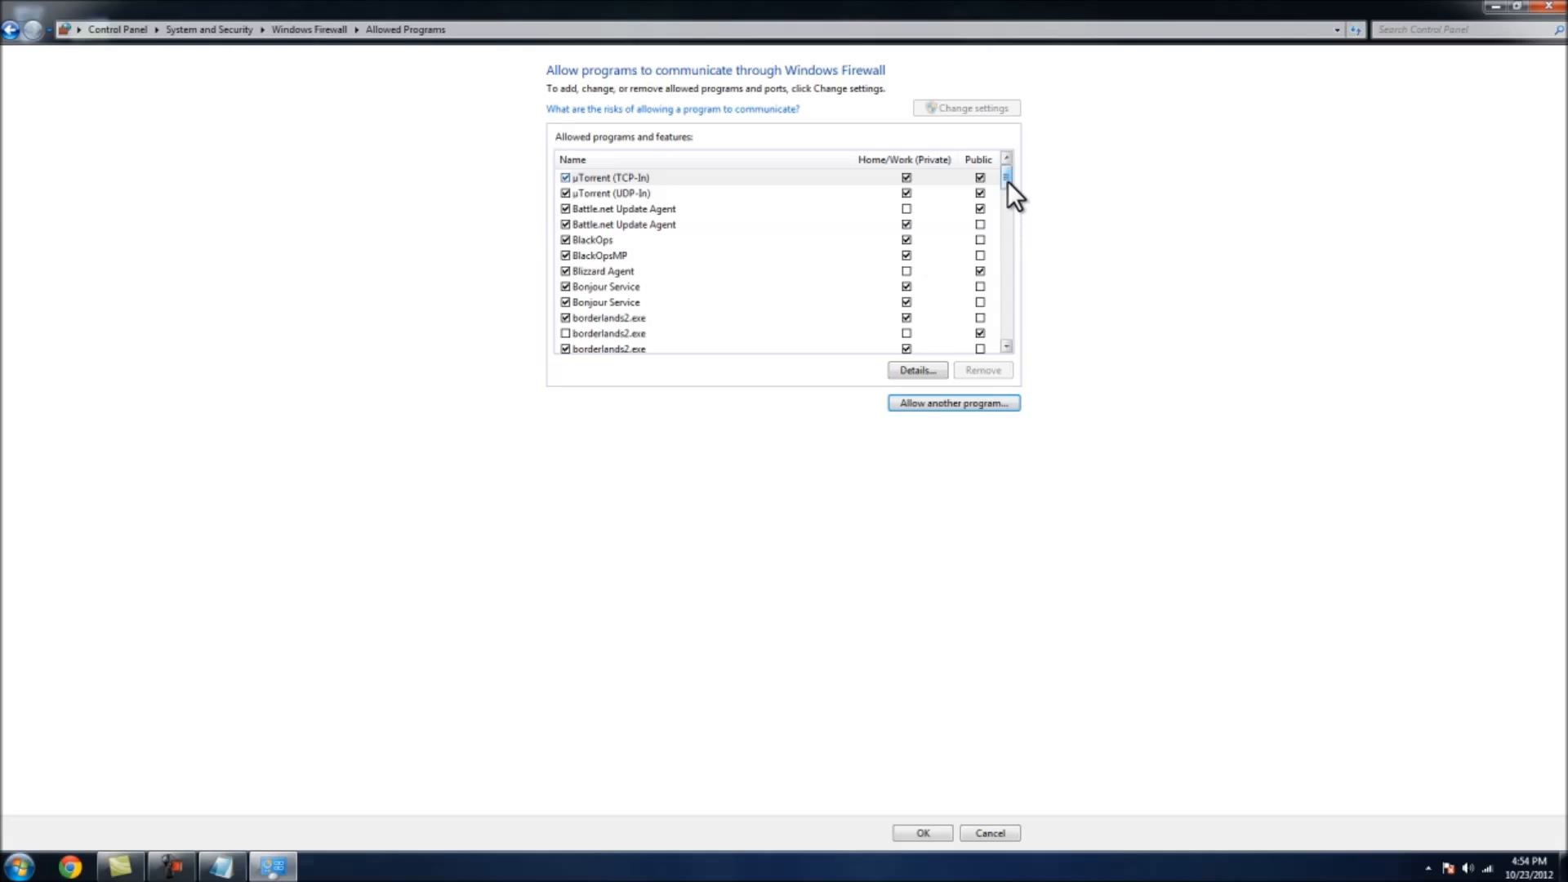
pyautogui.scroll(-3)
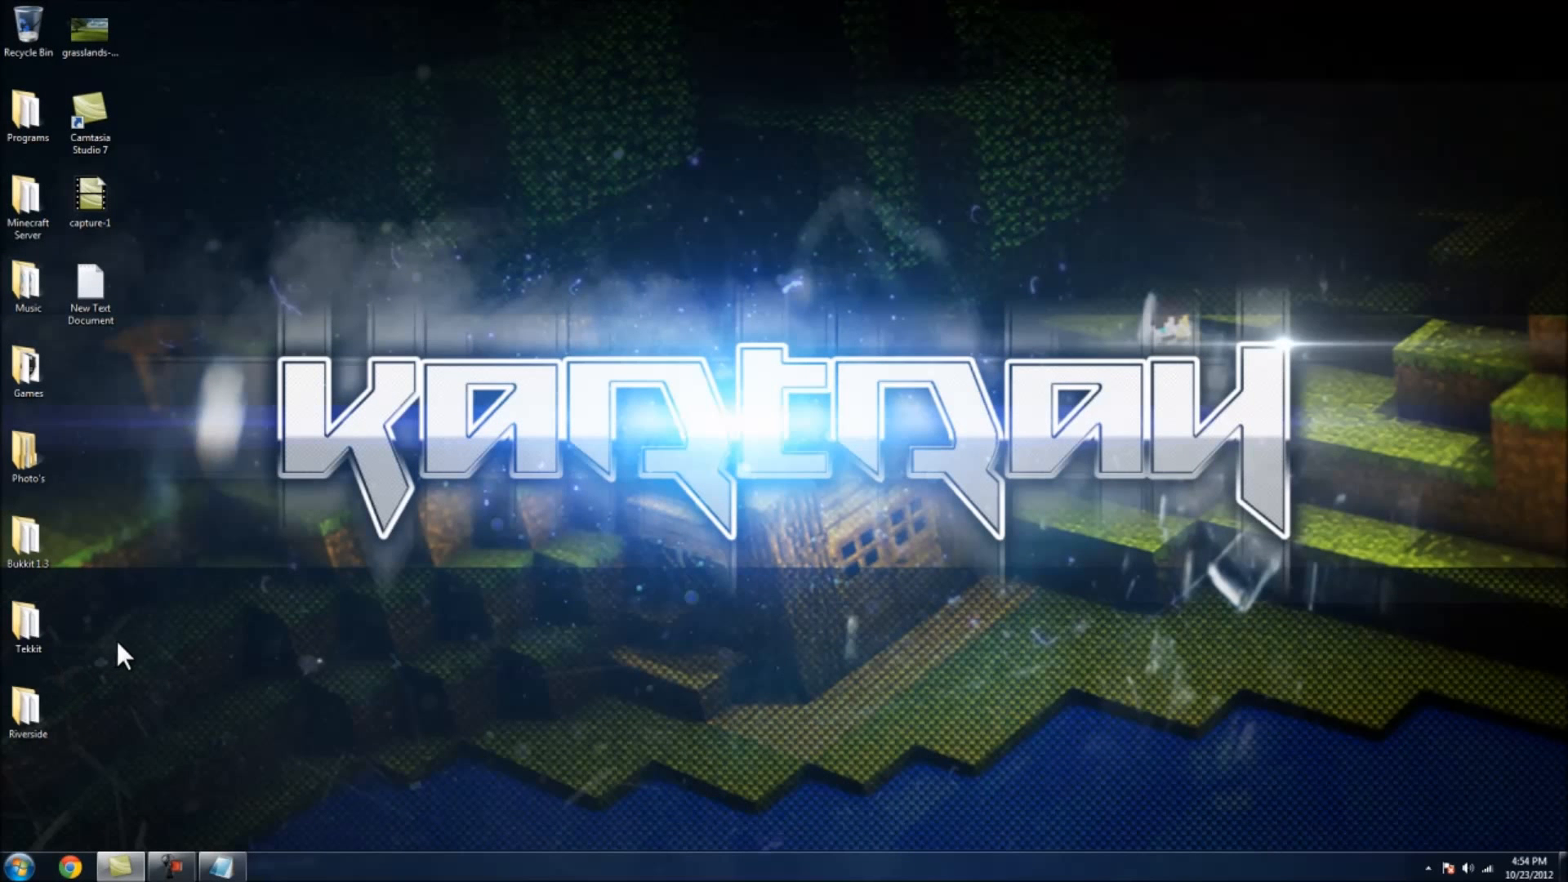
pyautogui.click(173, 865)
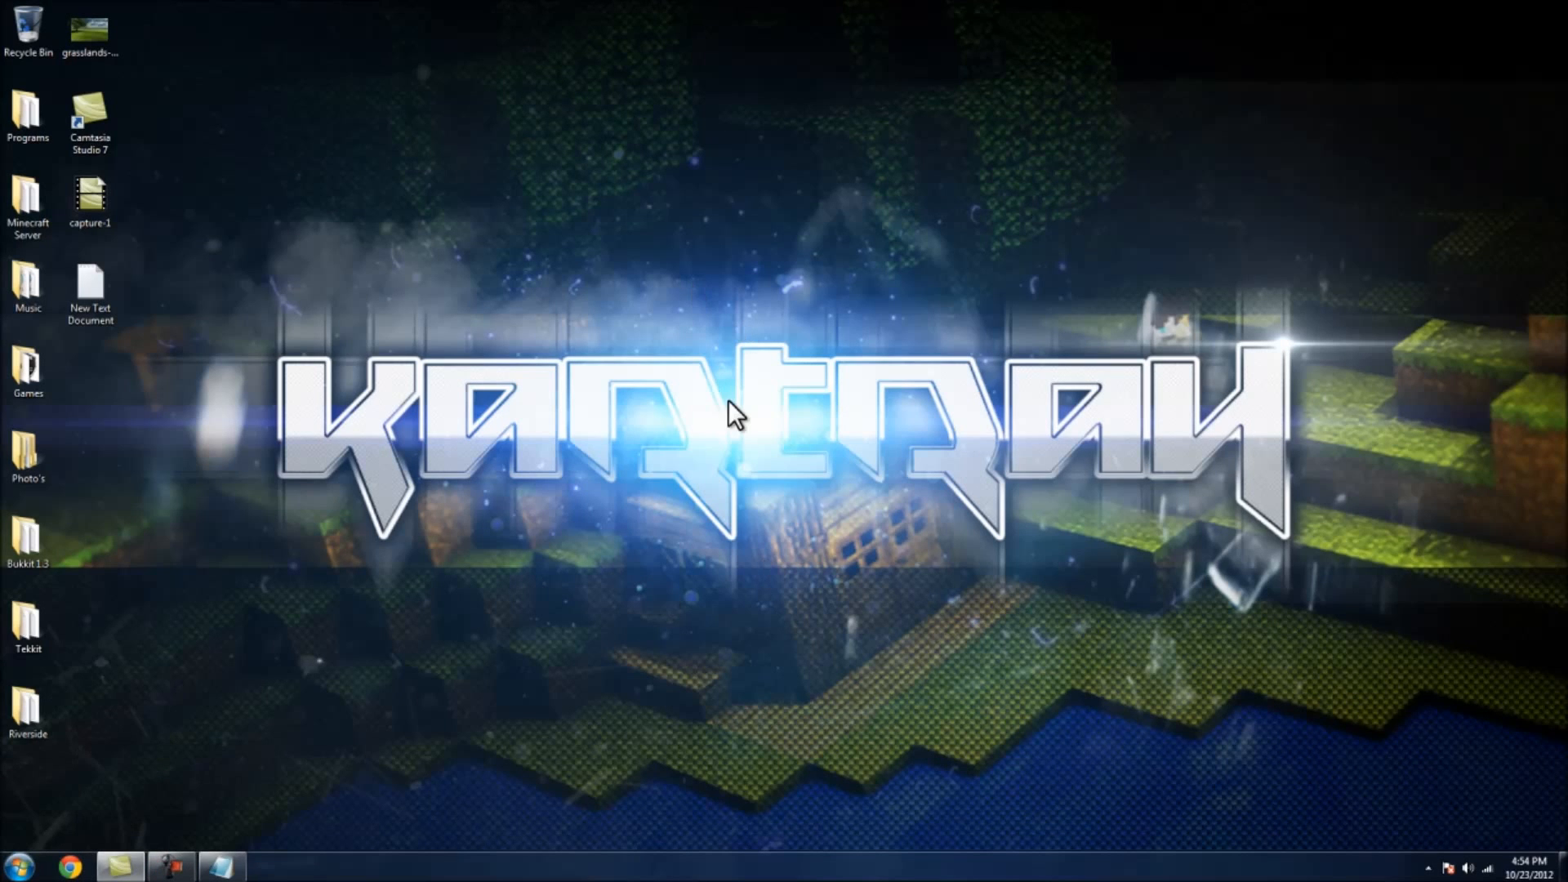
pyautogui.moveTo(665, 450)
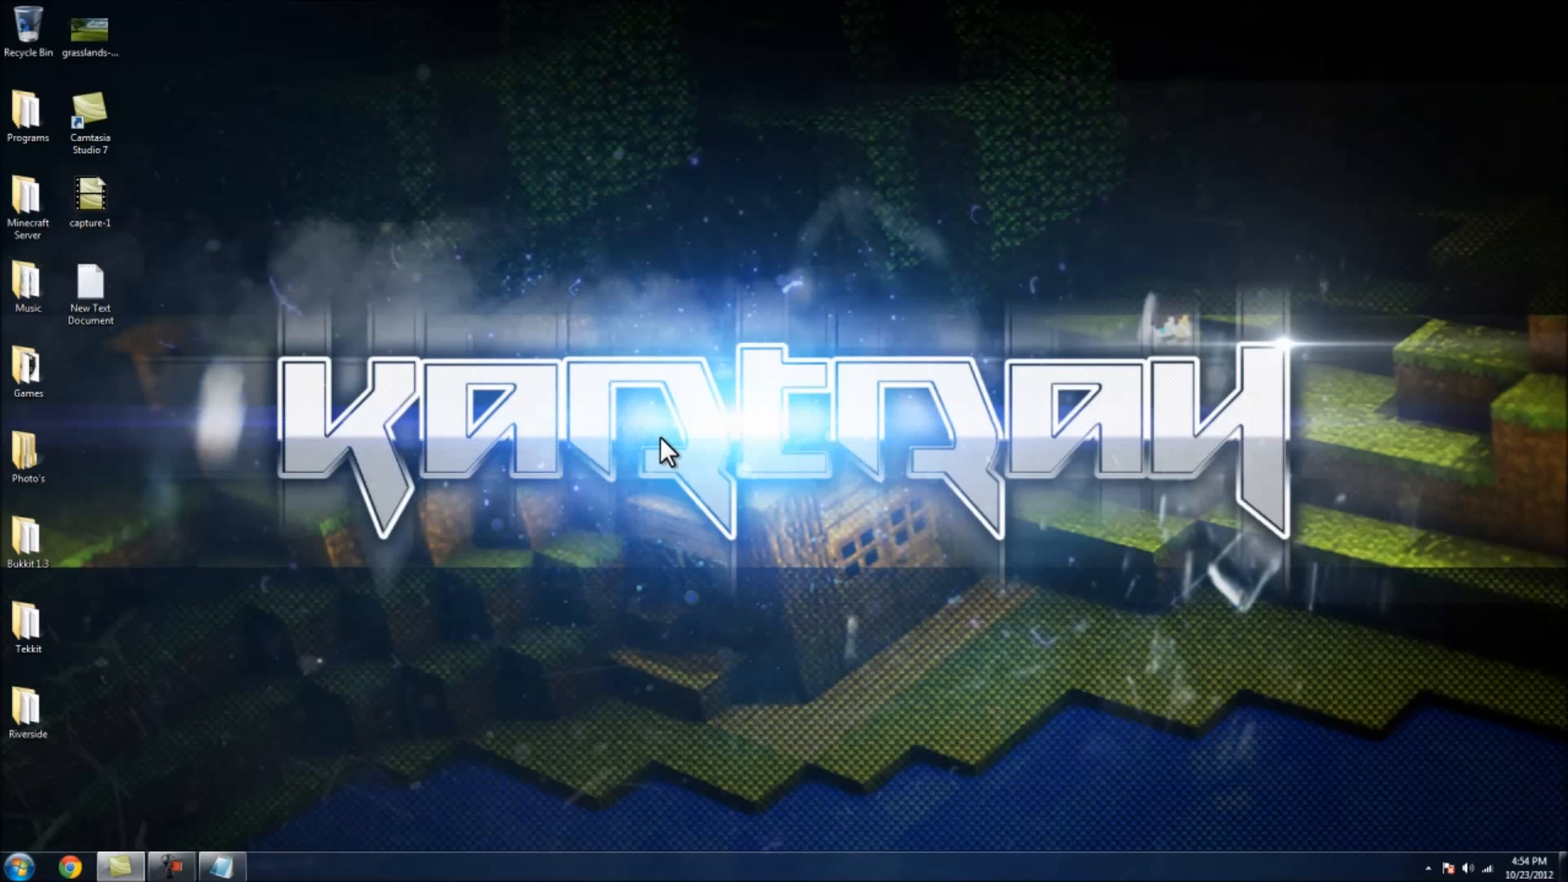